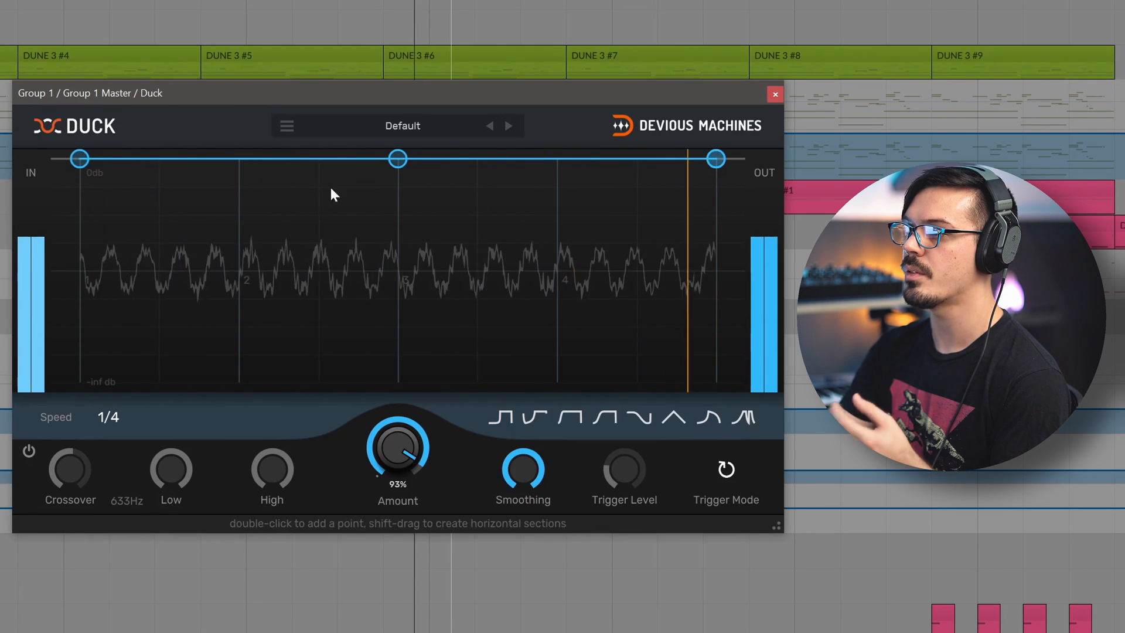
- Shape the beat-3 envelope point into a smooth rise from silence back to 0 dB
left_click_drag(399, 158, 399, 373)
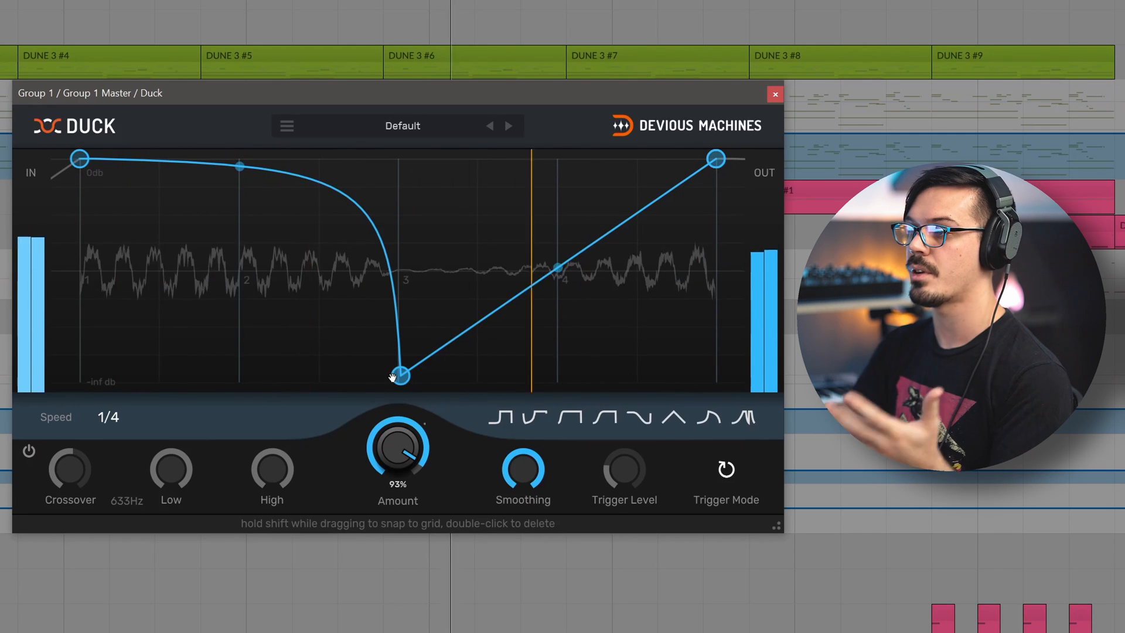
left_click_drag(399, 379, 398, 158)
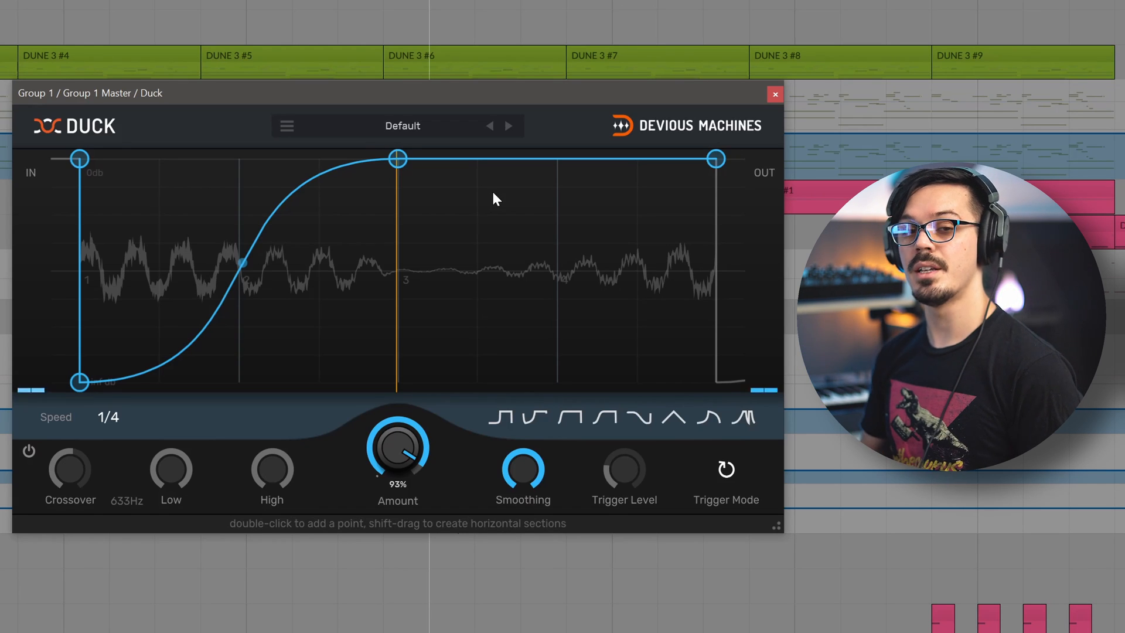
mouse_move(479, 185)
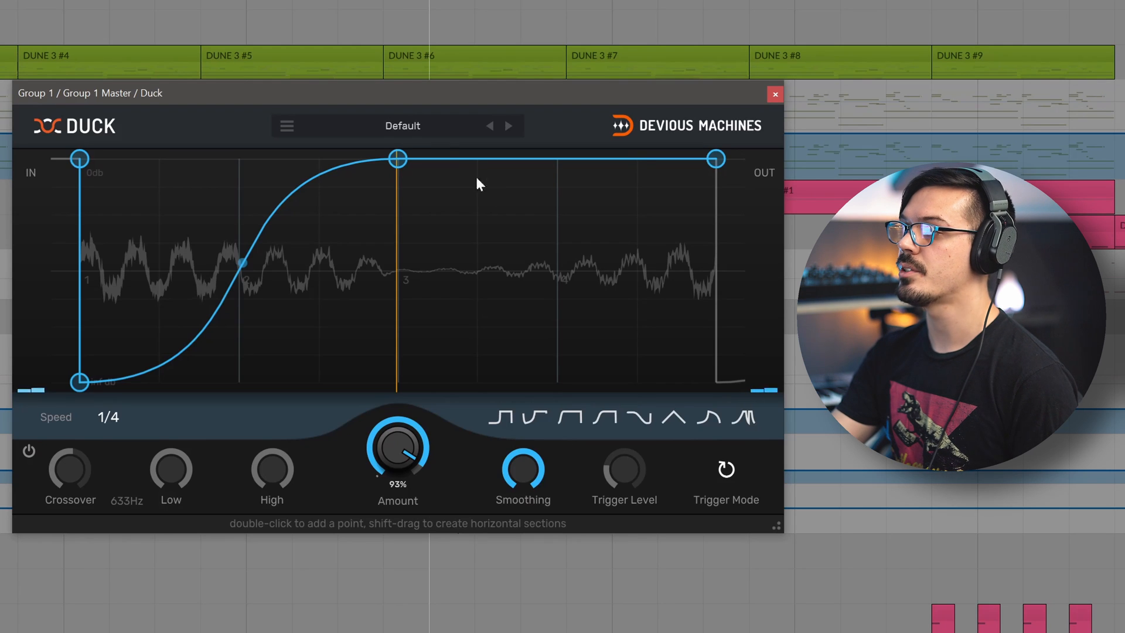
- Show the preset list with the Factory presets categories
left_click(286, 125)
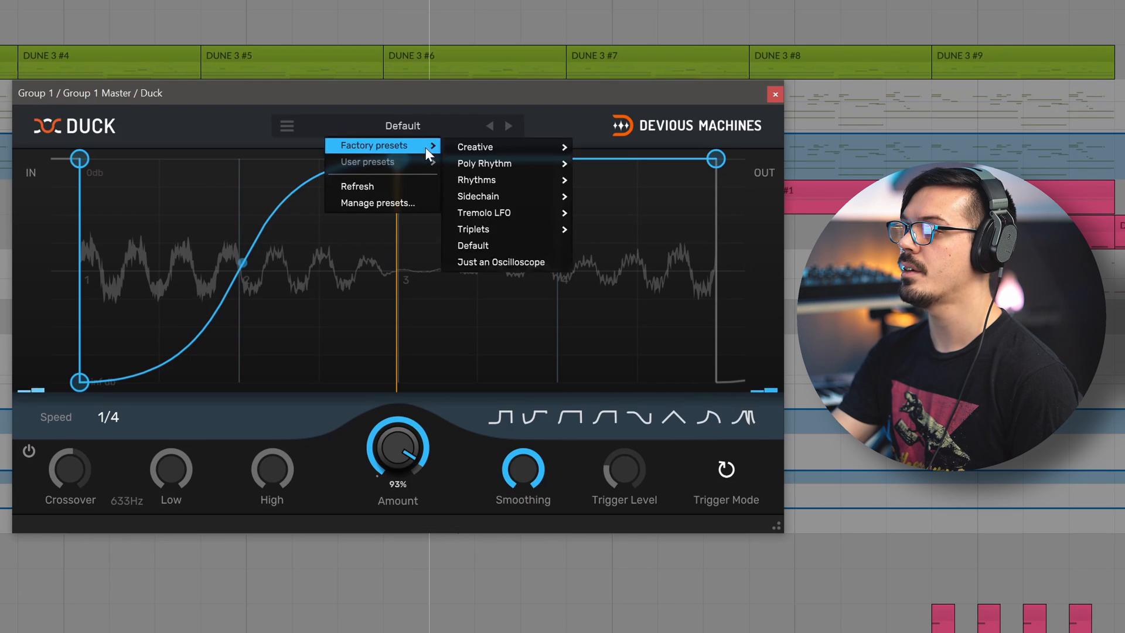
mouse_move(484, 163)
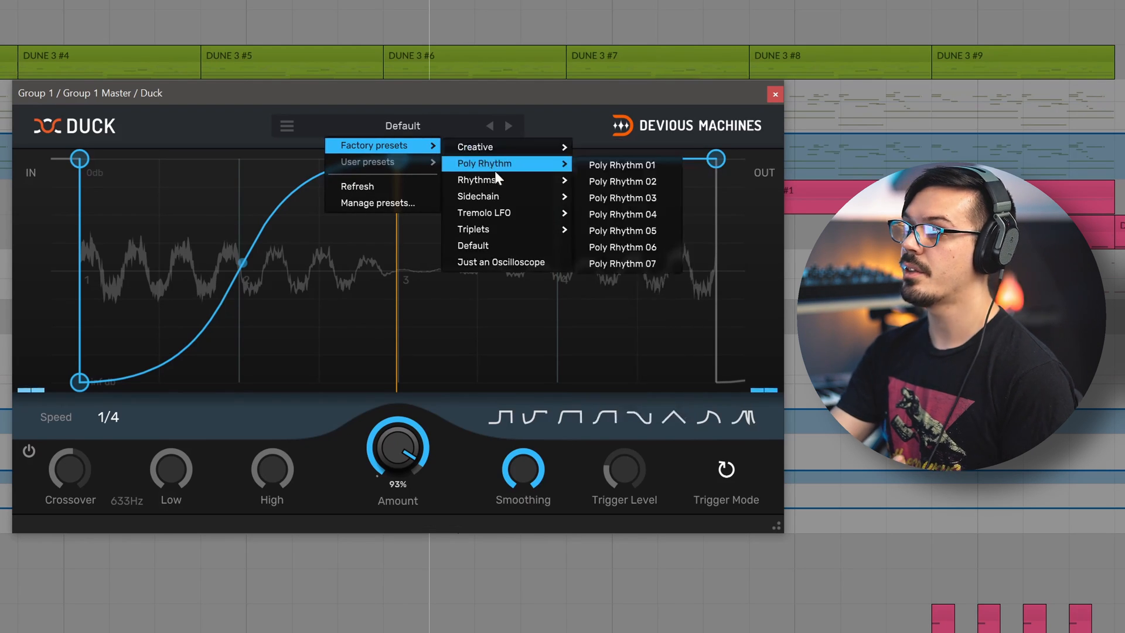
mouse_move(477, 197)
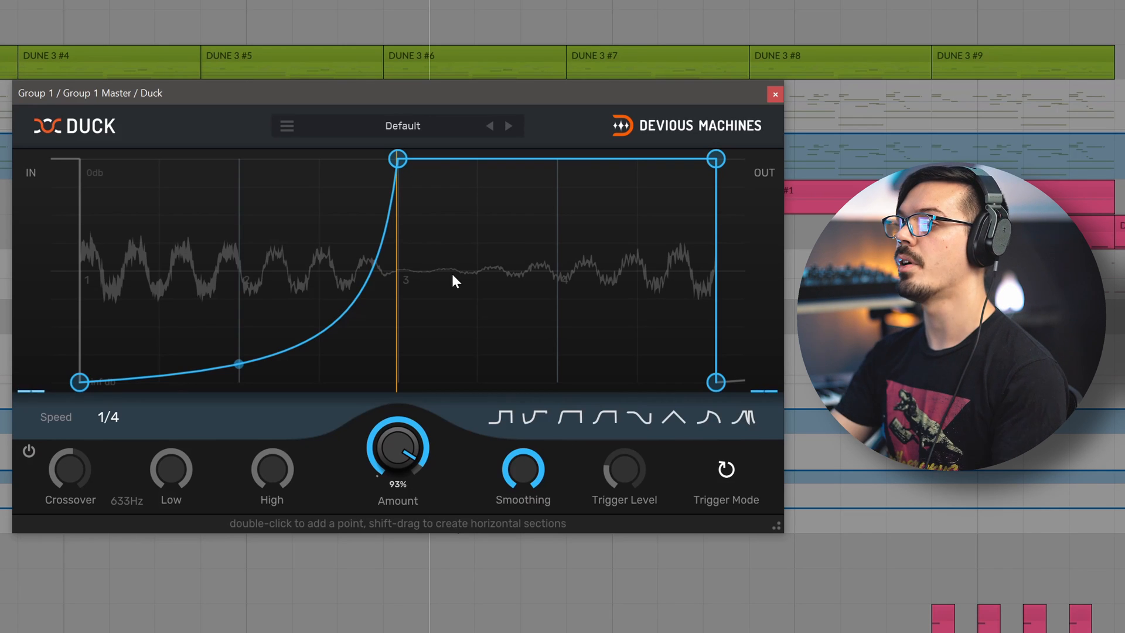
left_click_drag(397, 159, 300, 166)
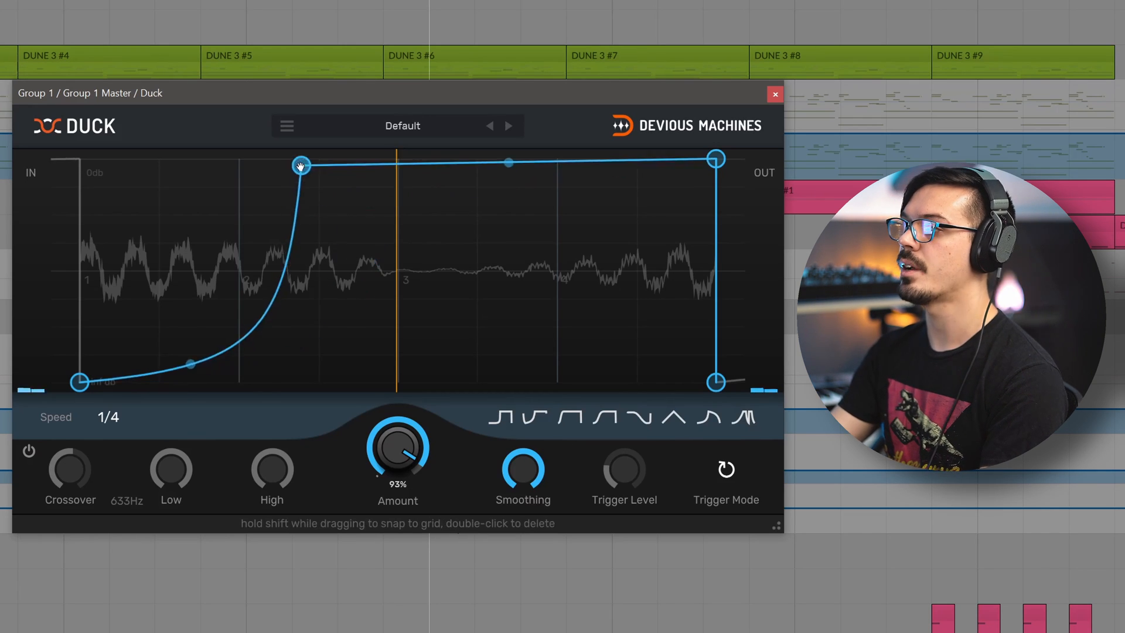
left_click_drag(507, 162, 452, 256)
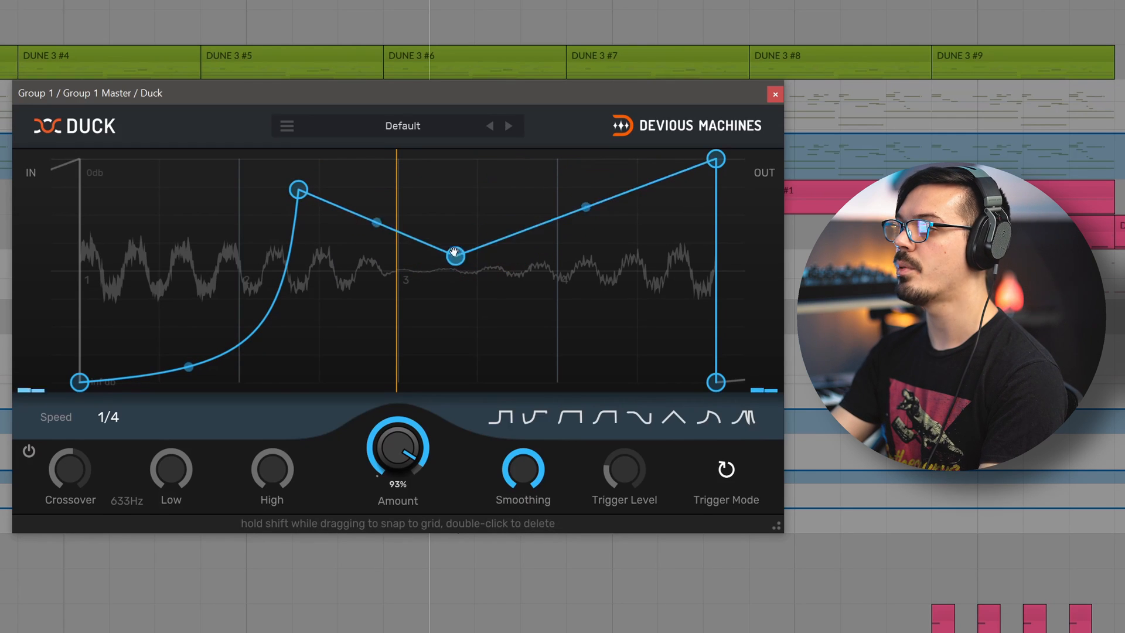
left_click_drag(455, 256, 476, 271)
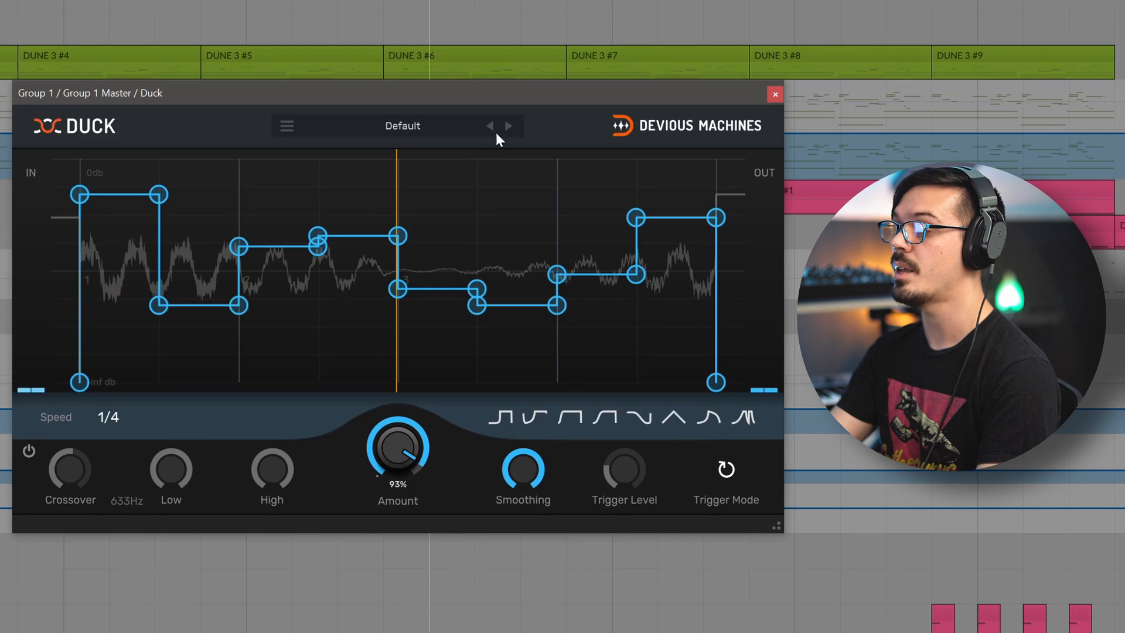
left_click(510, 125)
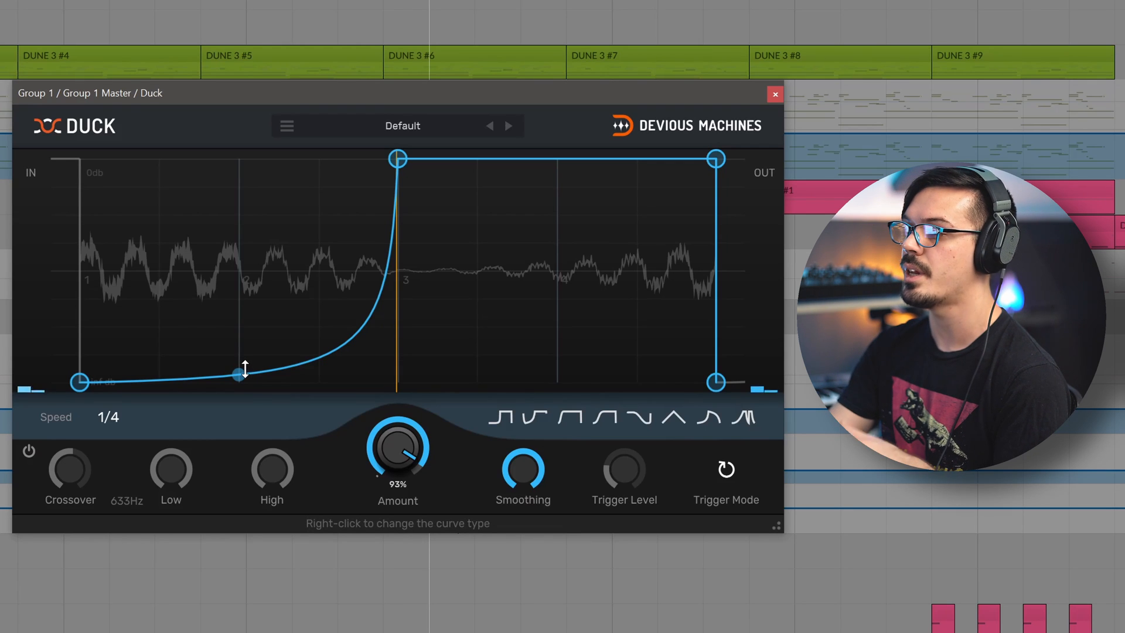
left_click_drag(239, 372, 239, 174)
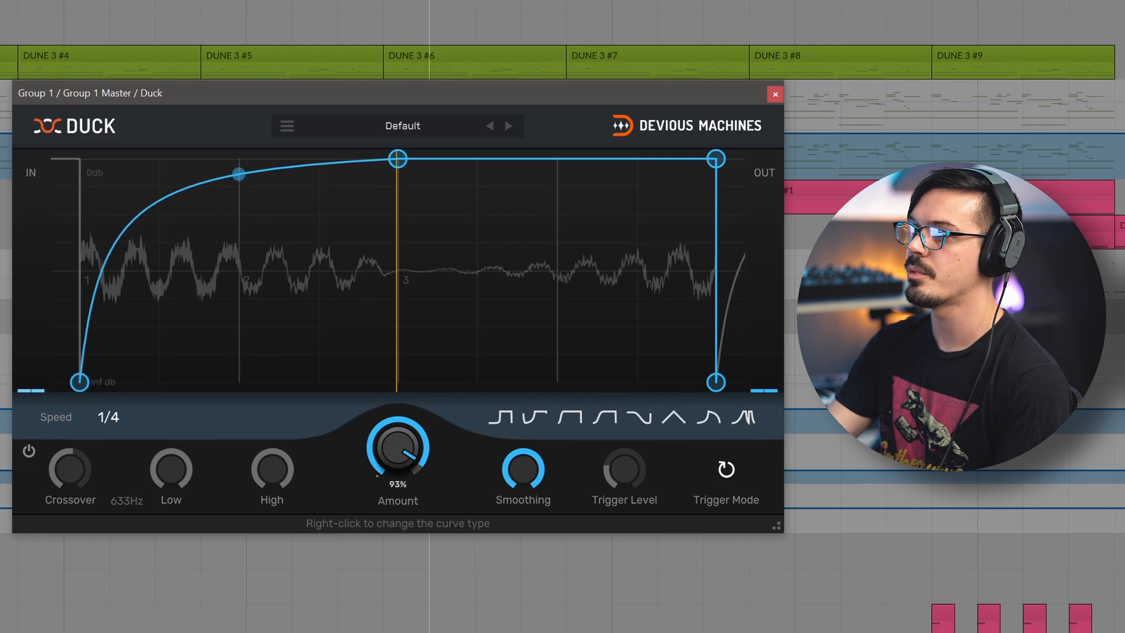
left_click_drag(237, 171, 236, 363)
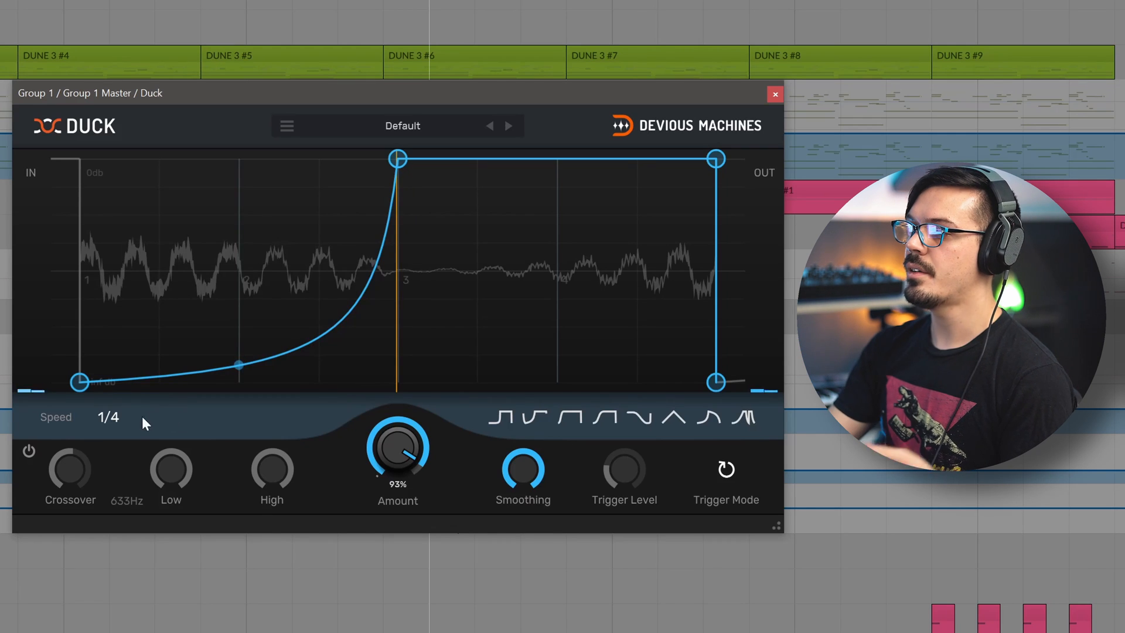
- Review the envelope Speed options and keep it at 1/4 note
left_click(108, 417)
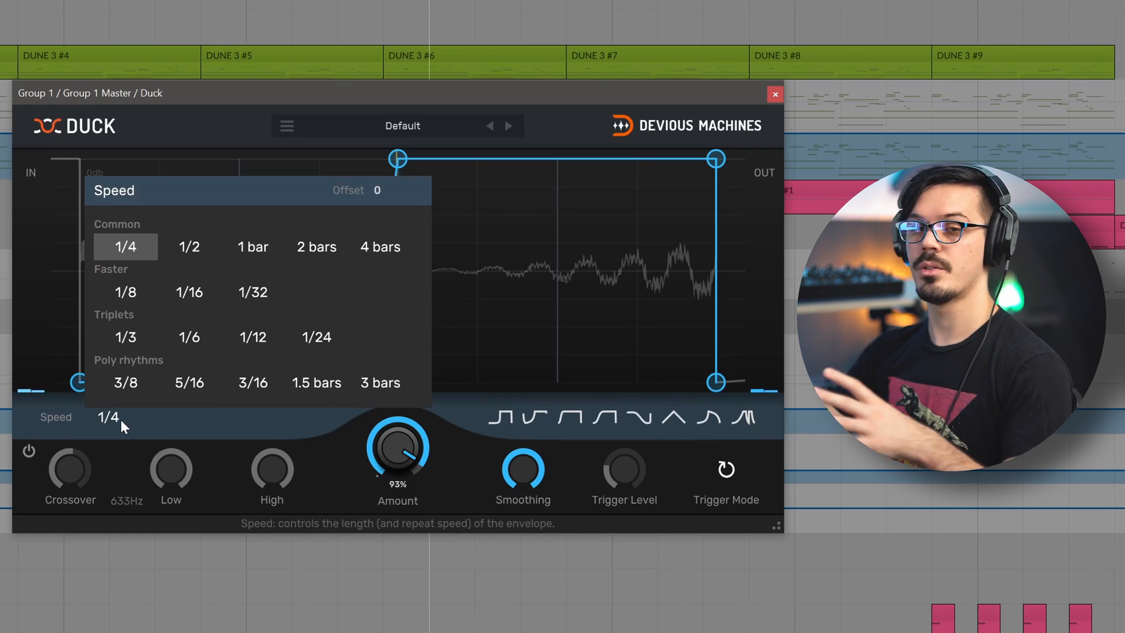
mouse_move(188, 338)
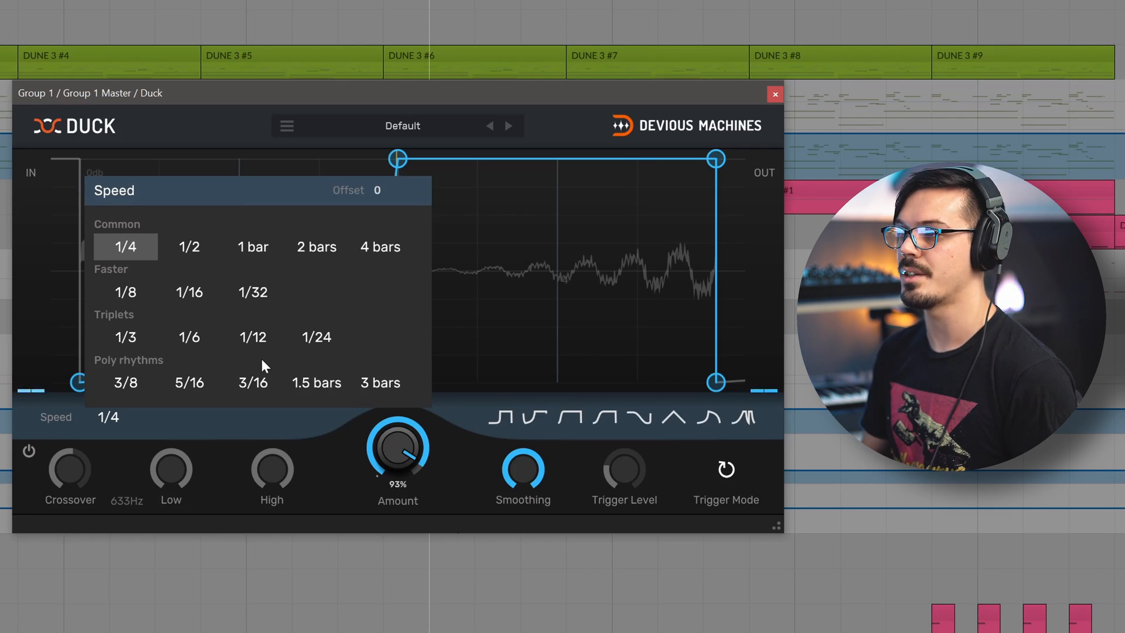
left_click(126, 246)
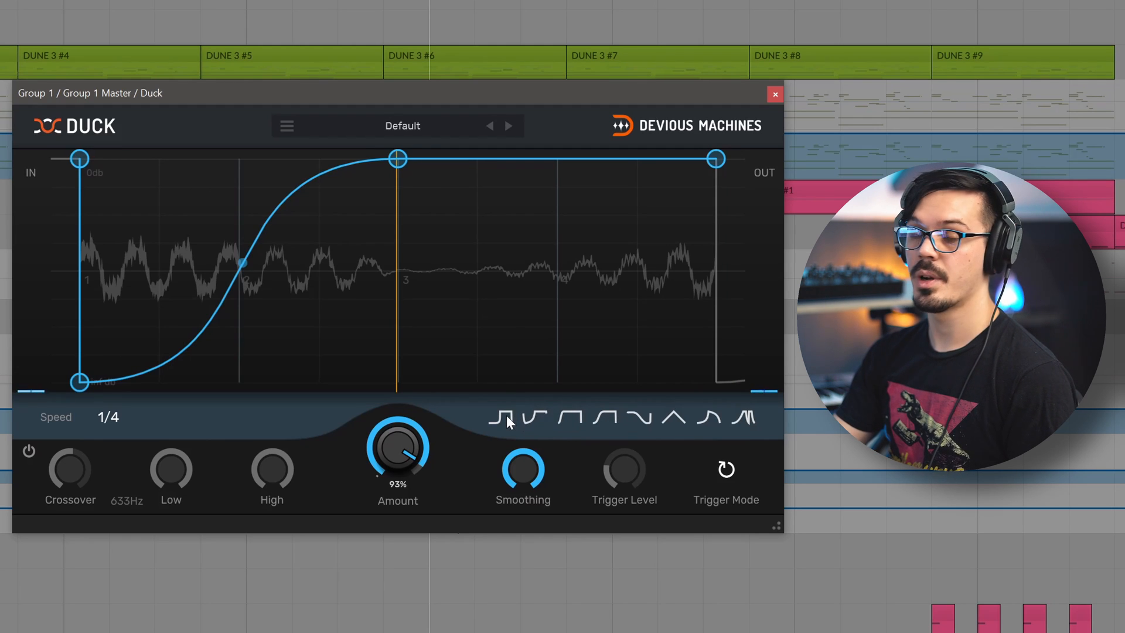
left_click(531, 418)
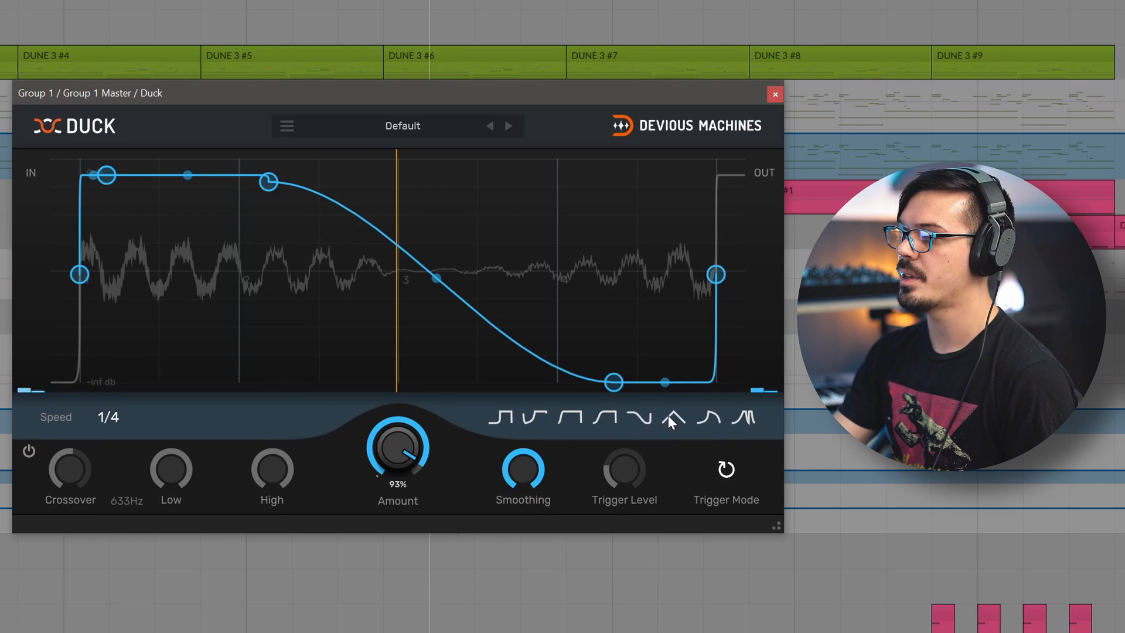
left_click(672, 417)
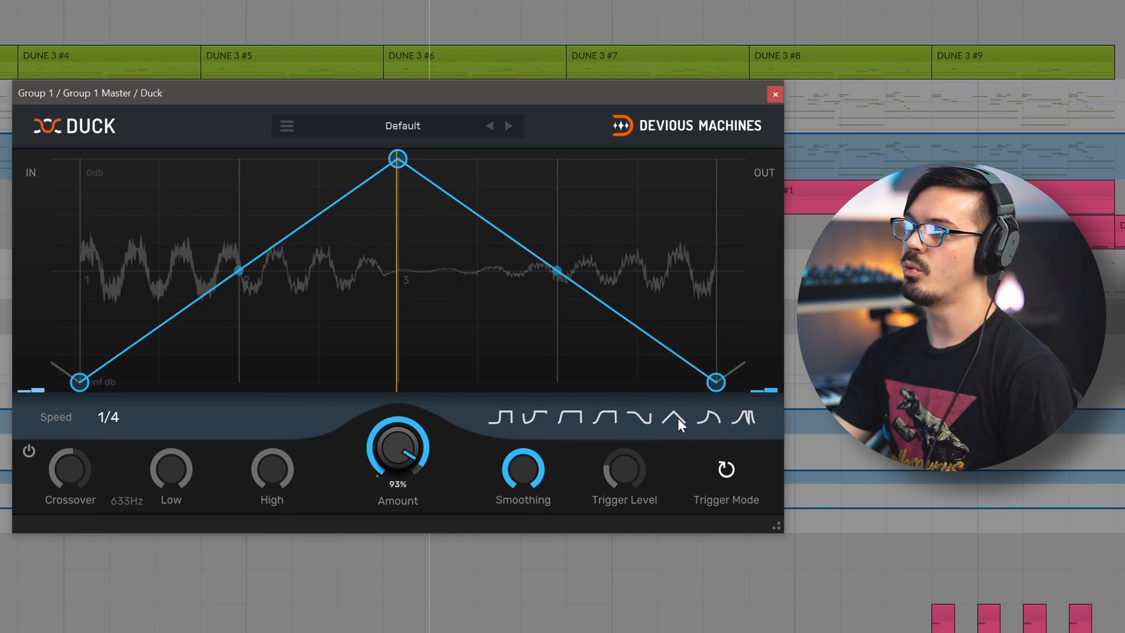
left_click(744, 417)
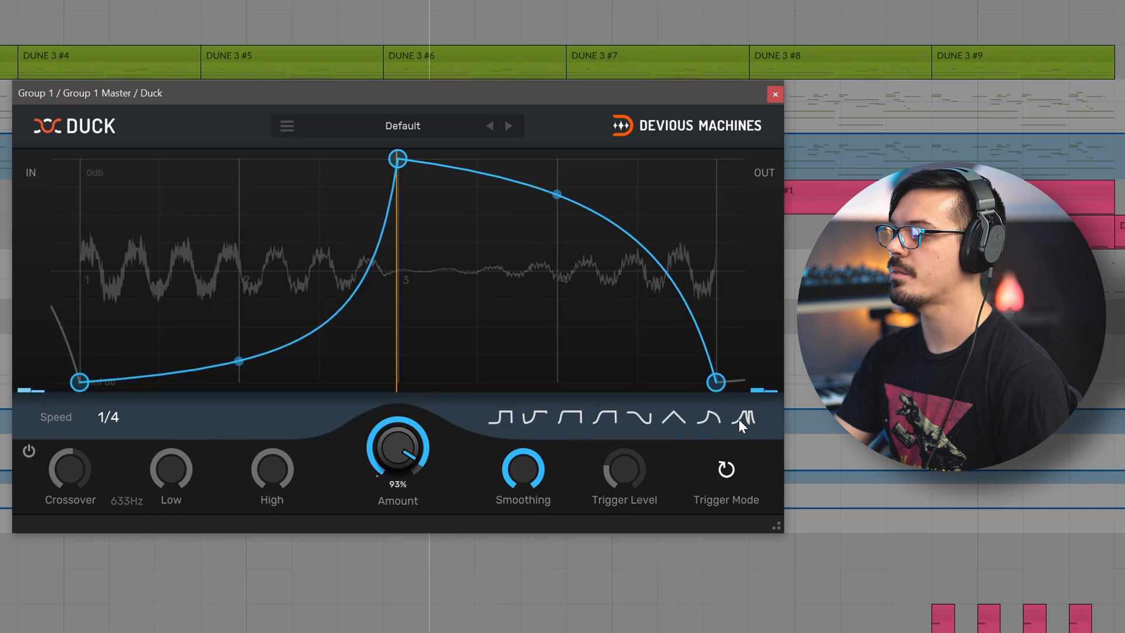
left_click(581, 418)
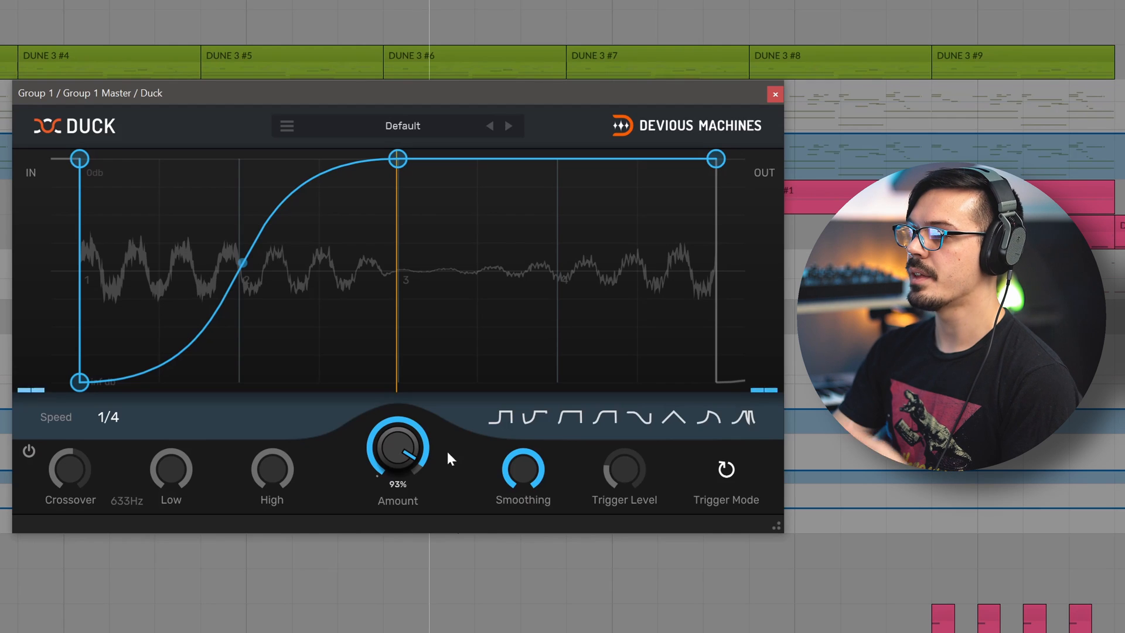
mouse_move(401, 450)
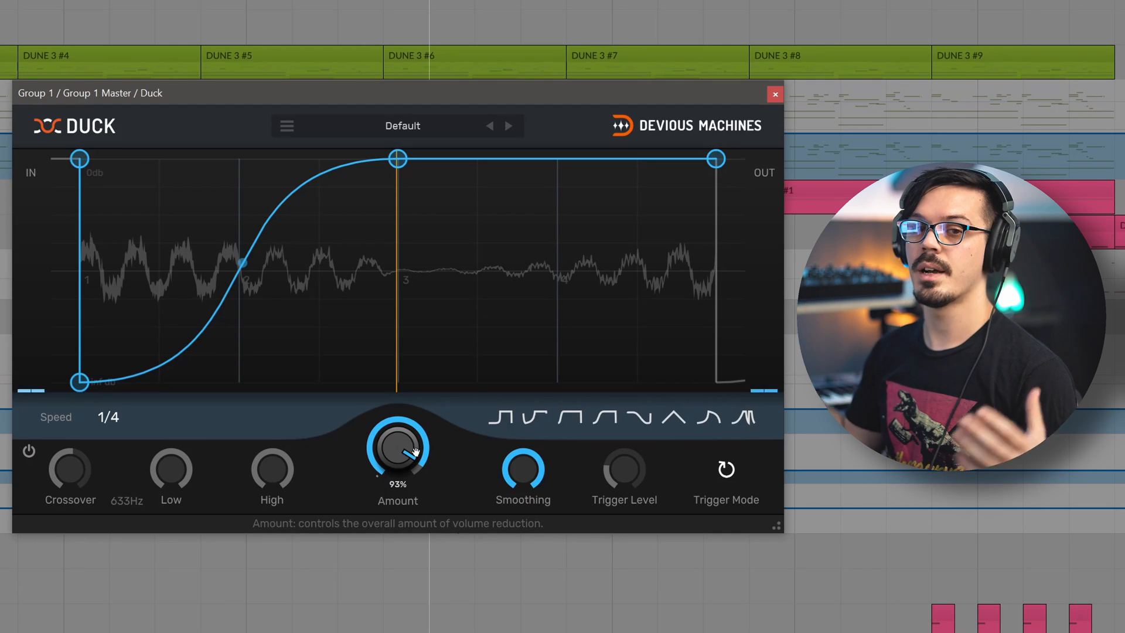
- Audition the Amount knob at 91% and about 32%, ending back at 100%
left_click_drag(399, 452, 412, 459)
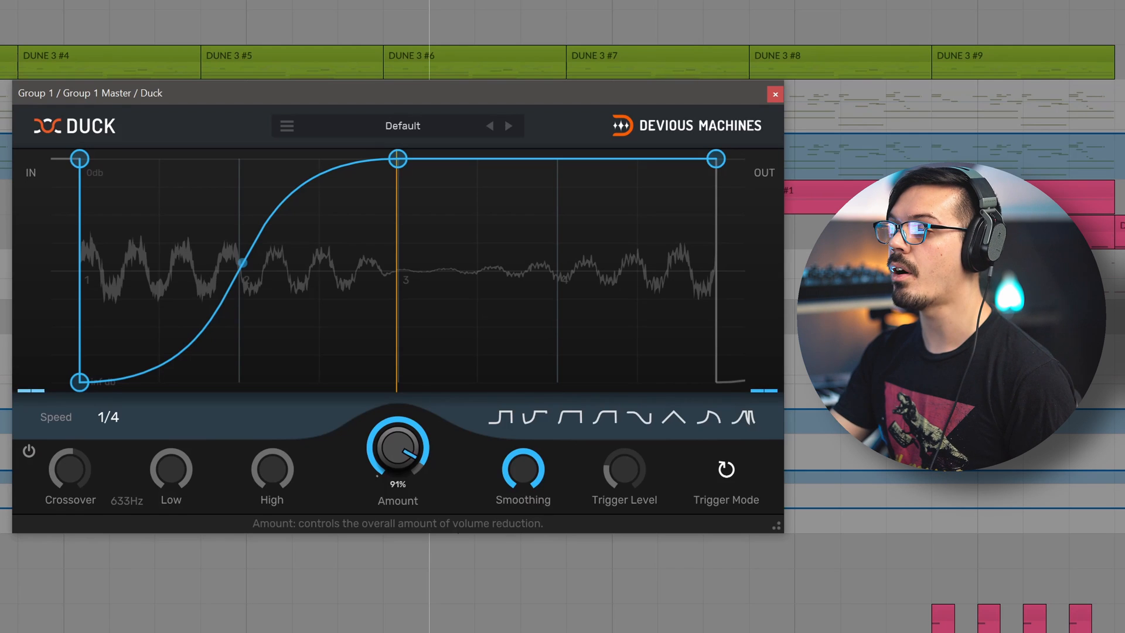
left_click_drag(397, 449, 409, 441)
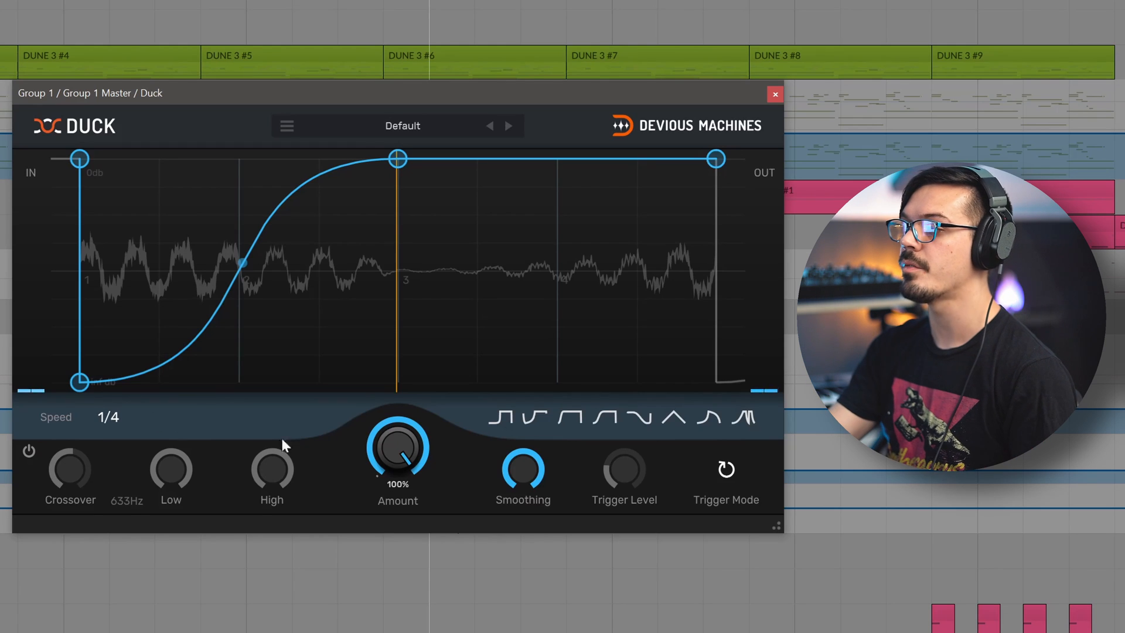
left_click_drag(397, 449, 397, 449)
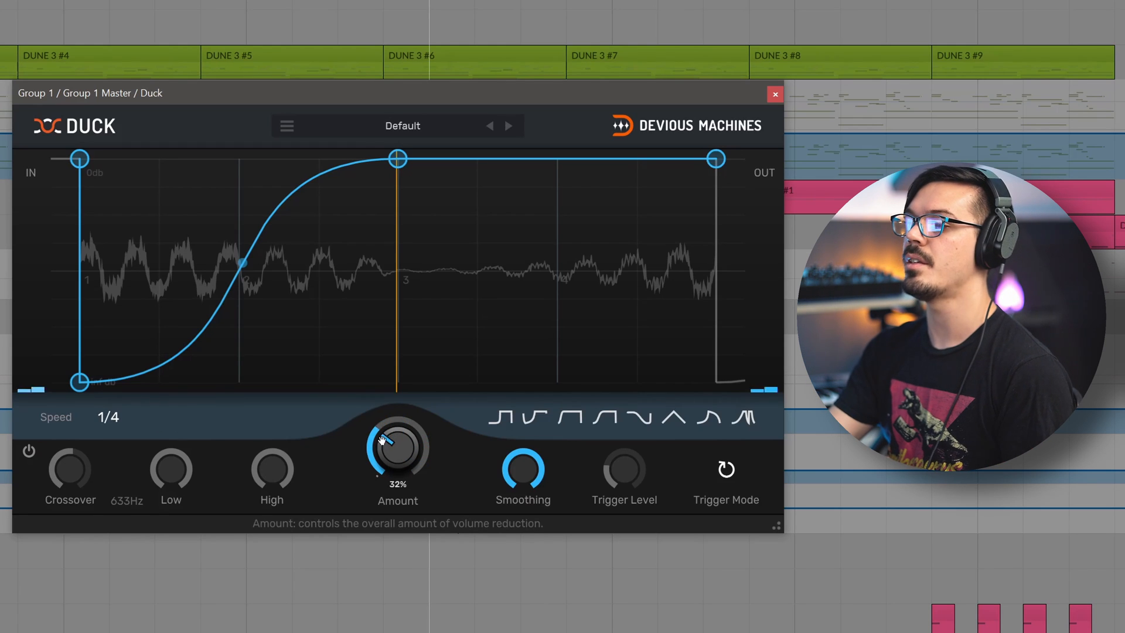
left_click_drag(397, 445, 397, 416)
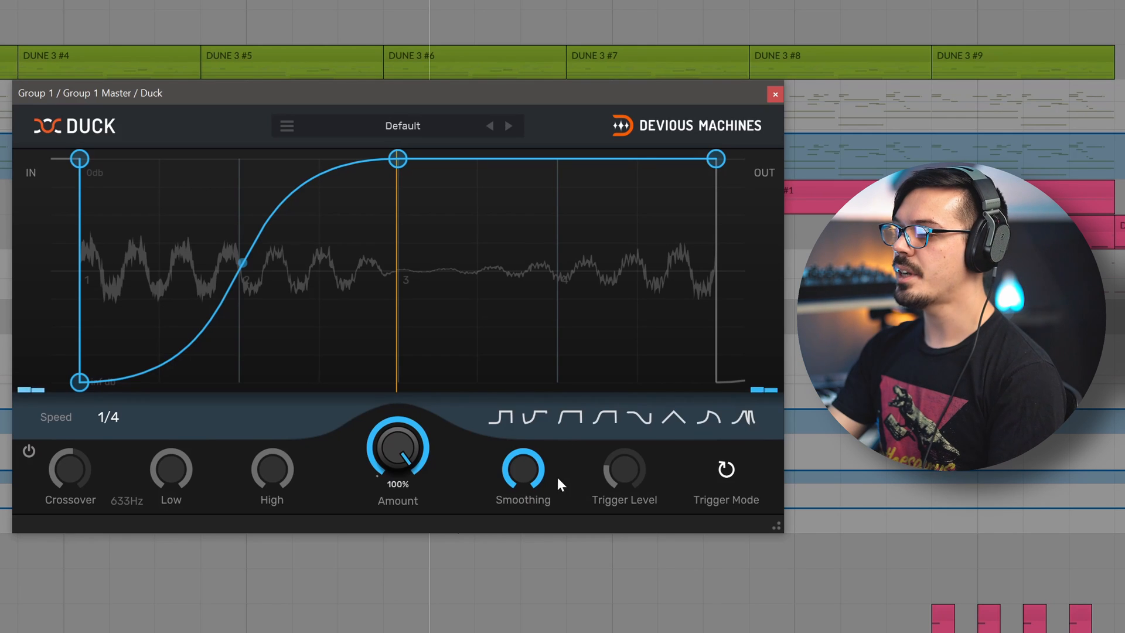
mouse_move(523, 470)
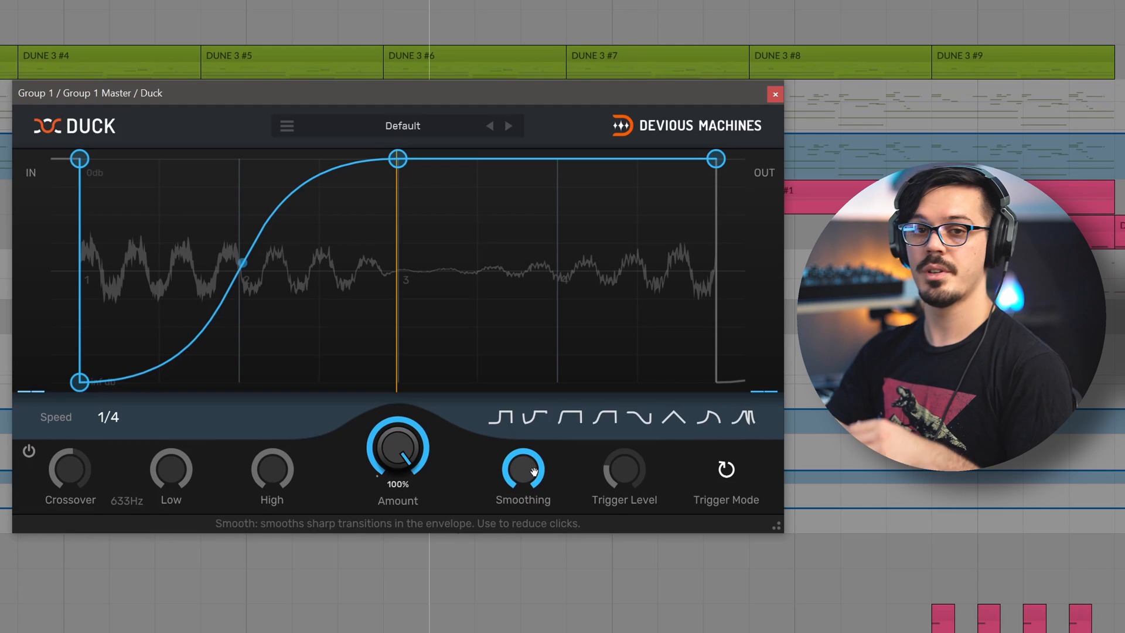
mouse_move(257, 257)
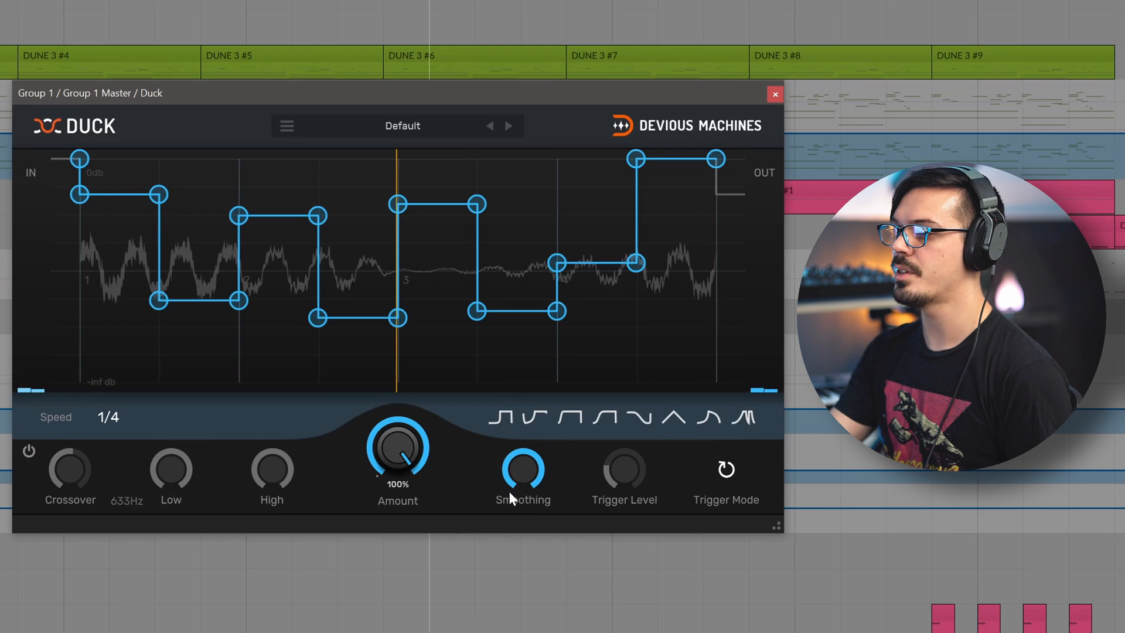
mouse_move(523, 470)
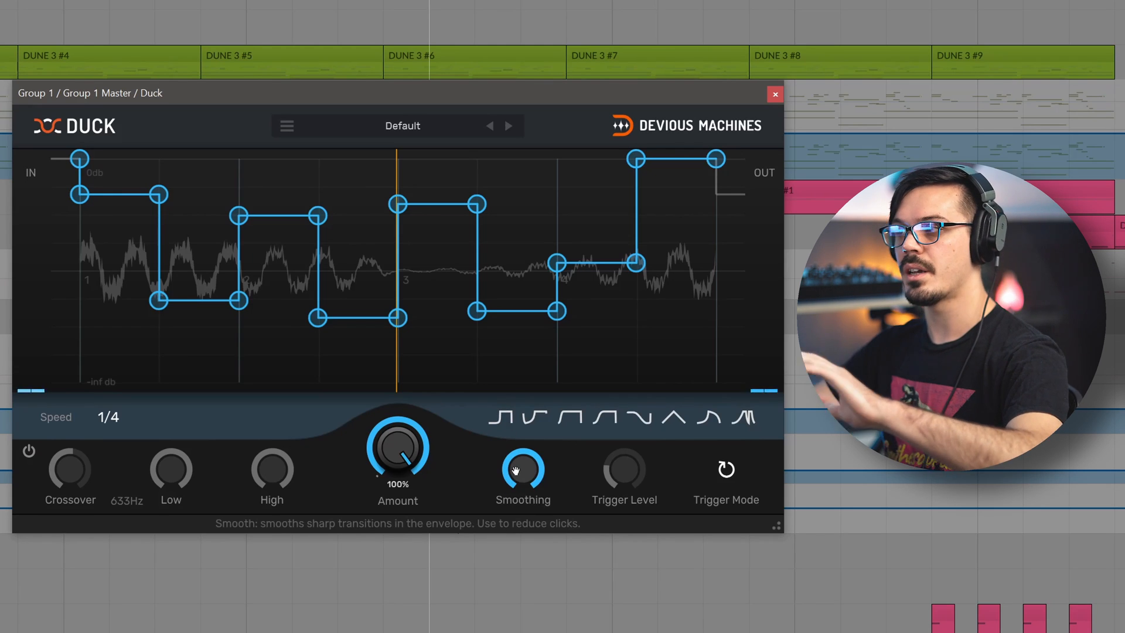
left_click(637, 416)
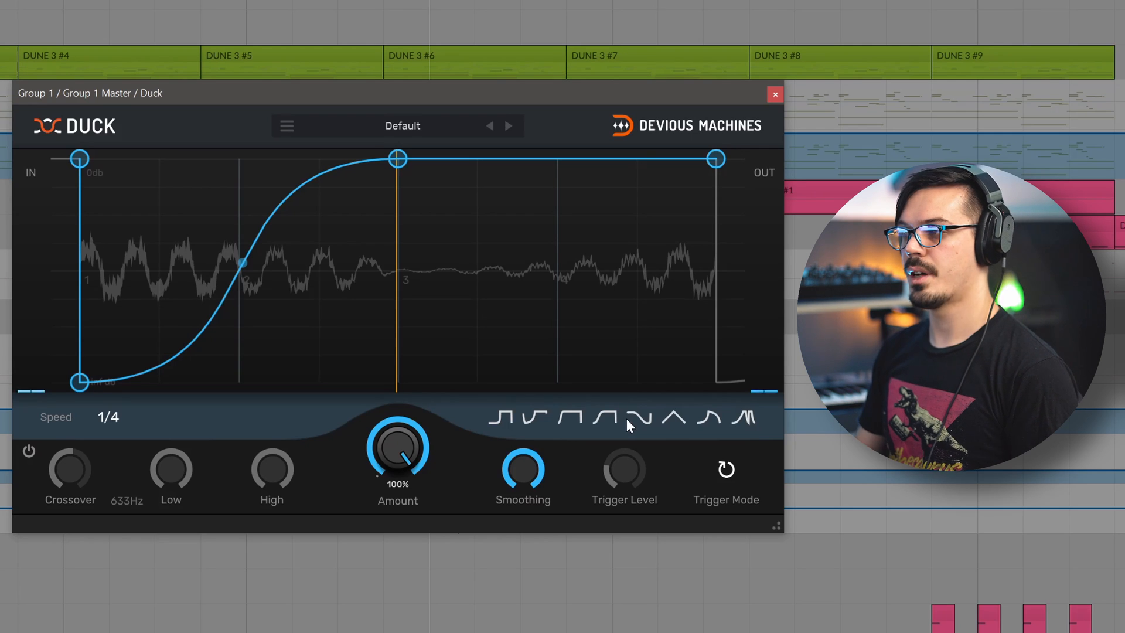
mouse_move(628, 441)
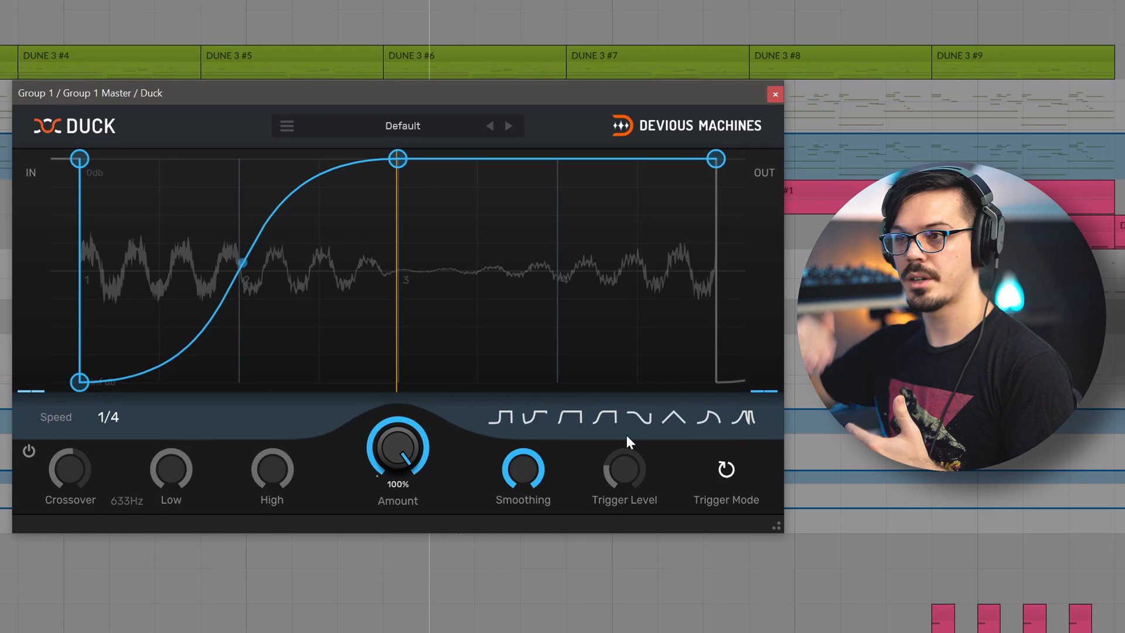
mouse_move(721, 492)
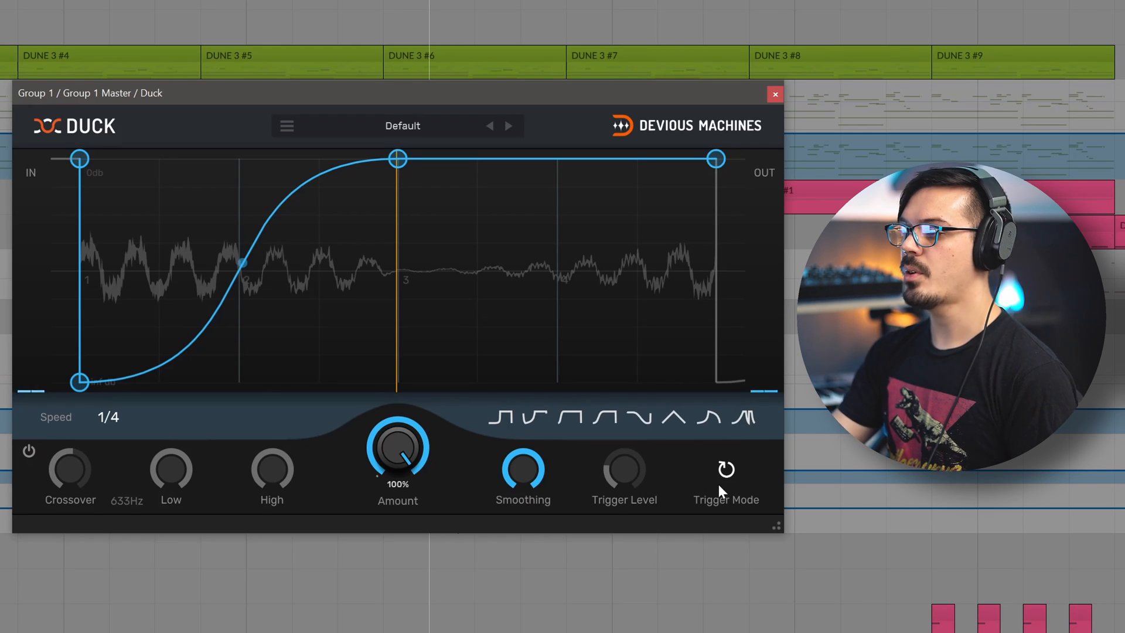
mouse_move(725, 484)
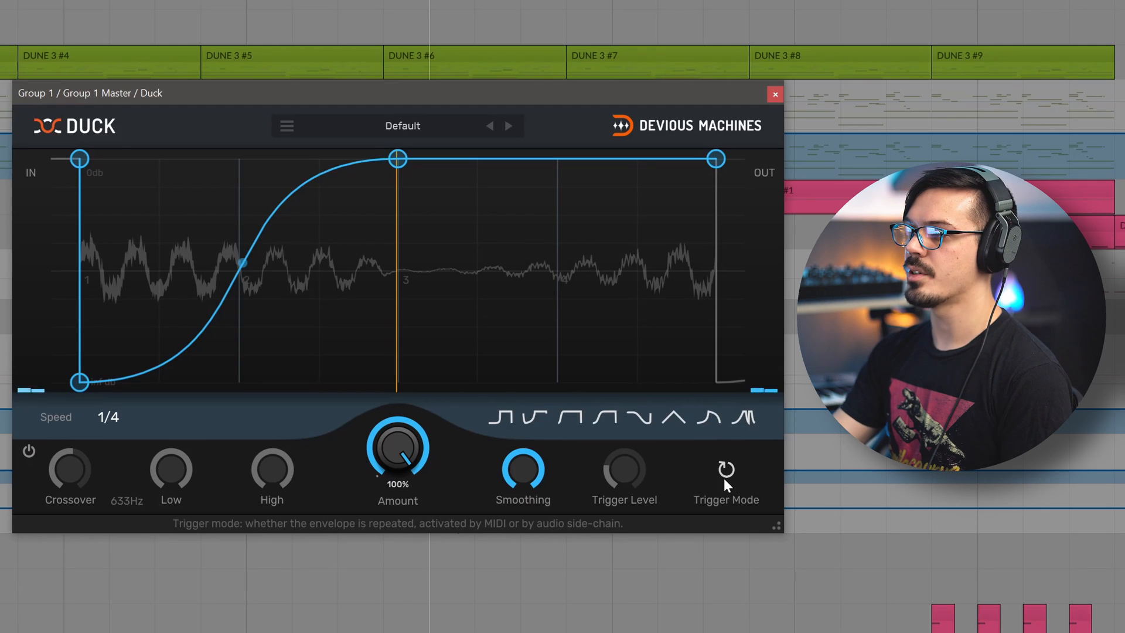
- Switch the trigger mode from Repeat to Plugin input
left_click(726, 469)
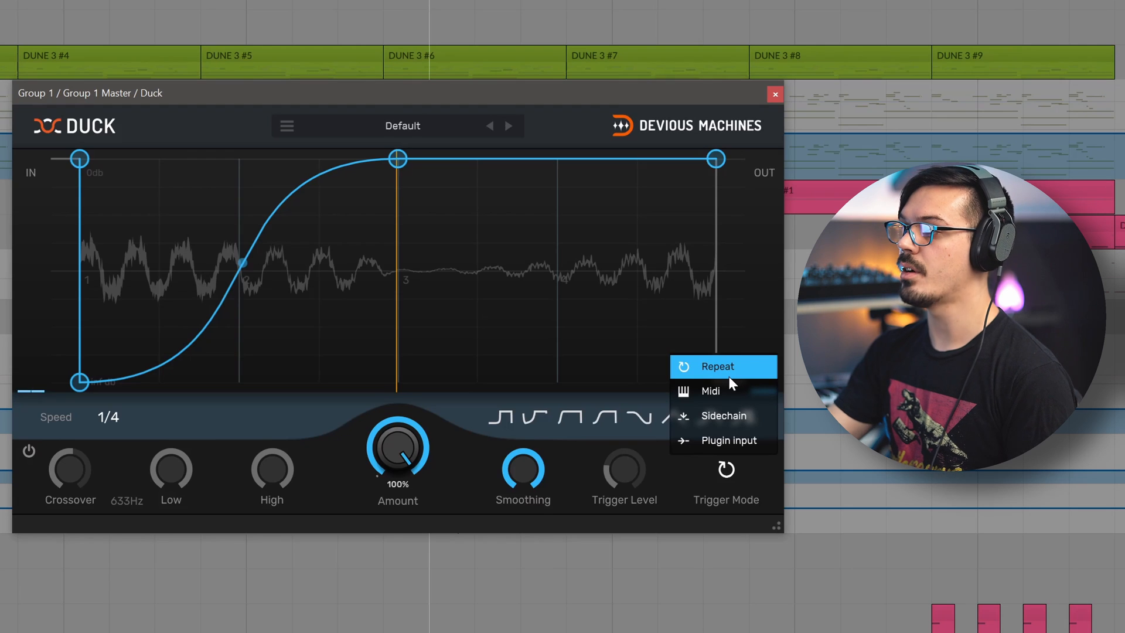
mouse_move(711, 391)
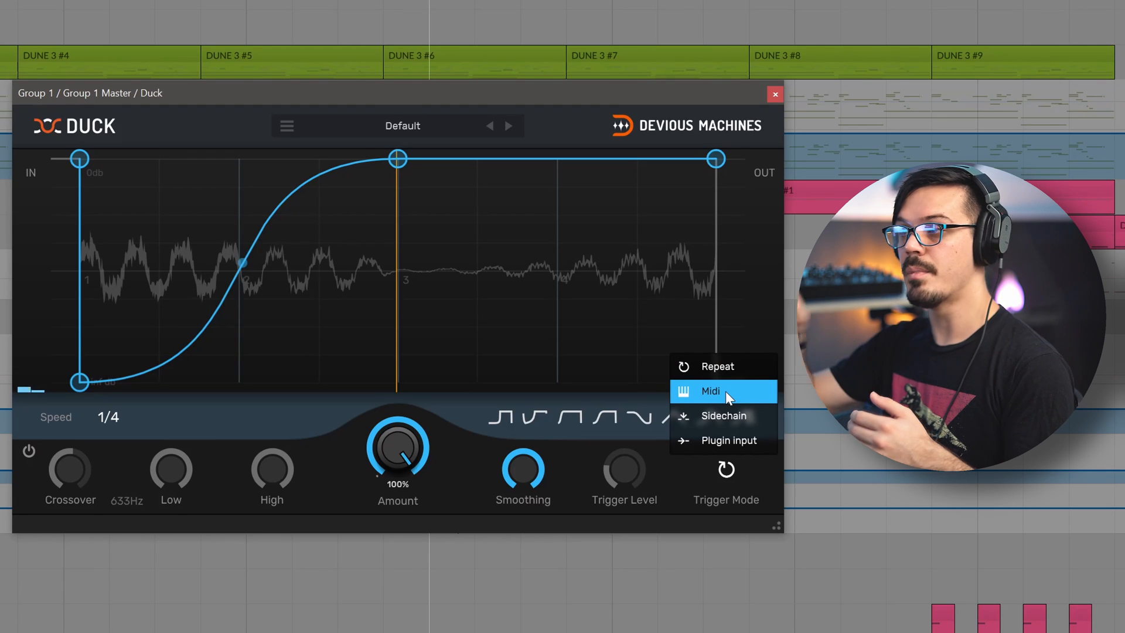
mouse_move(723, 415)
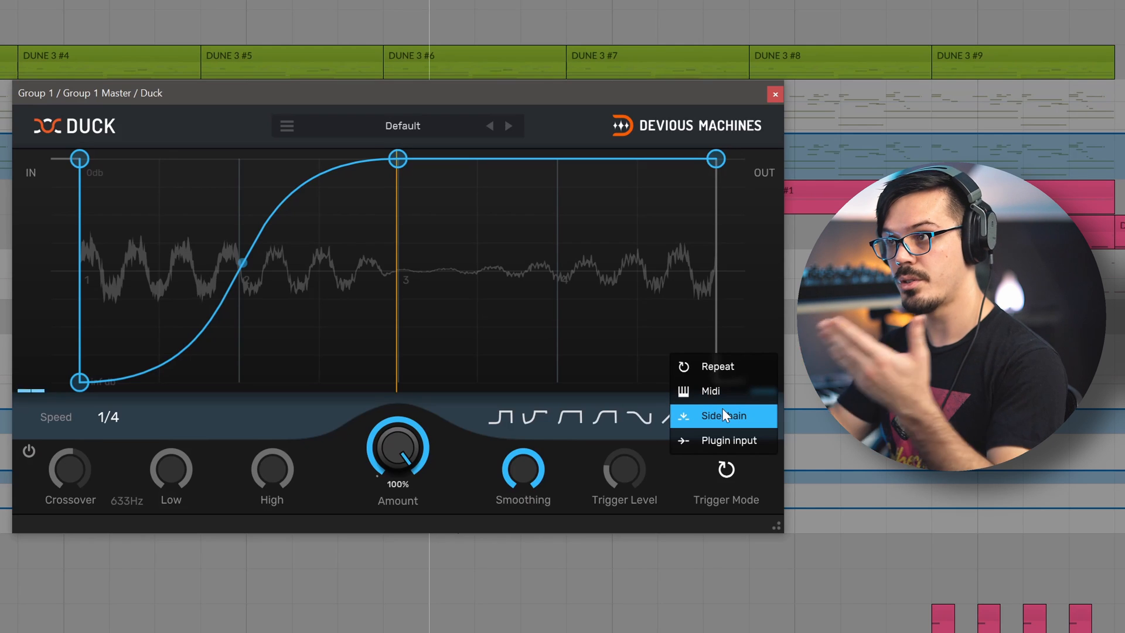
mouse_move(728, 440)
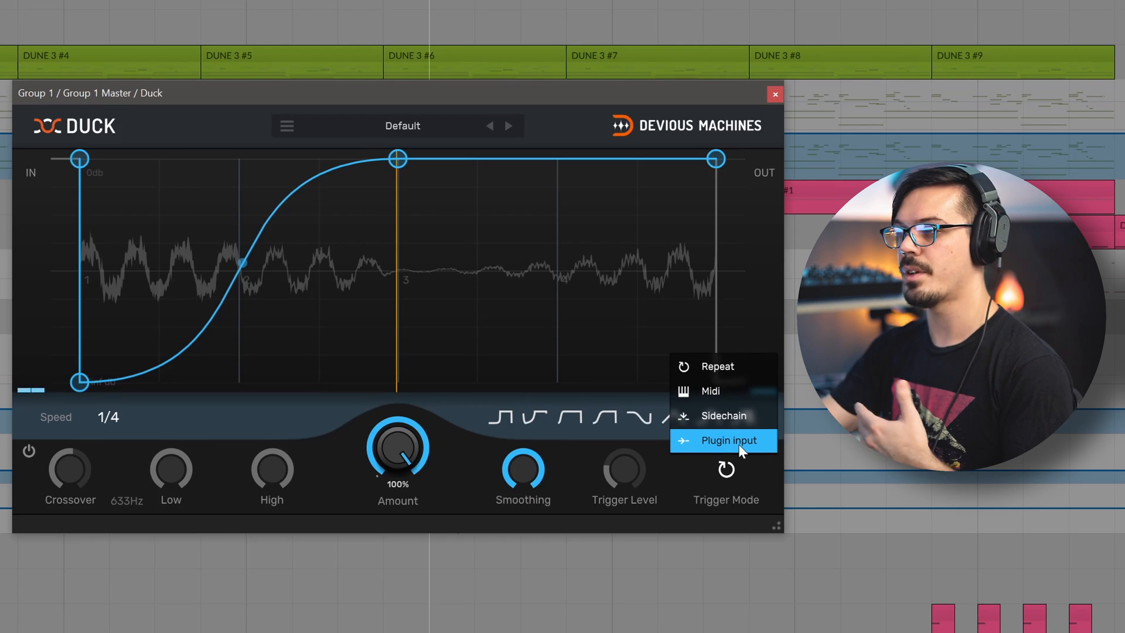
left_click(728, 439)
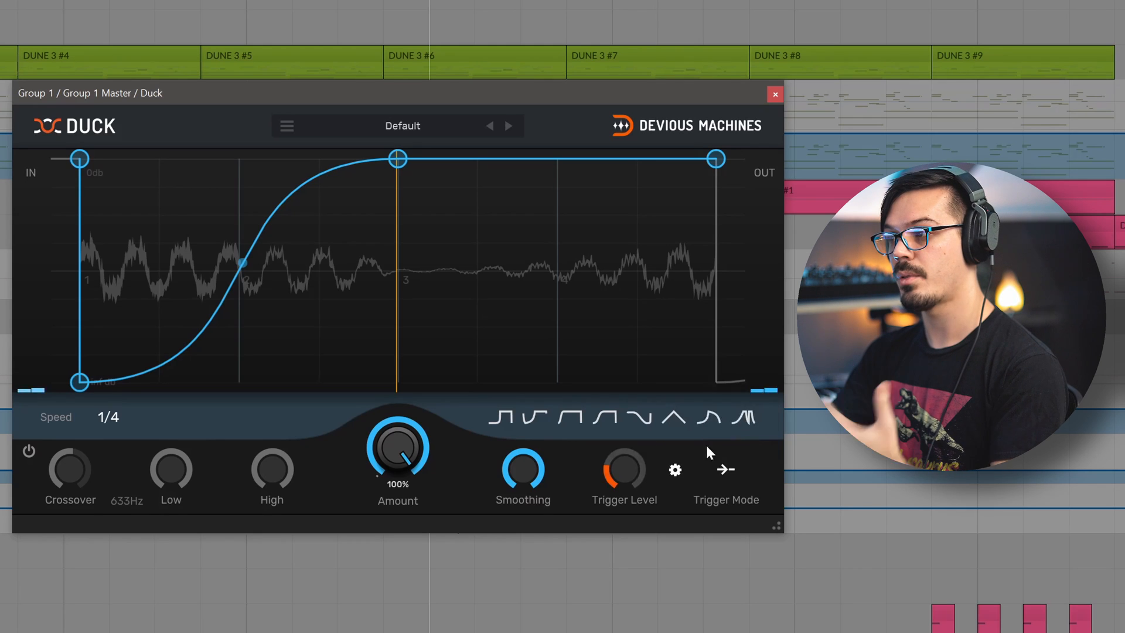
mouse_move(675, 469)
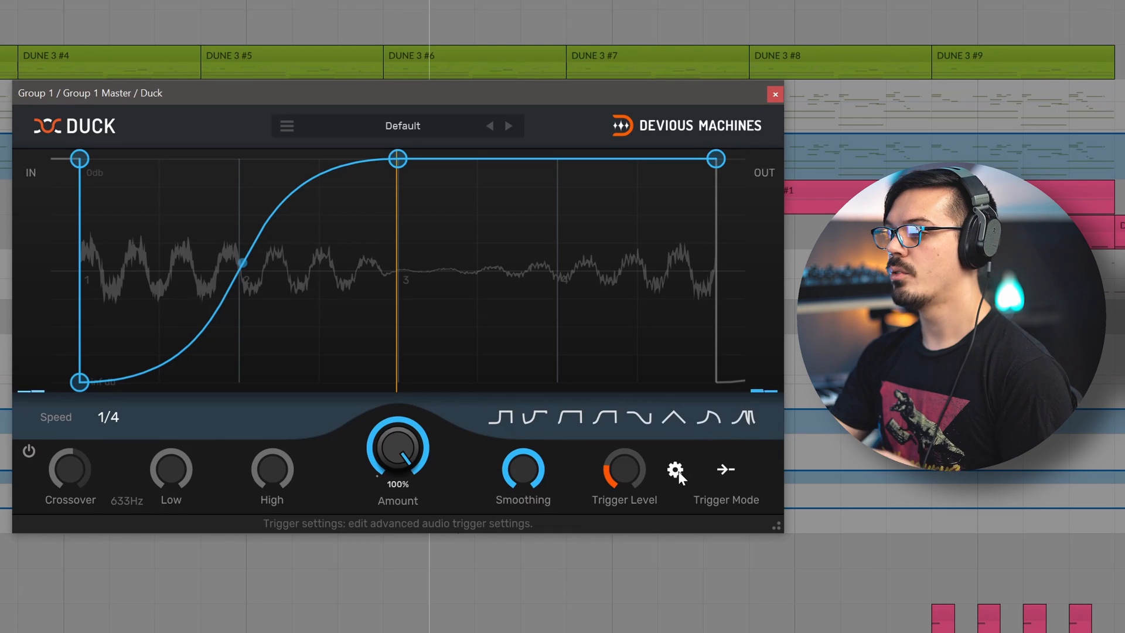
- Show the trigger settings panel via the gear icon beside Trigger Level
left_click(676, 469)
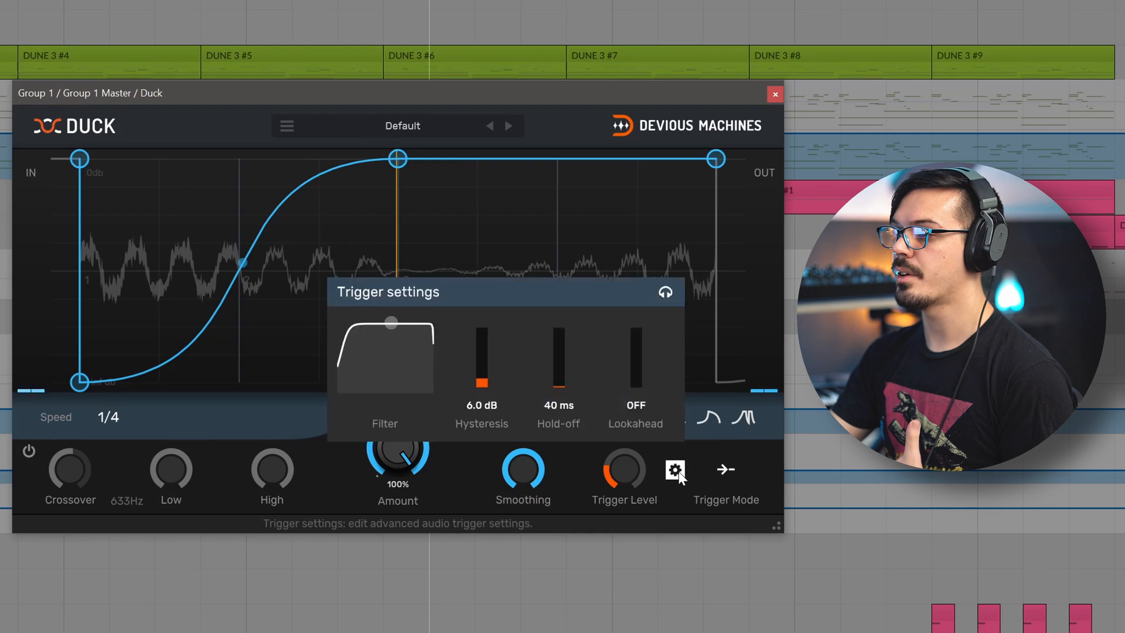
mouse_move(625, 449)
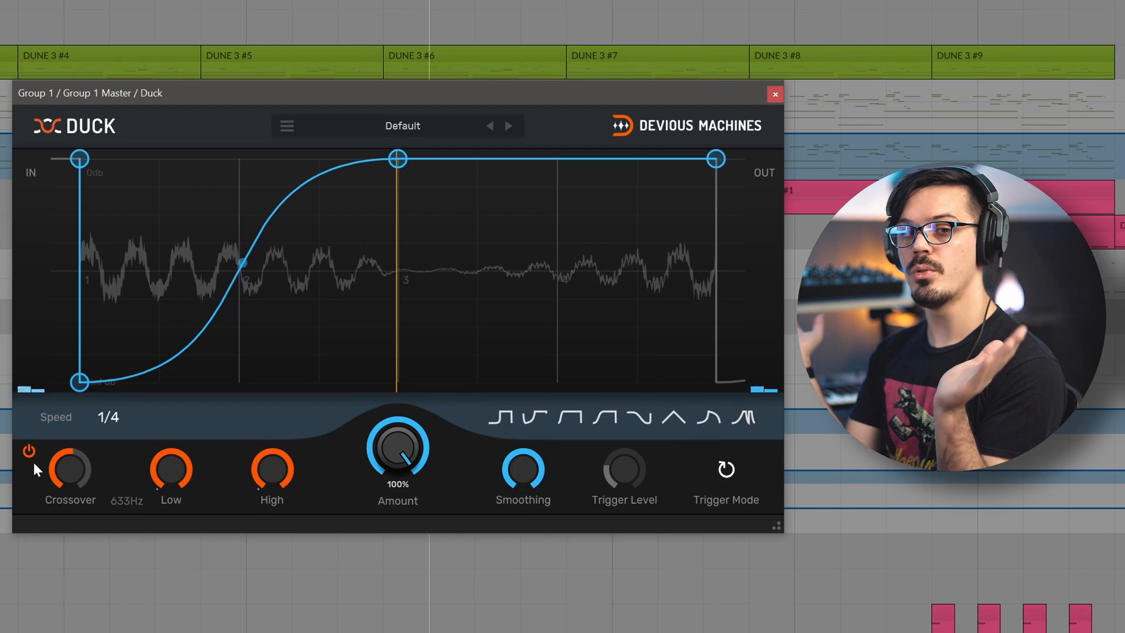
mouse_move(171, 470)
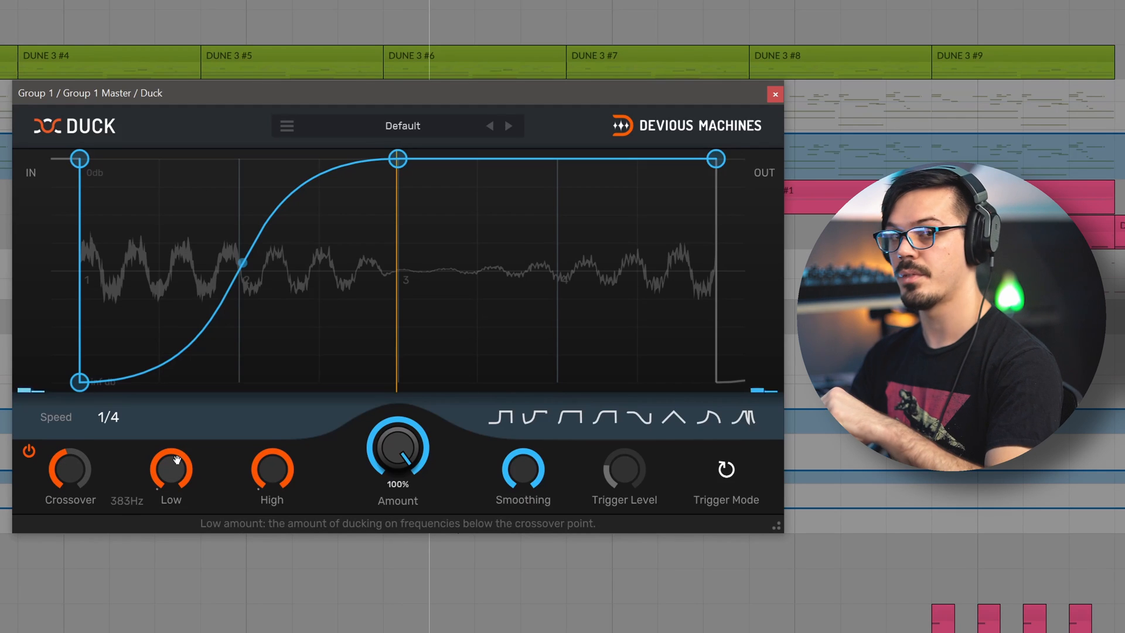
mouse_move(271, 463)
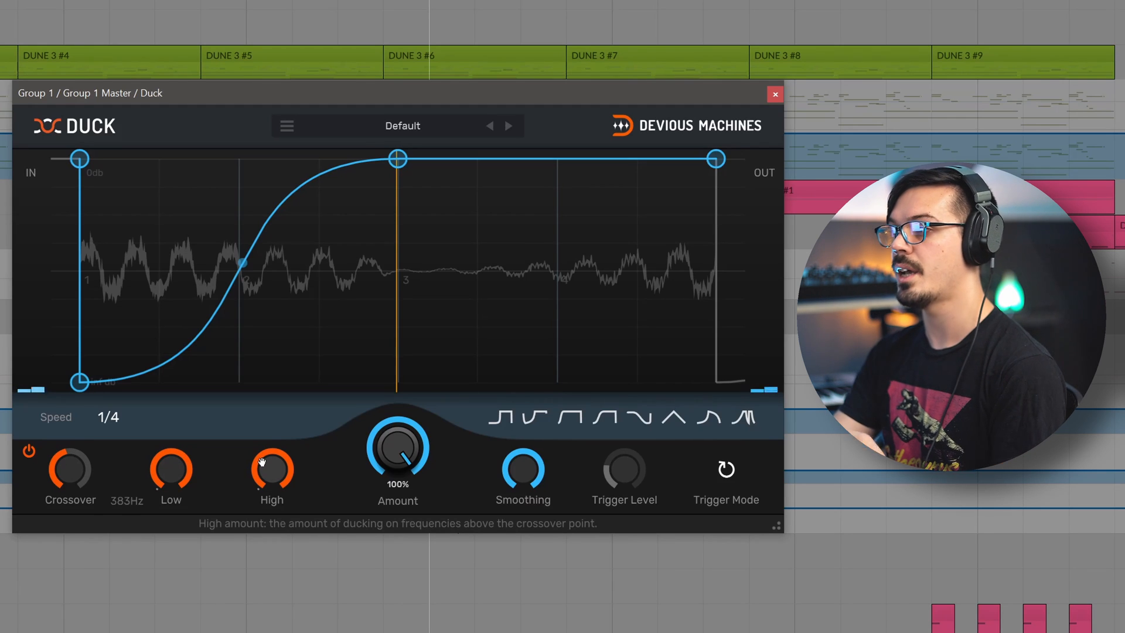
mouse_move(632, 471)
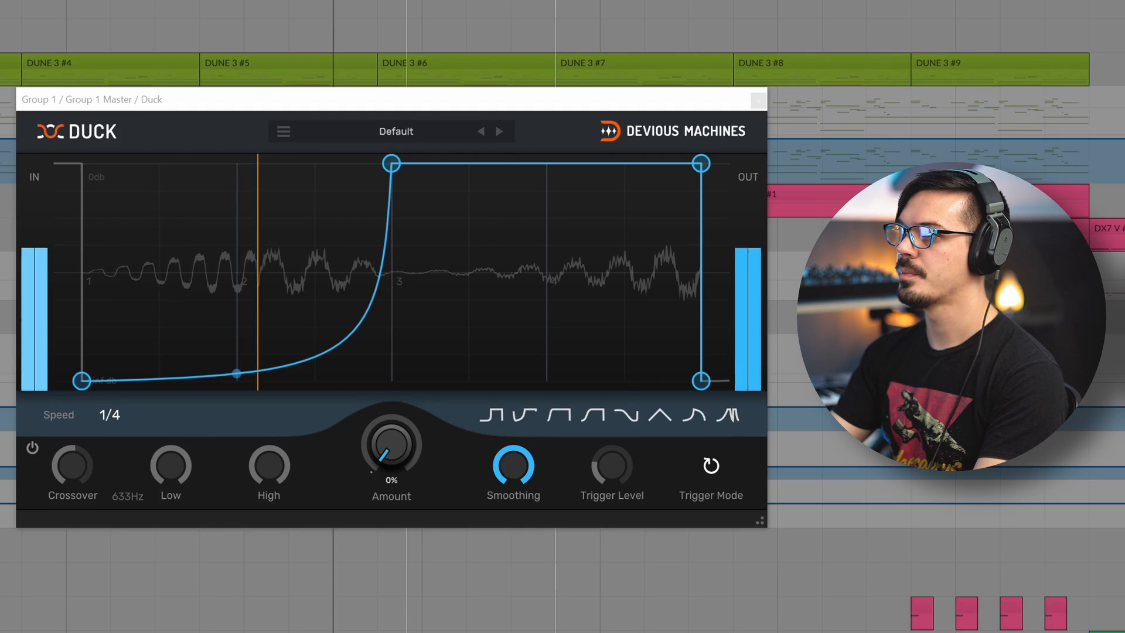
mouse_move(403, 434)
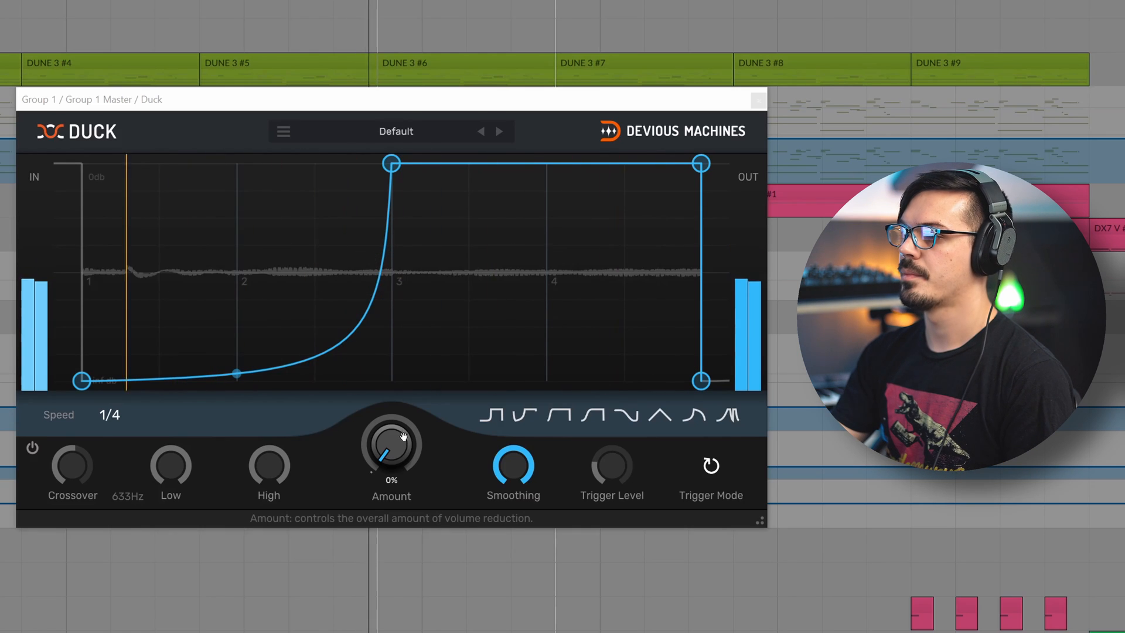
- Raise the ducking Amount from 0% through about 75% to 100%
left_click_drag(392, 446, 402, 430)
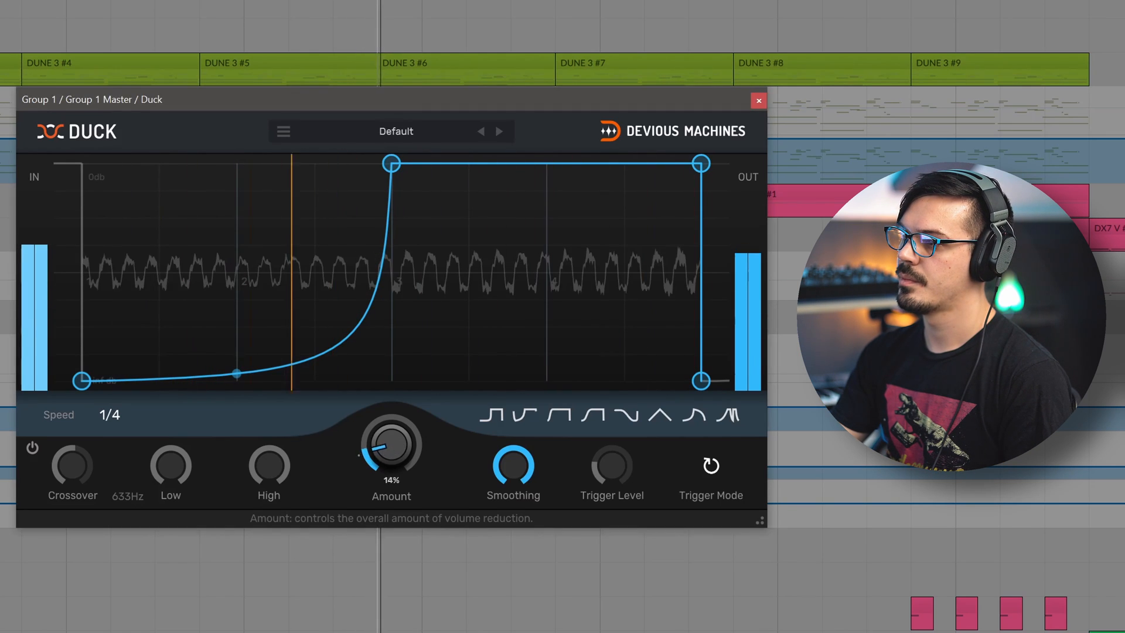
left_click_drag(391, 446, 398, 430)
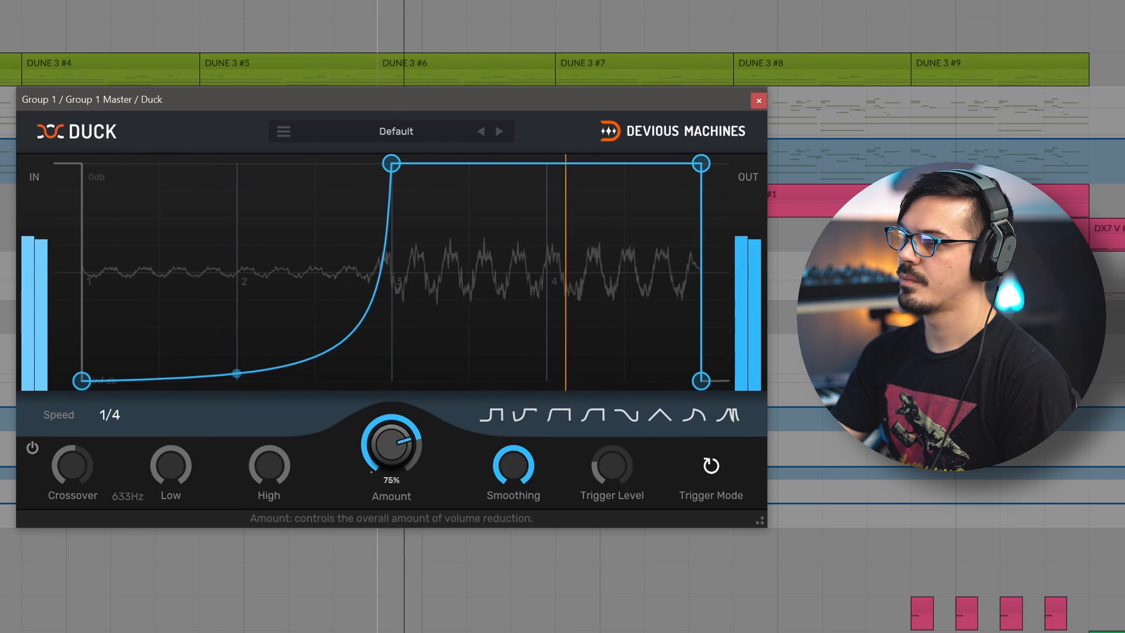
left_click_drag(392, 445, 392, 423)
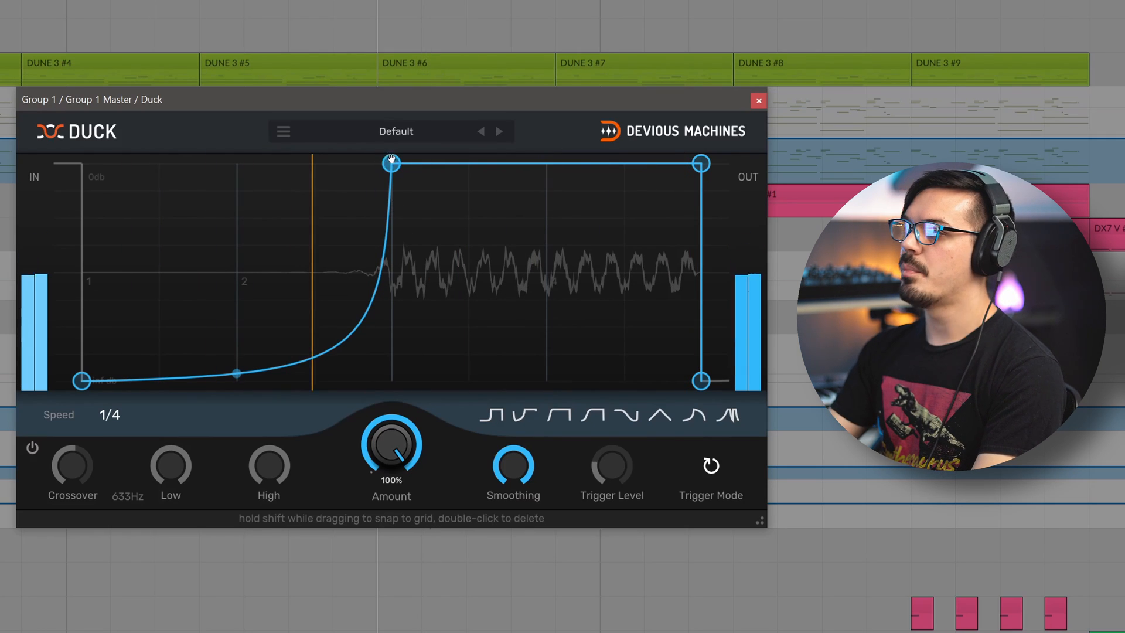
- Move the curve's top node so full level is reached at beat 2 instead of beat 3
left_click_drag(391, 163, 162, 162)
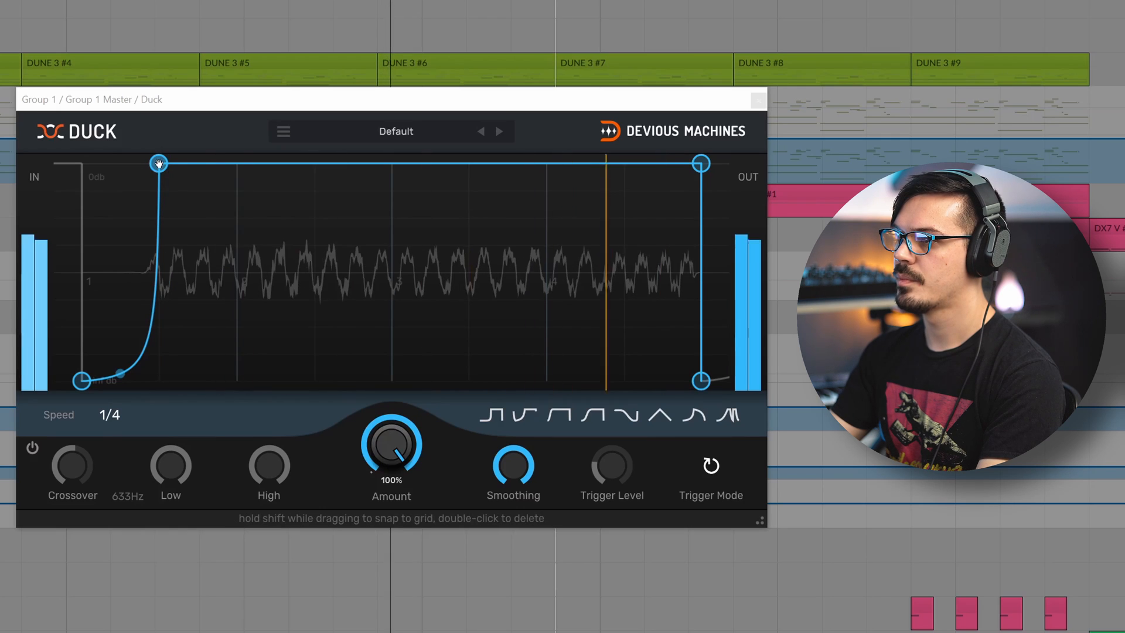
left_click_drag(160, 164, 237, 164)
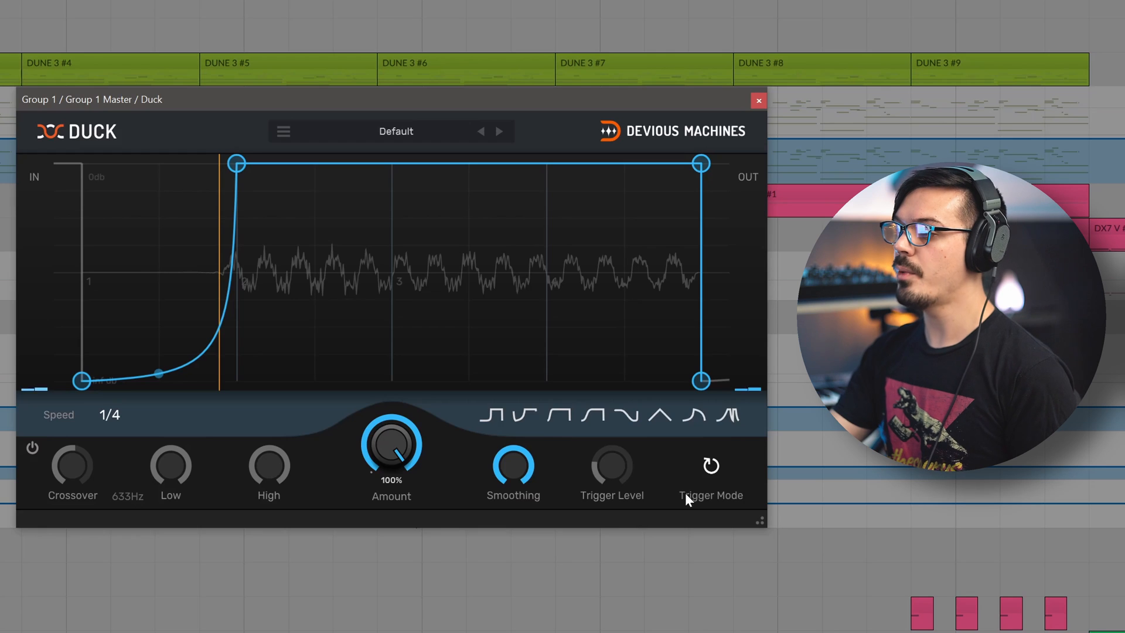
- Bring up the trigger mode menu to choose Sidechain
left_click(711, 465)
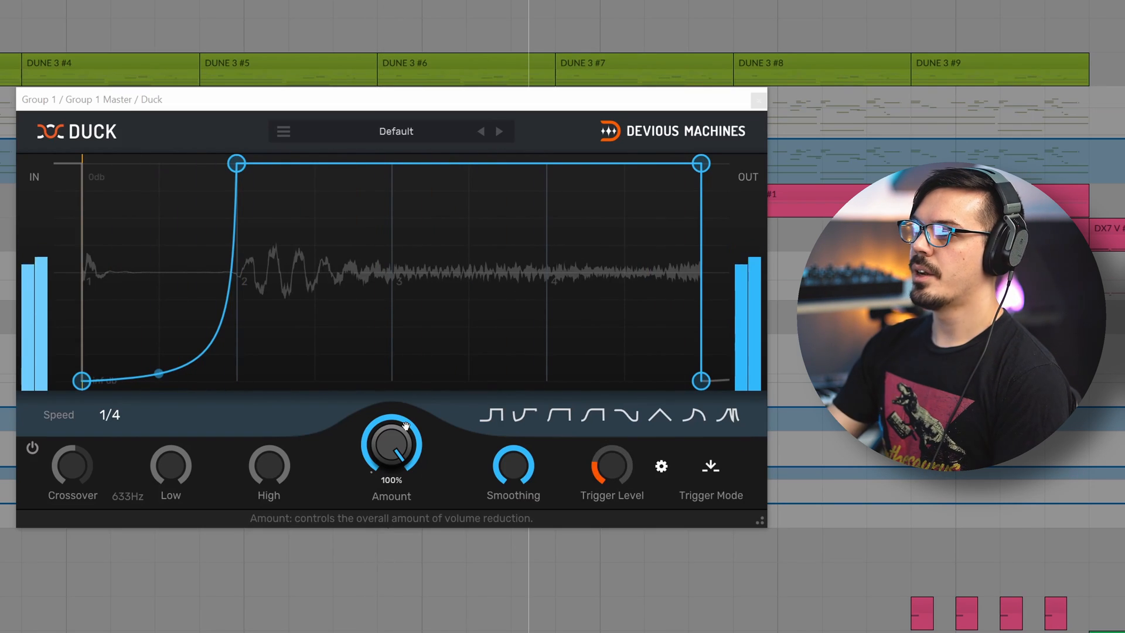
- Shift the top curve node later and lower for a smoother, later S-shaped swell
left_click_drag(237, 163, 192, 163)
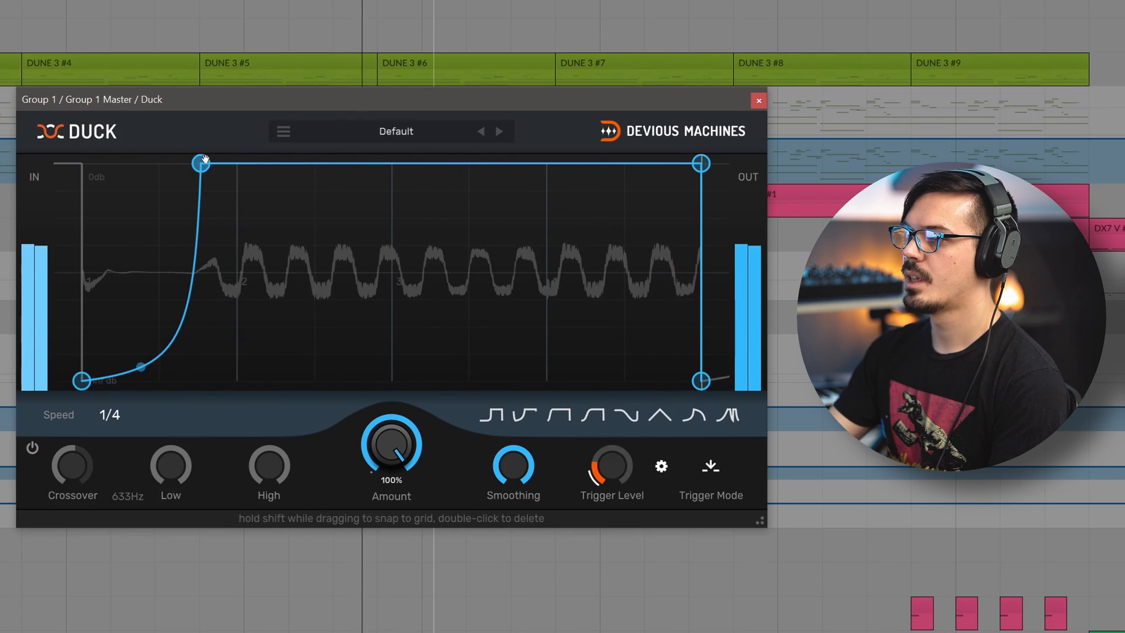
left_click_drag(200, 164, 248, 209)
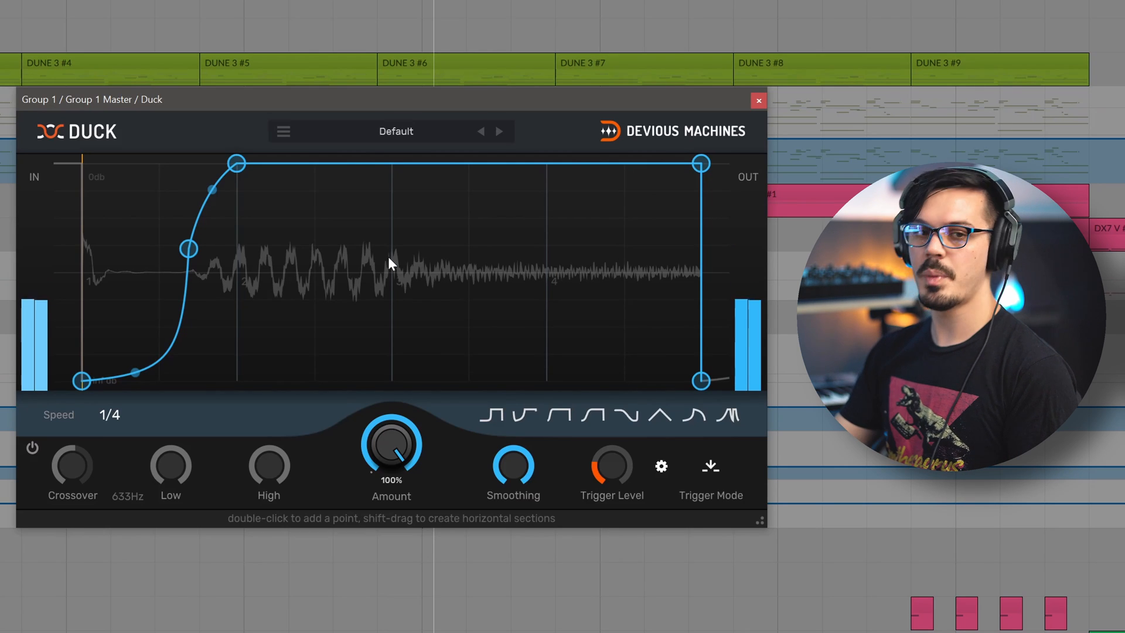
- Lower the ducking Amount to about 48%, roughly half
left_click_drag(391, 446, 392, 460)
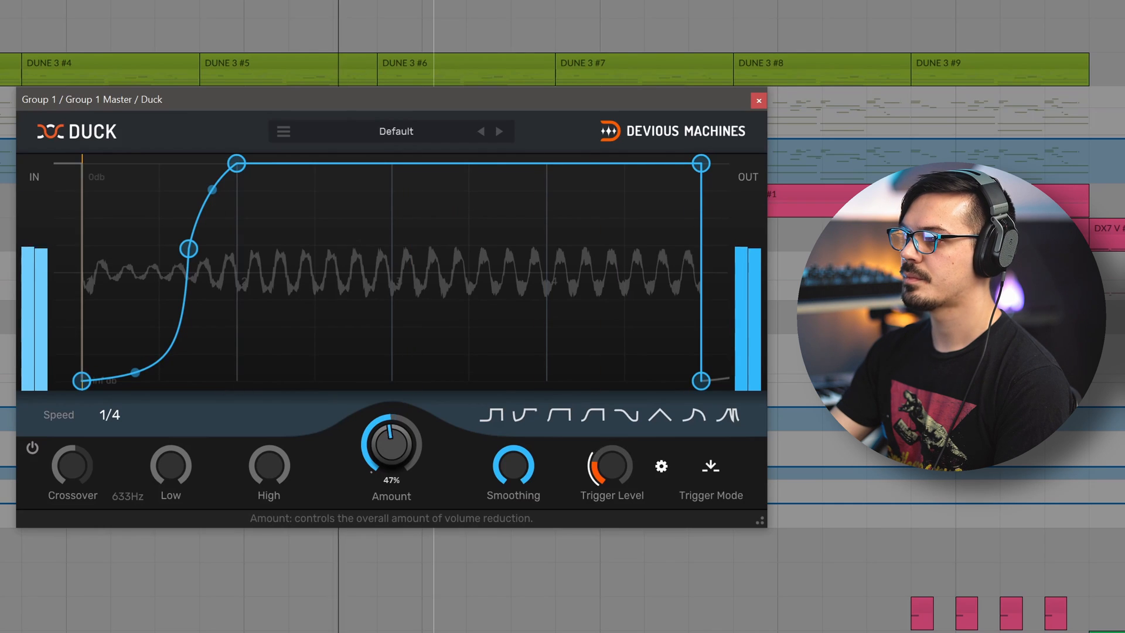
left_click_drag(392, 438, 392, 431)
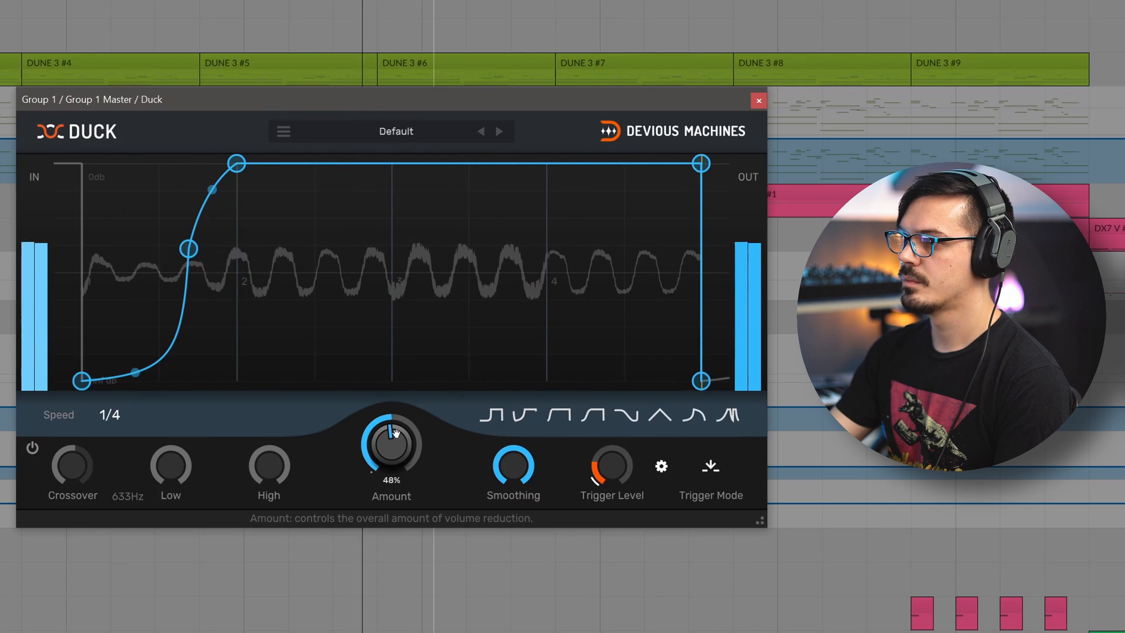
left_click_drag(391, 433, 394, 427)
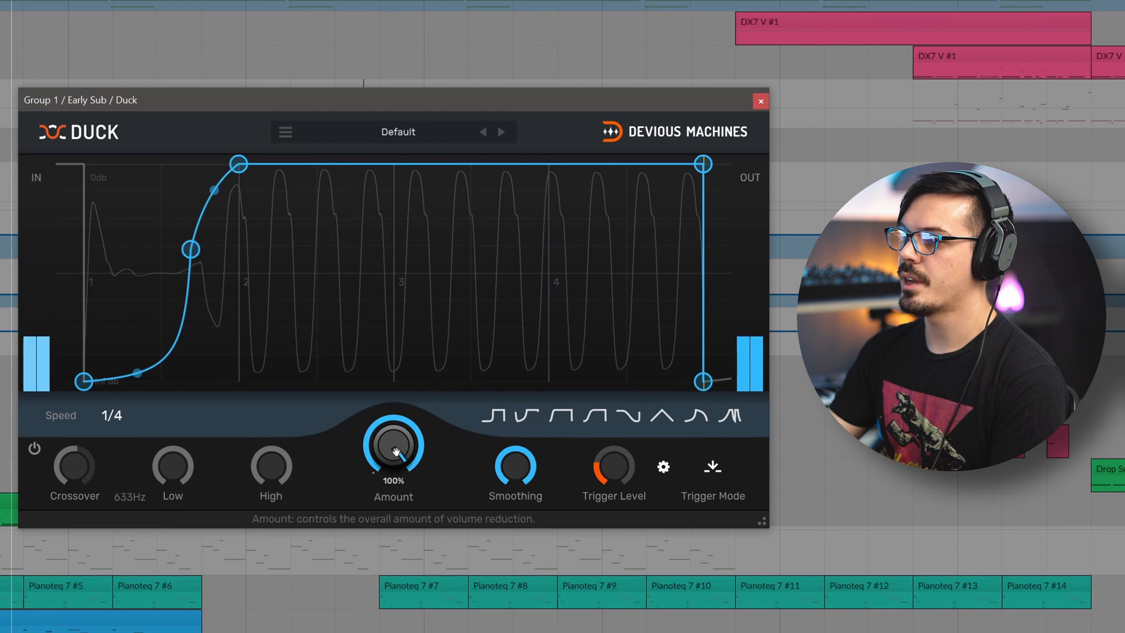
- Enable band-split ducking and pull the Crossover down toward 114-122 Hz
left_click(32, 448)
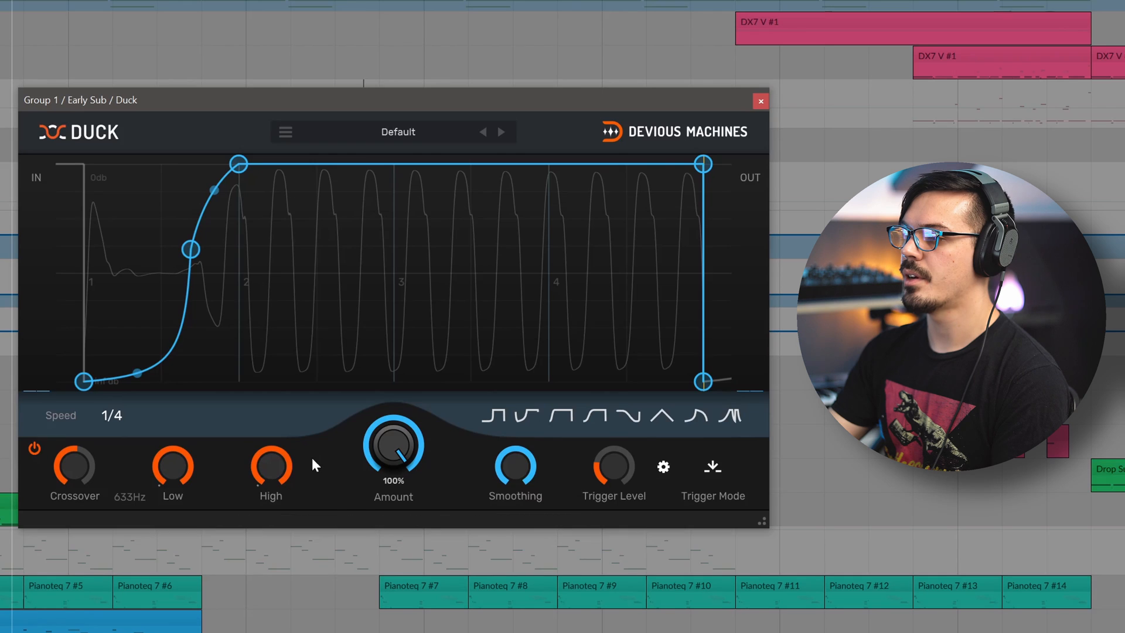
mouse_move(173, 463)
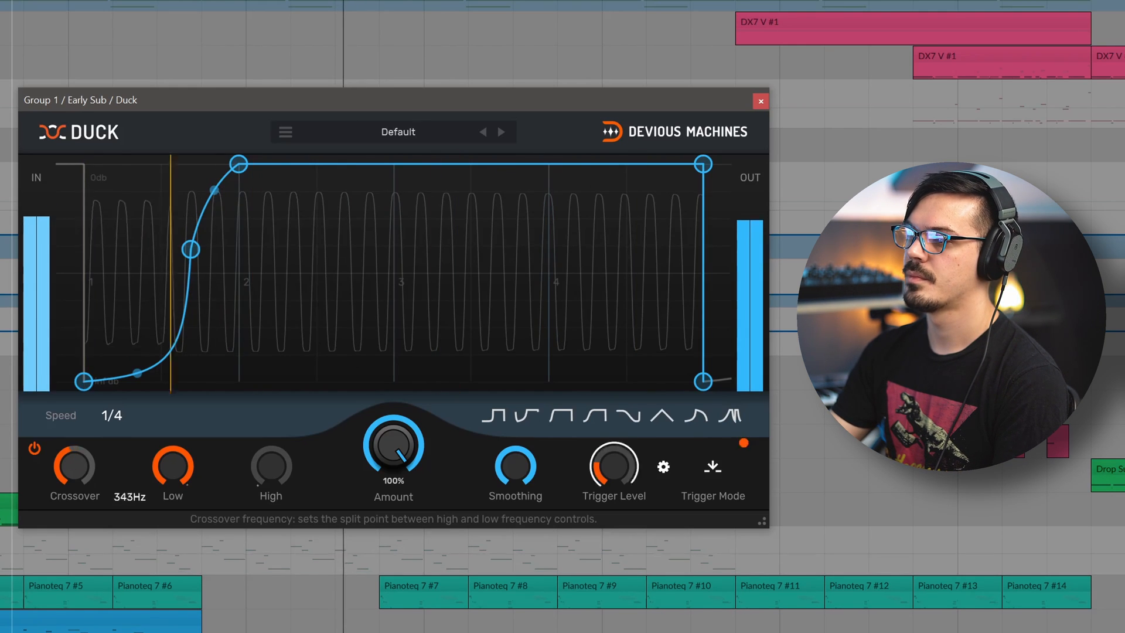
left_click_drag(74, 445, 74, 473)
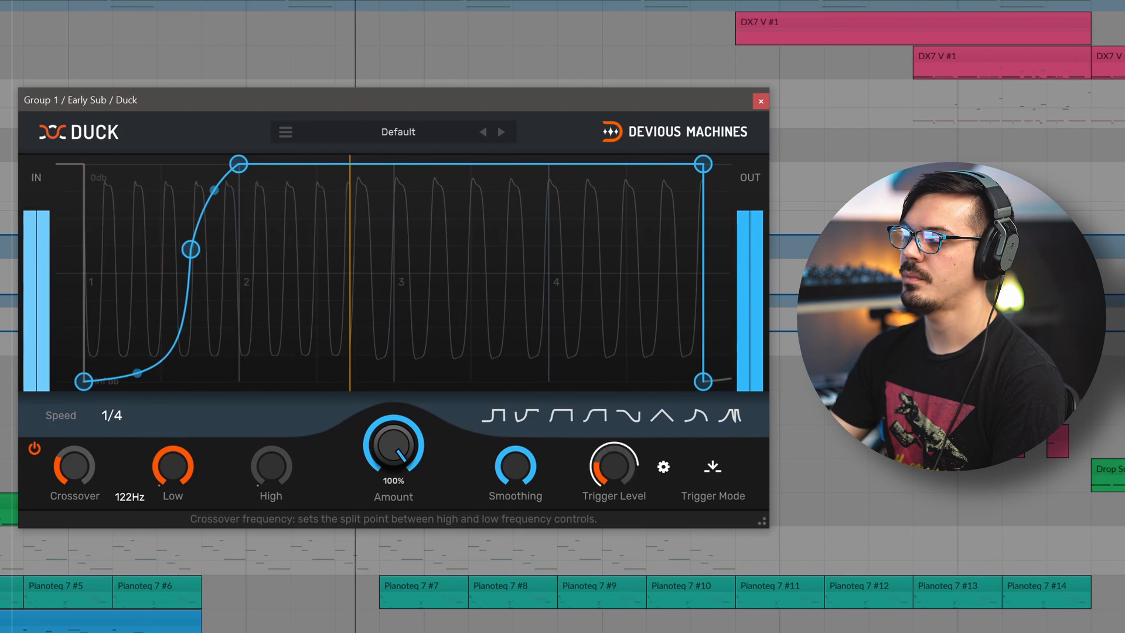
left_click_drag(74, 452, 74, 473)
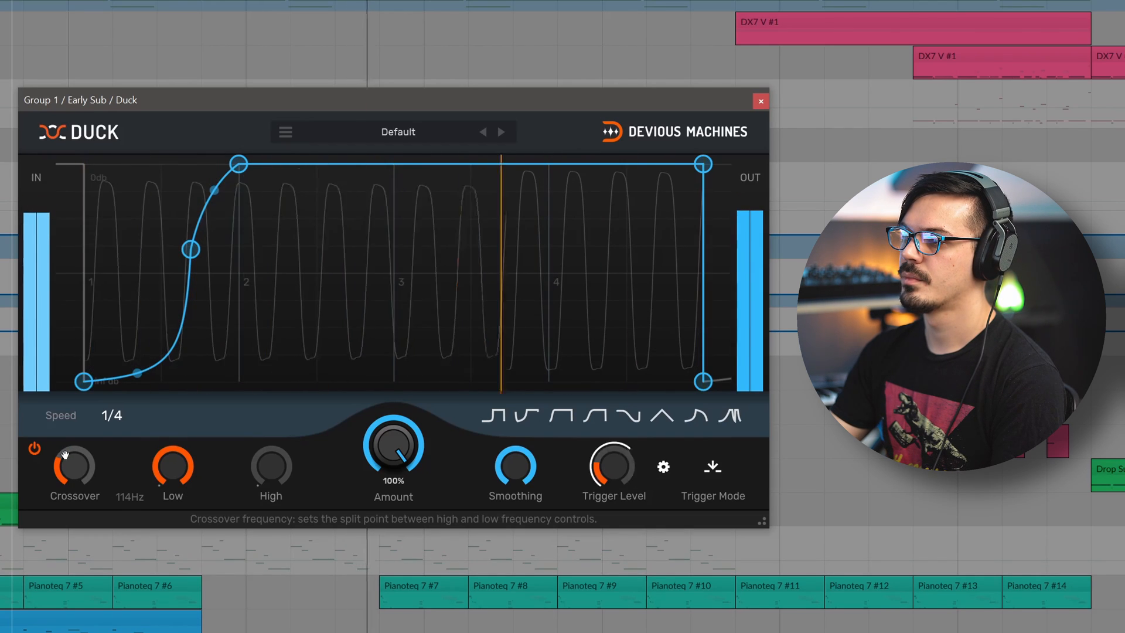
left_click_drag(74, 452, 74, 437)
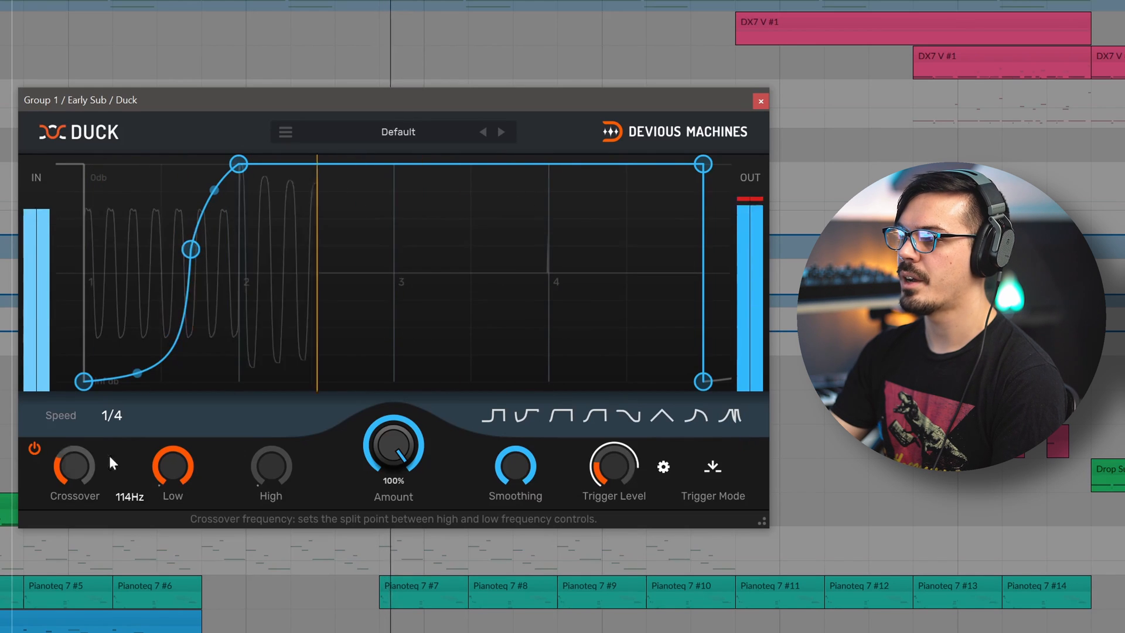
- Settle the Crossover near 154 Hz and reduce the Amount to about 62%
left_click_drag(394, 443, 394, 459)
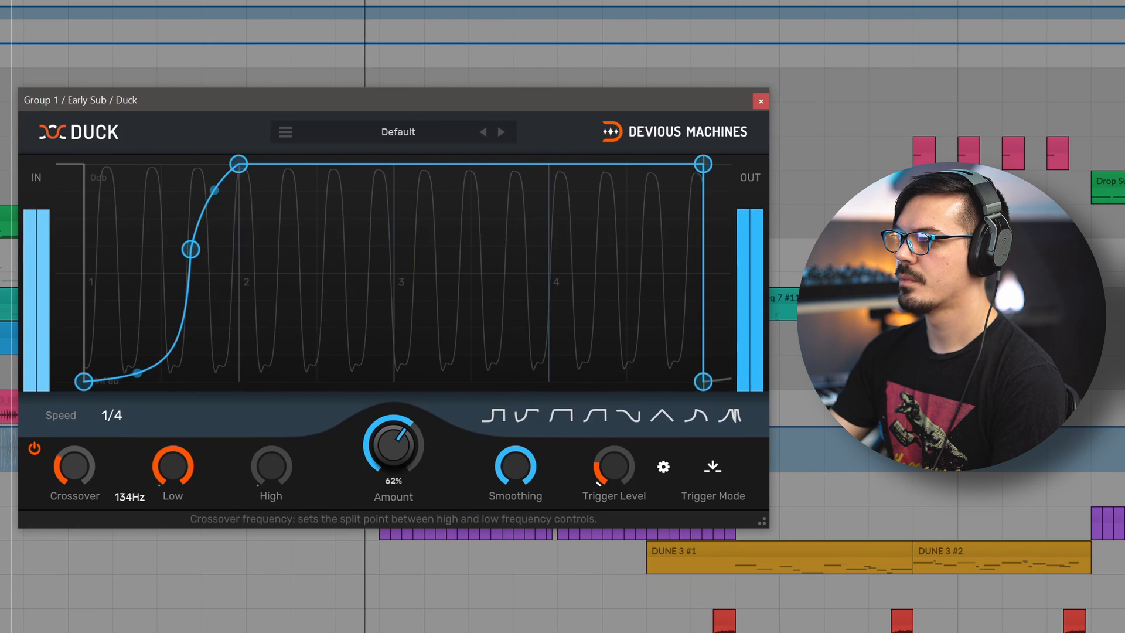
left_click_drag(73, 463, 74, 445)
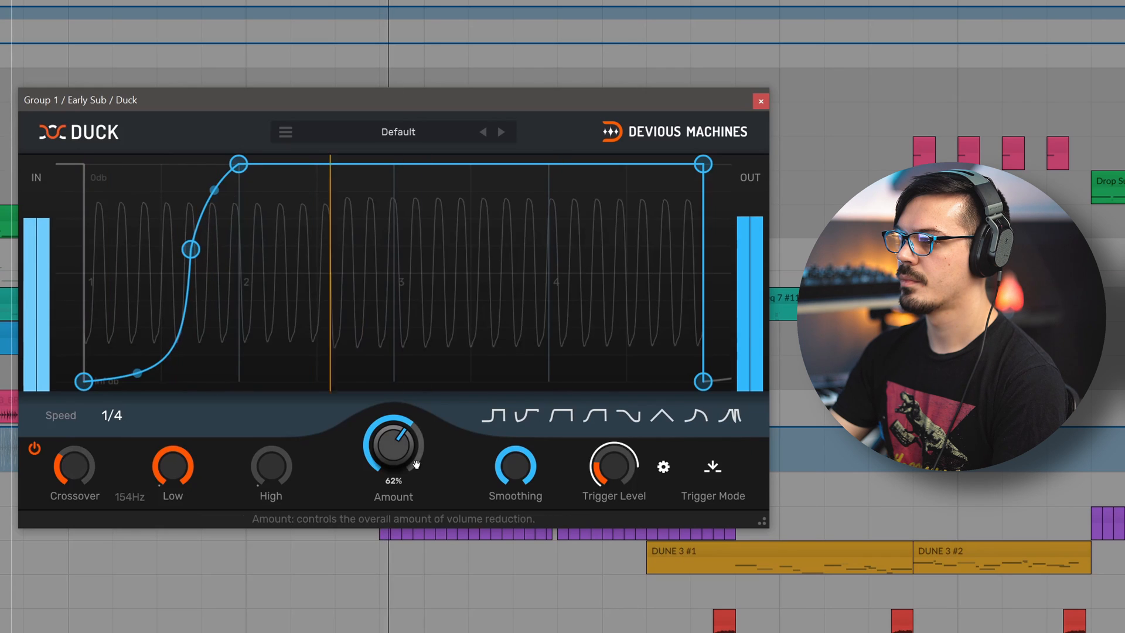
left_click_drag(394, 446, 402, 431)
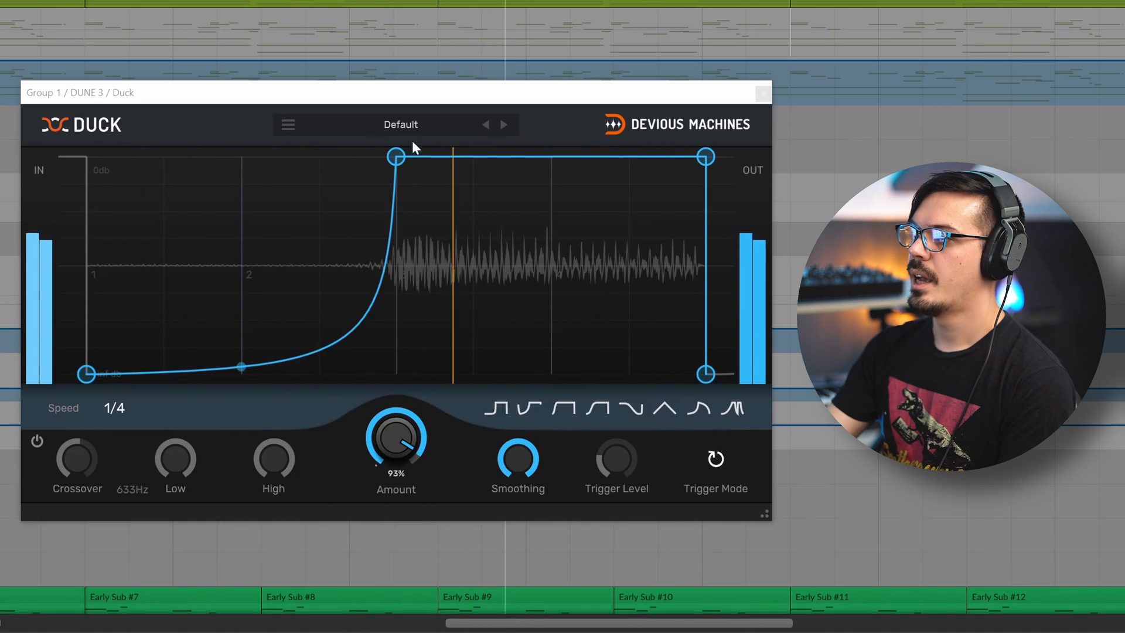
- Load factory preset Poly Rhythm 01, step forward to Poly Rhythm 05, and set Amount to 100%
left_click(287, 124)
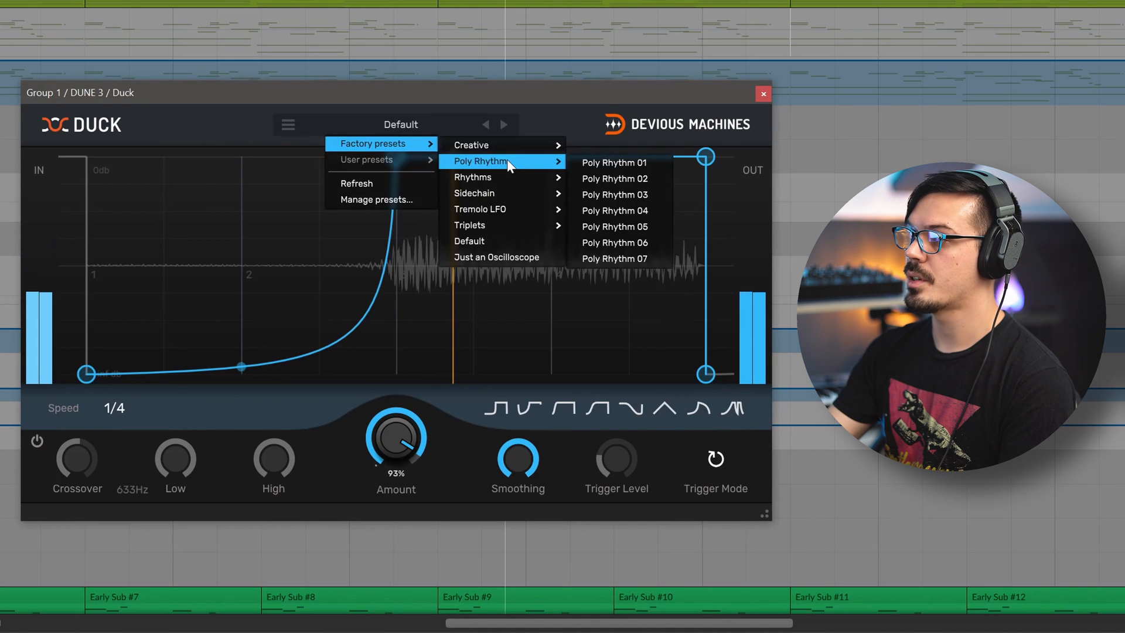
left_click(613, 162)
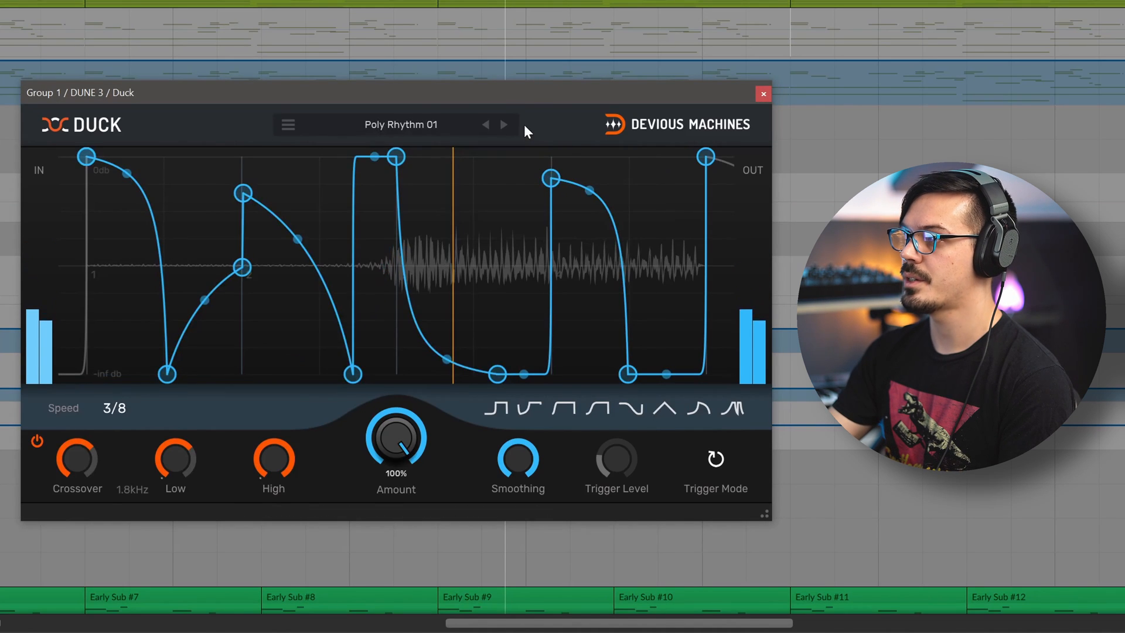
mouse_move(504, 124)
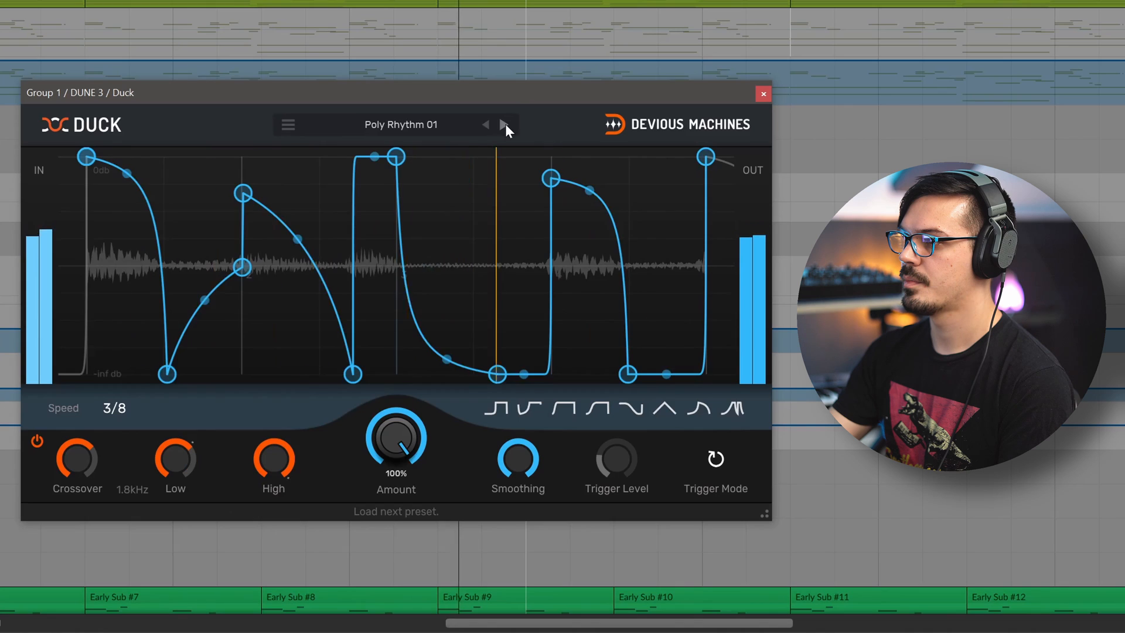
left_click(506, 124)
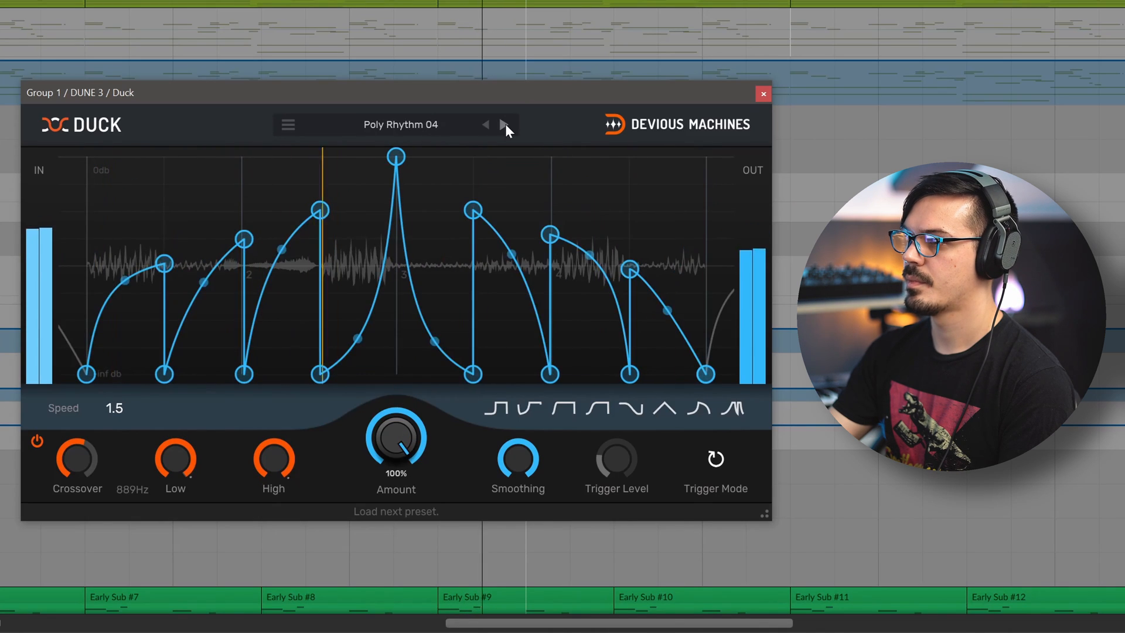
left_click(506, 124)
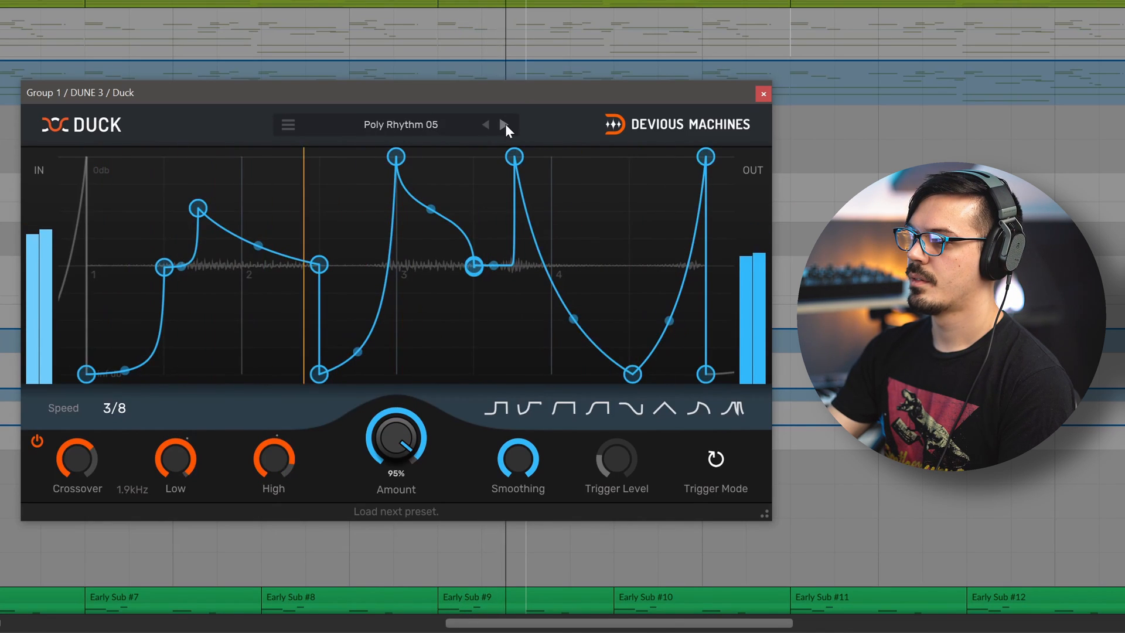
left_click_drag(395, 442, 400, 423)
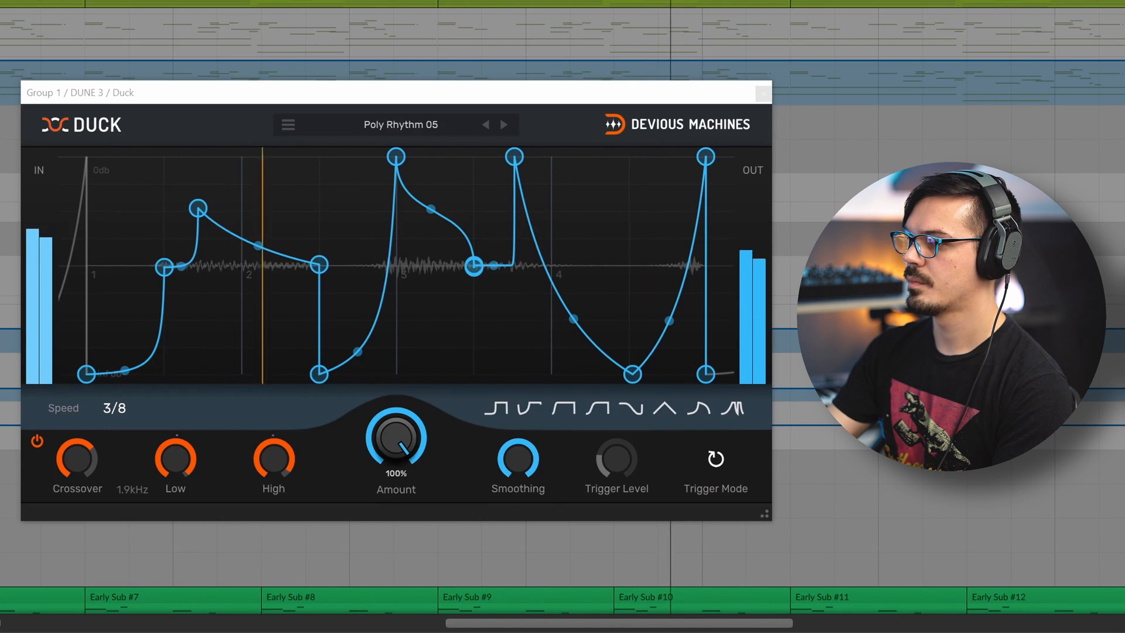
mouse_move(763, 94)
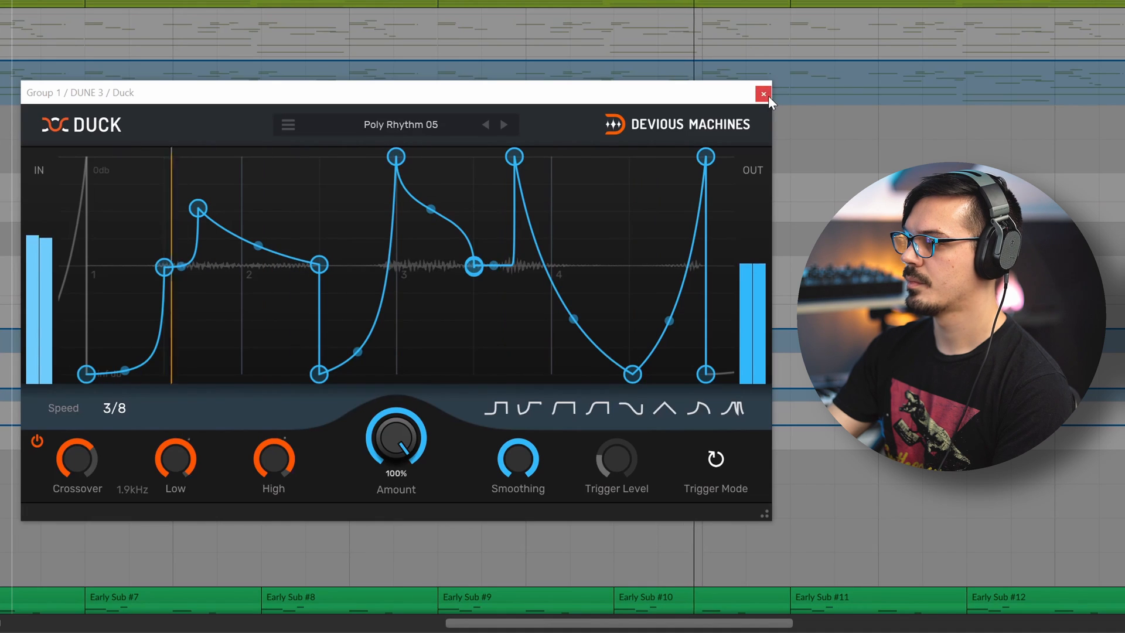
mouse_move(764, 93)
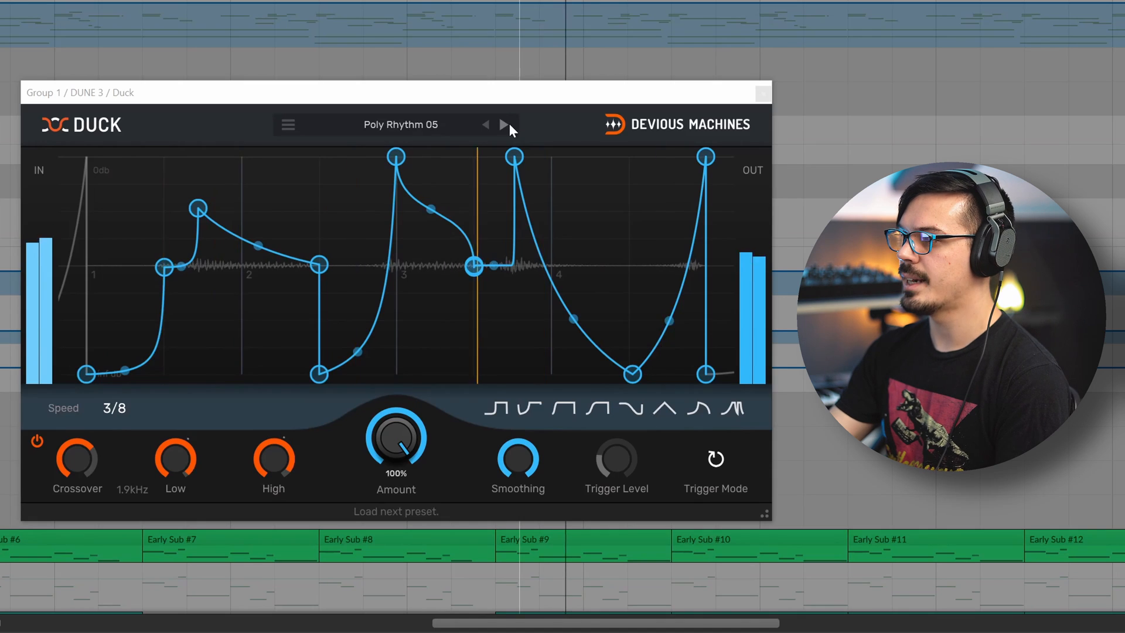
- Step to the Poly Rhythm 06 preset at 3/16 speed and close the Duck window
left_click(508, 124)
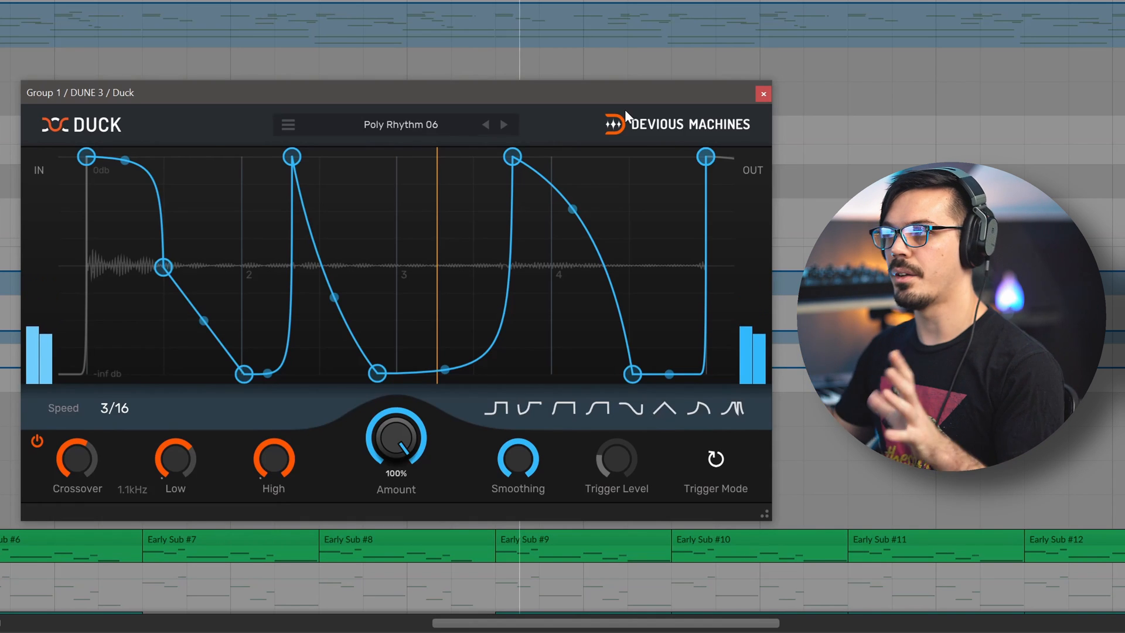
left_click(762, 94)
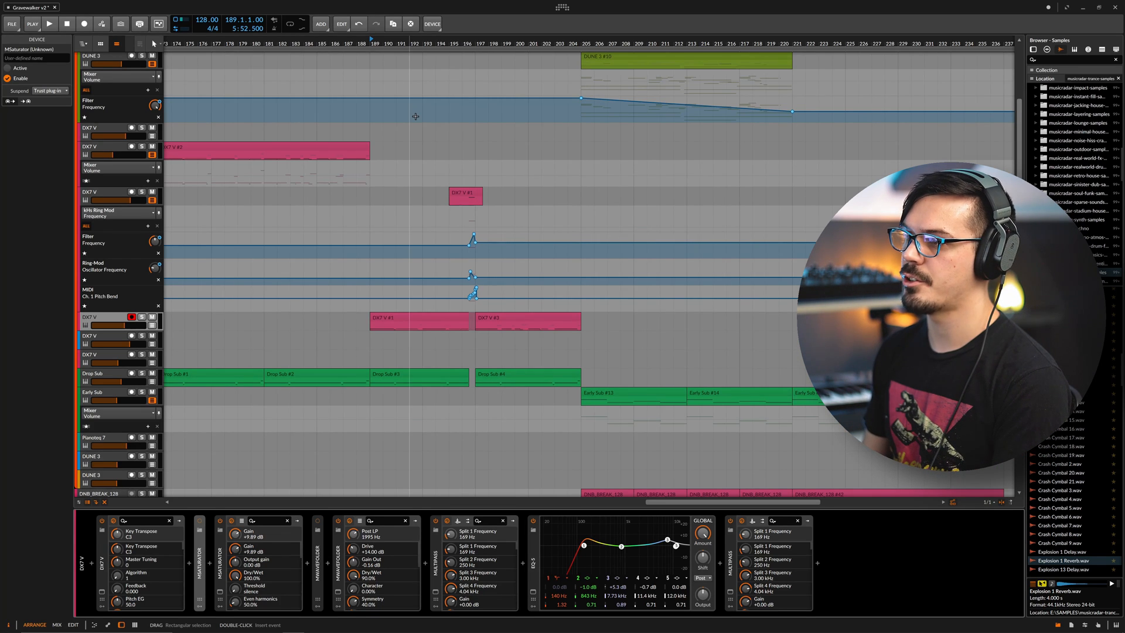
- Solo the DX7 V lead track and open a new Duck instance on it at the Default preset
left_click(49, 24)
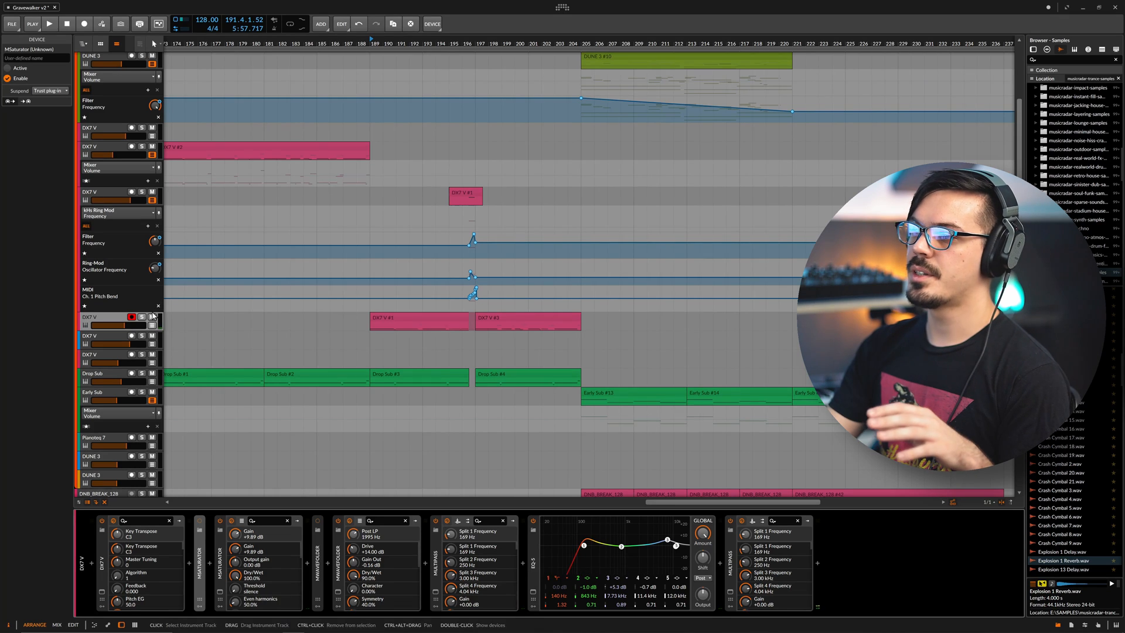
left_click(142, 318)
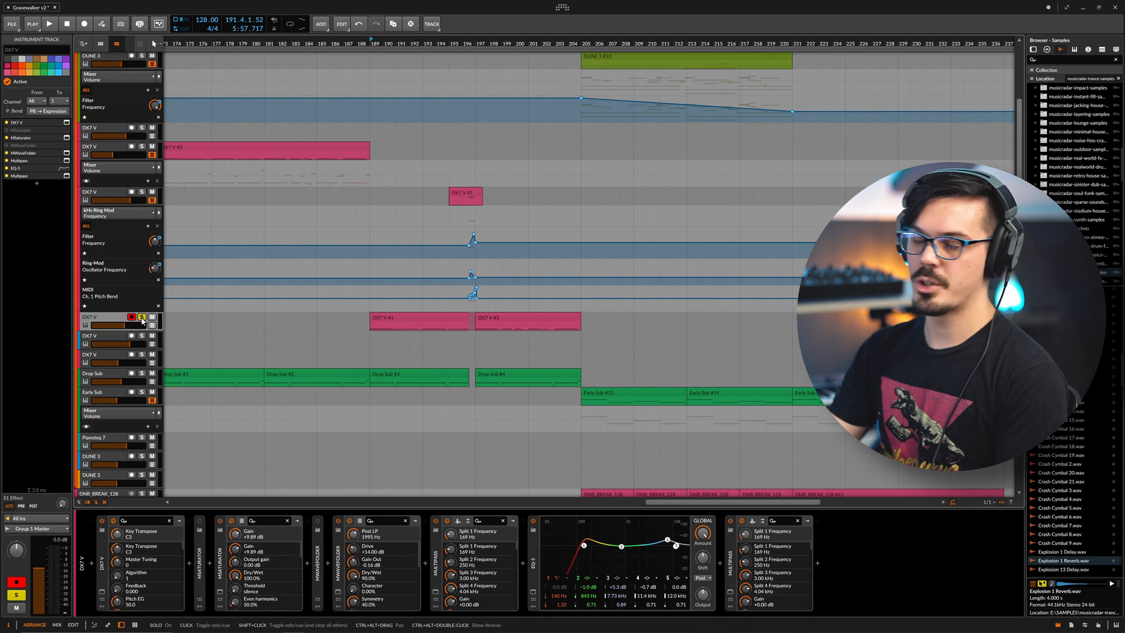
left_click(50, 23)
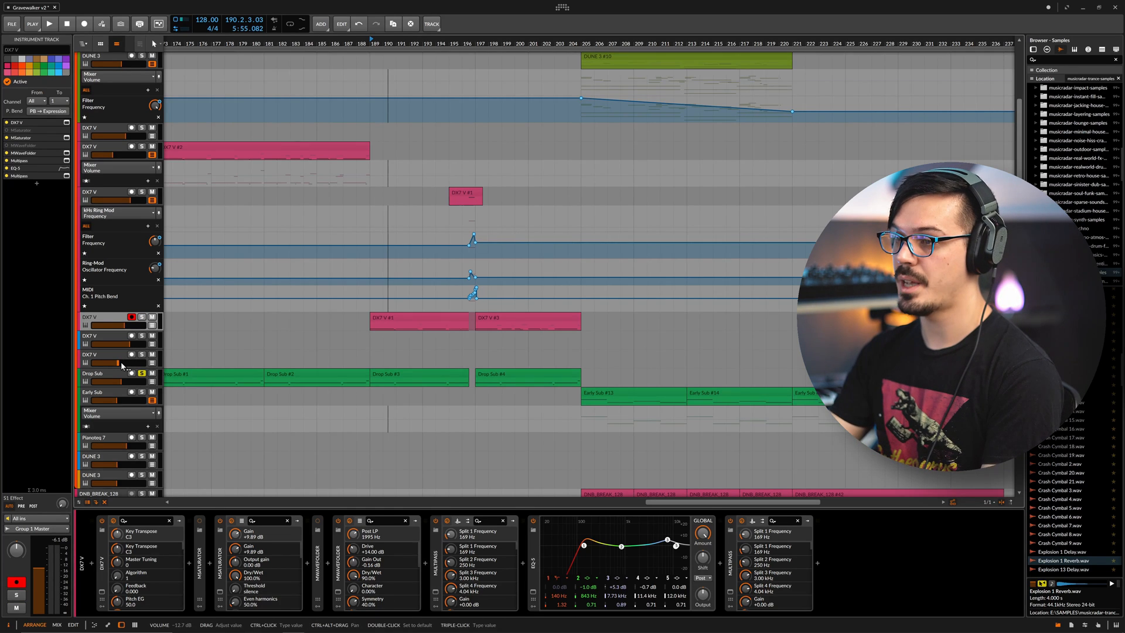
left_click(49, 23)
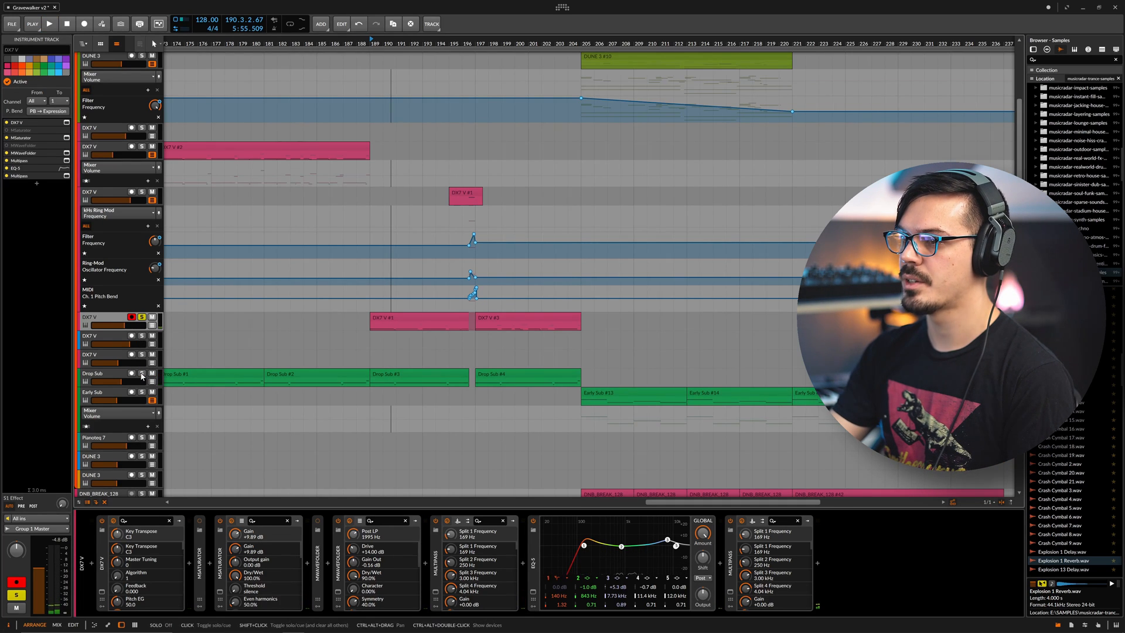
left_click(820, 567)
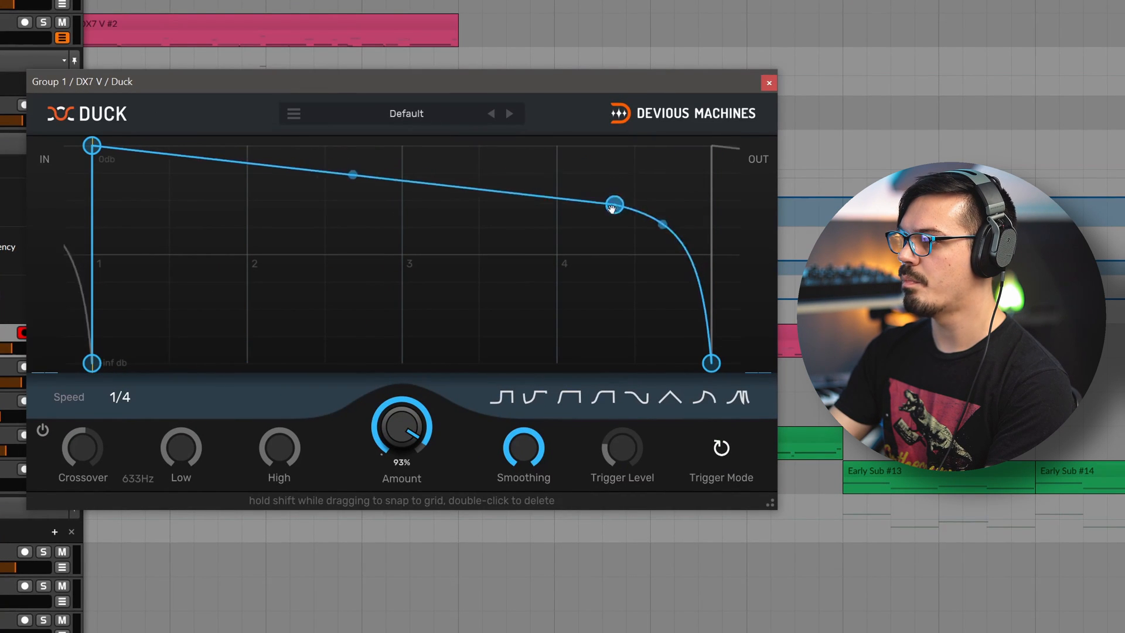
- Bend the lead's envelope into a smooth falling curve at 1/16 speed, then close the window
left_click_drag(613, 204, 556, 255)
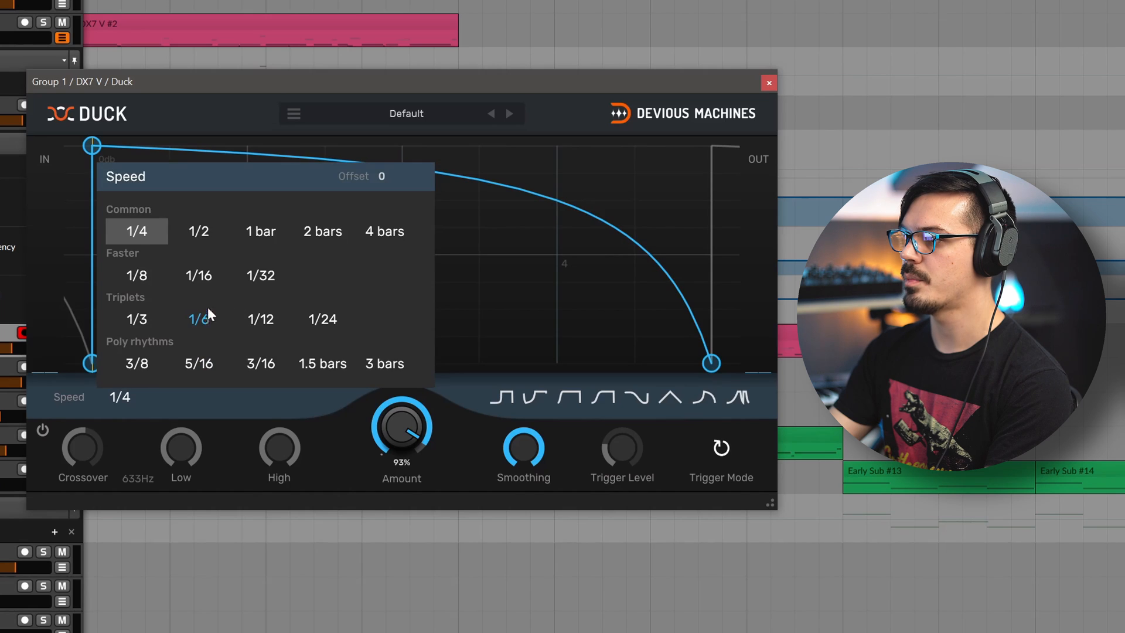
left_click(198, 275)
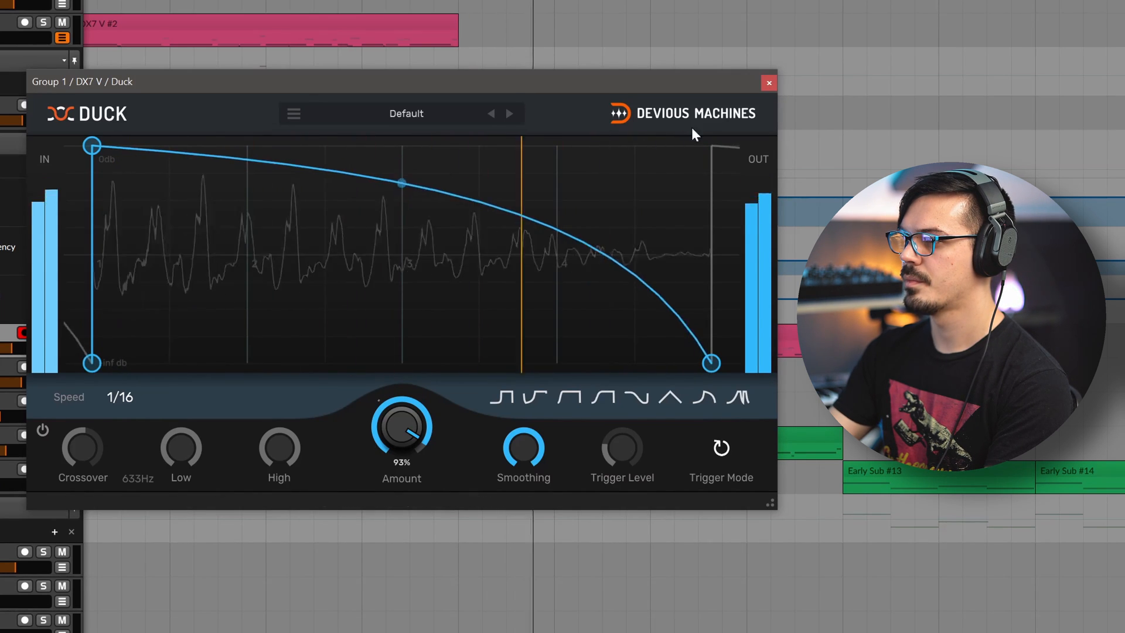
left_click(769, 82)
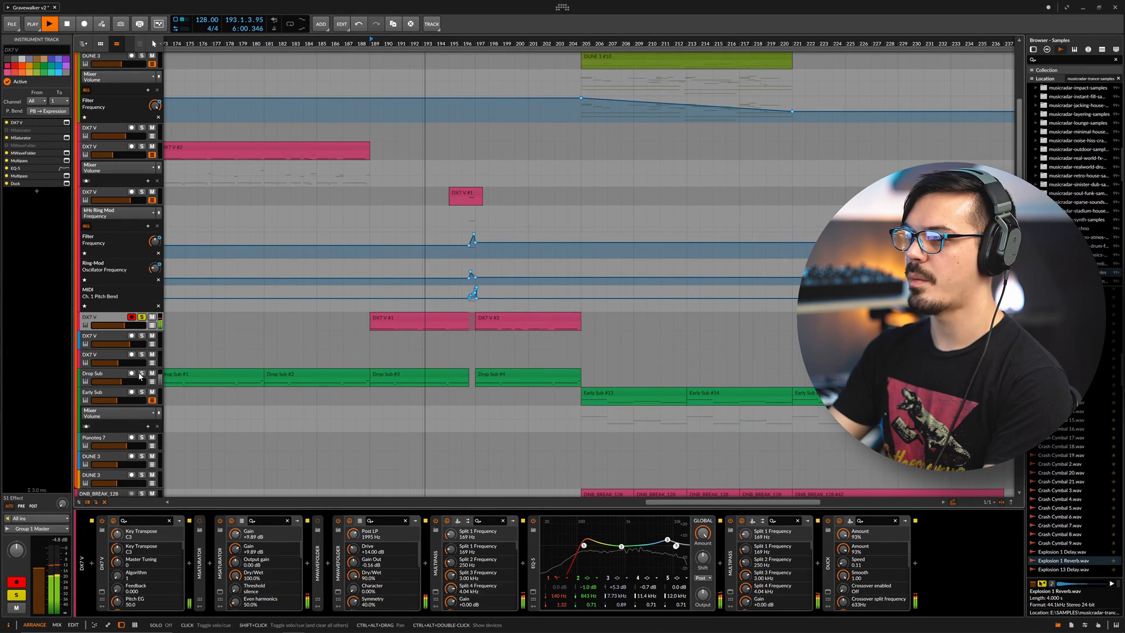
- Solo the Drop Sub bass track too and reopen the lead's Duck window
left_click(141, 373)
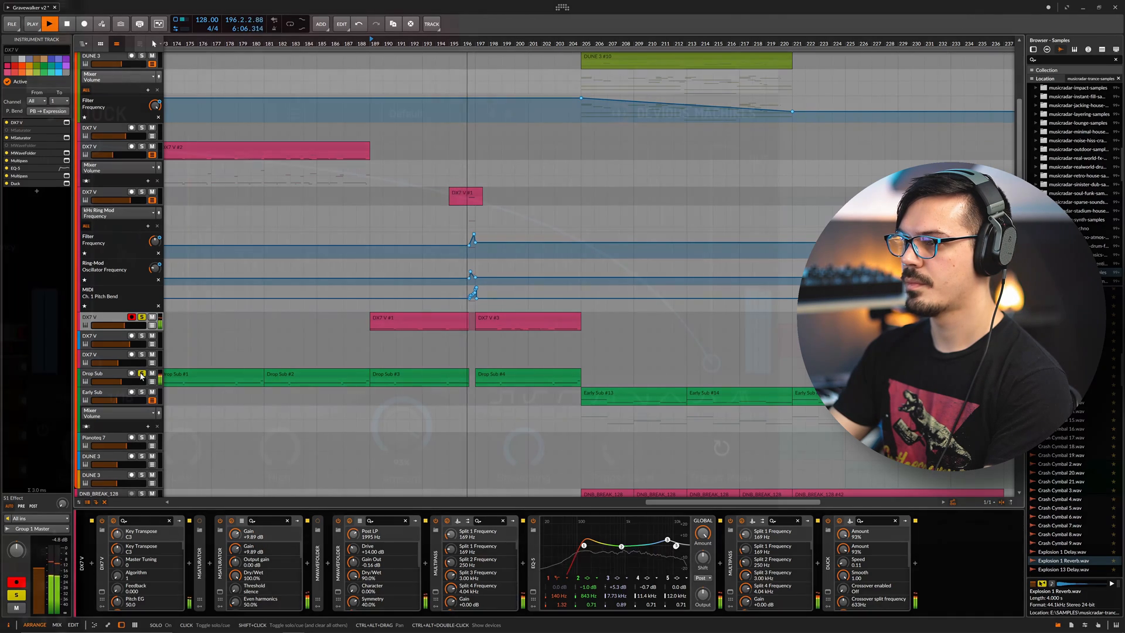
left_click(142, 372)
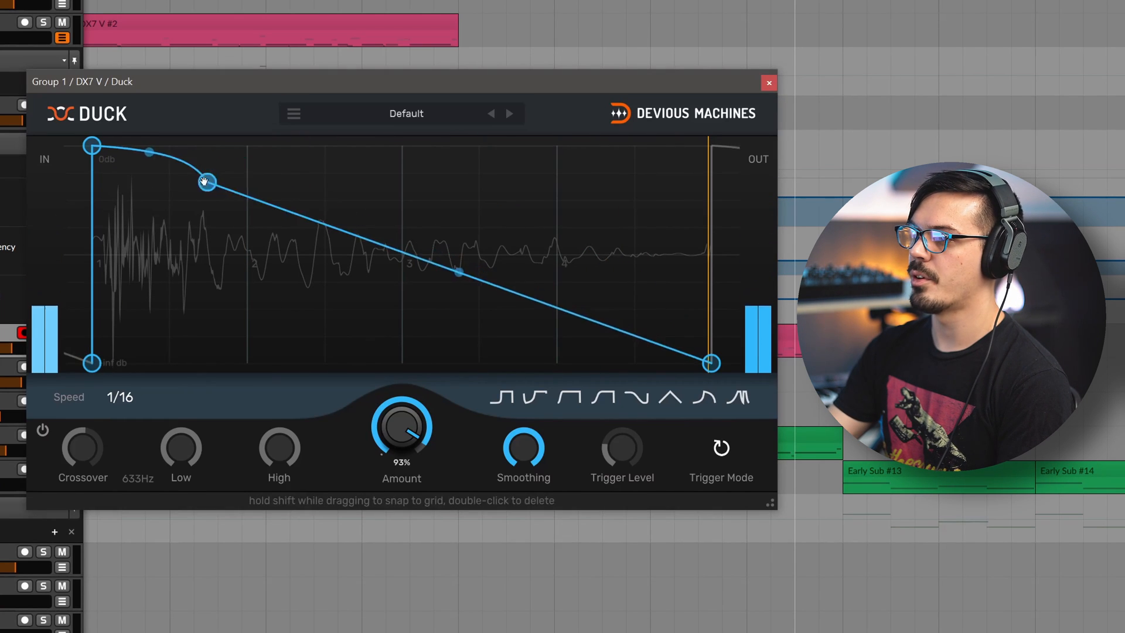
- Reshape the DX7 V envelope into a brief hold followed by a straight fade to silence
left_click_drag(207, 181, 169, 176)
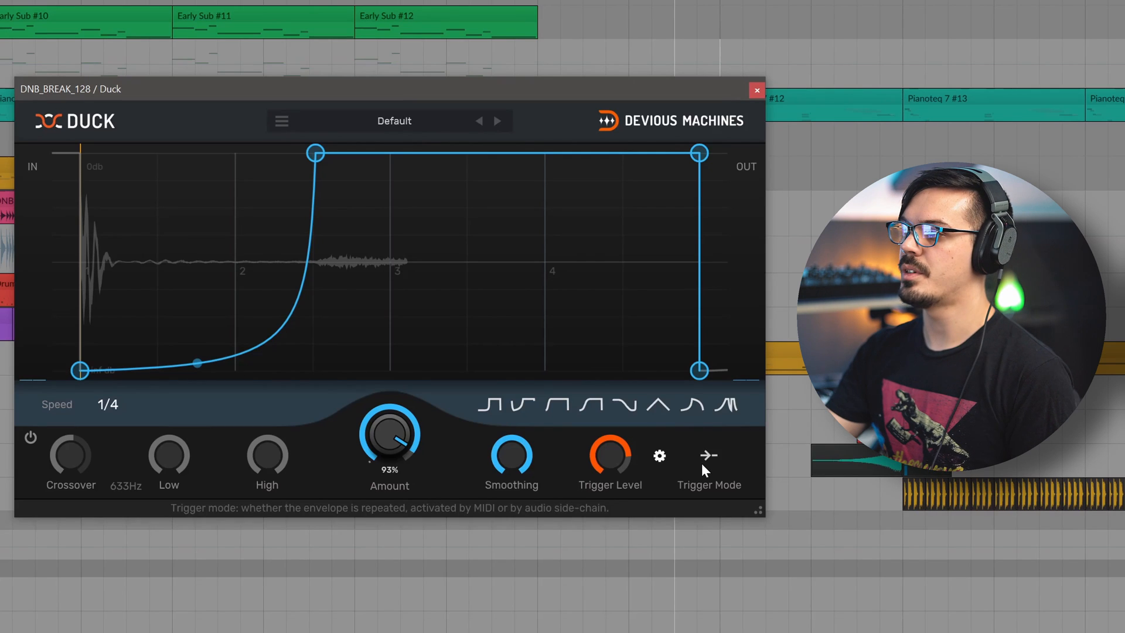
- Set the drum break's Trigger Mode to Plugin input and adjust the Trigger Level threshold
left_click(708, 455)
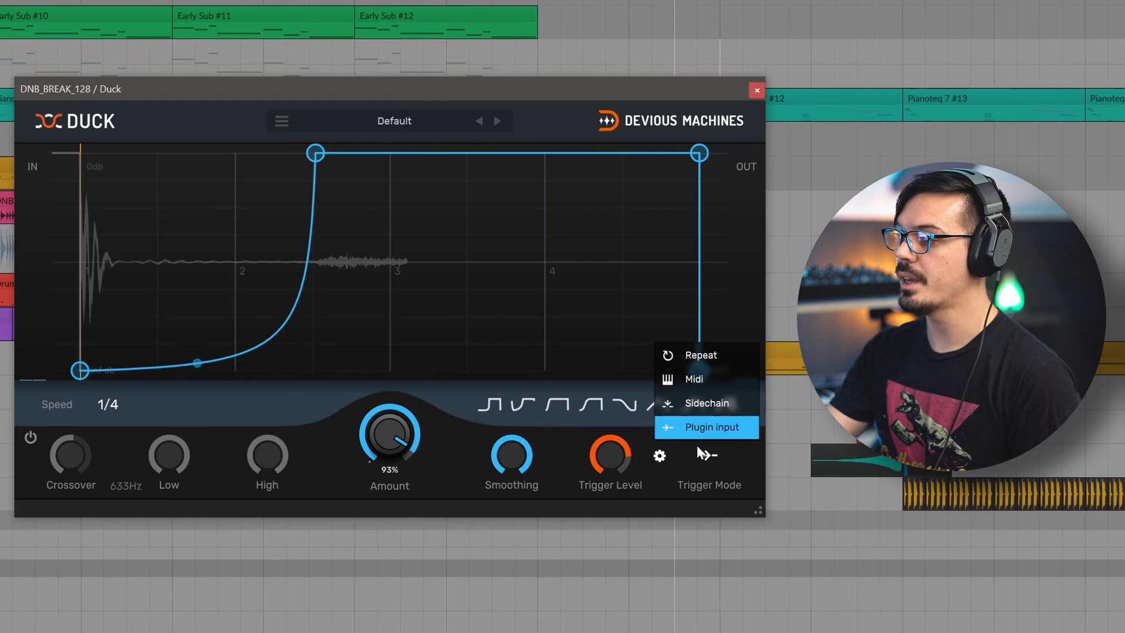
left_click(706, 427)
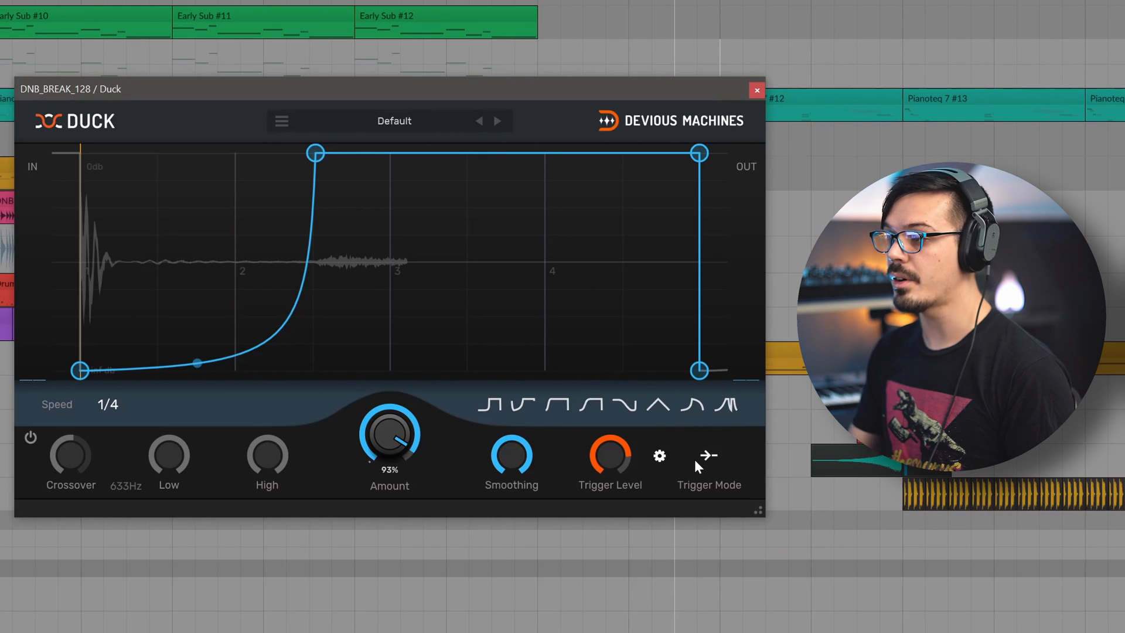
mouse_move(610, 459)
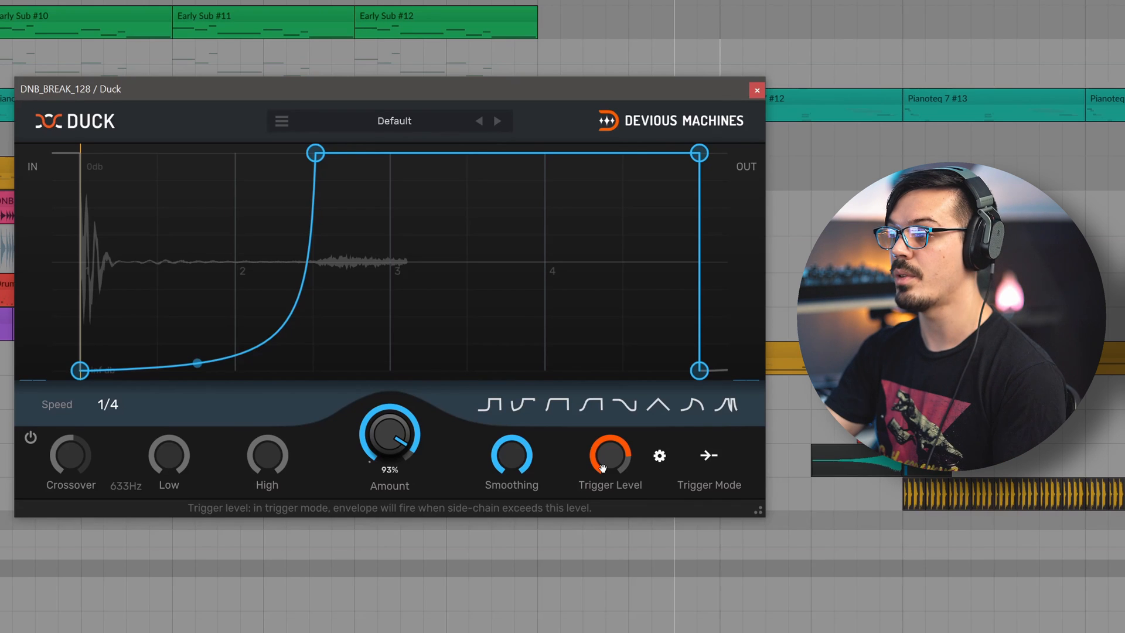
left_click_drag(389, 430, 389, 460)
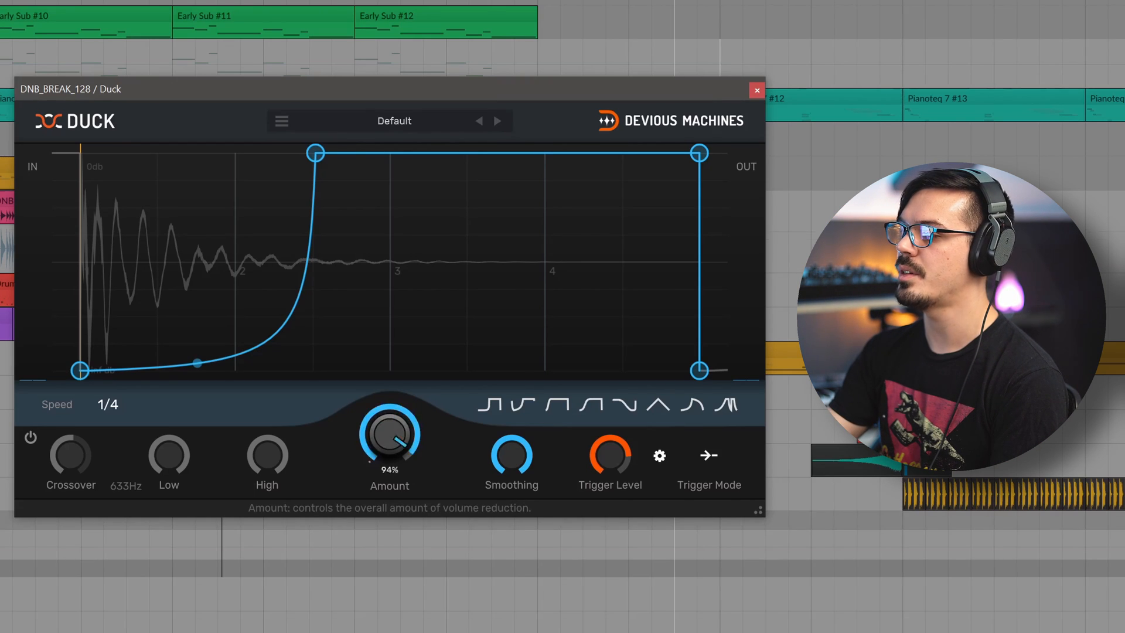
- Push the break's ducking Amount to 100% and move the envelope's return to full earlier
left_click_drag(390, 434, 389, 427)
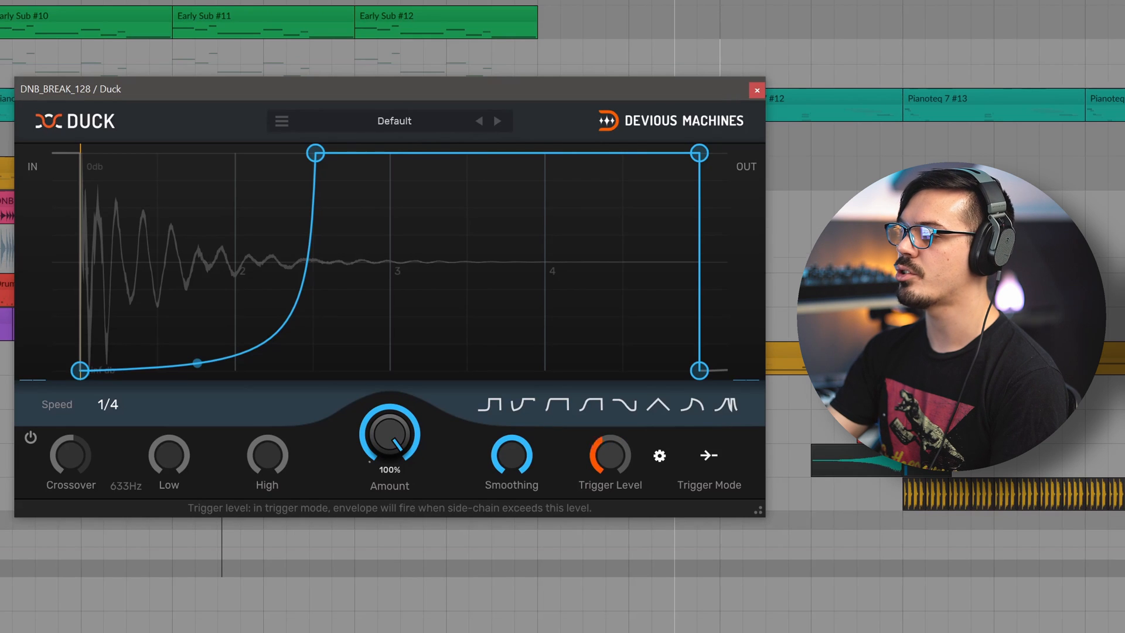
mouse_move(610, 449)
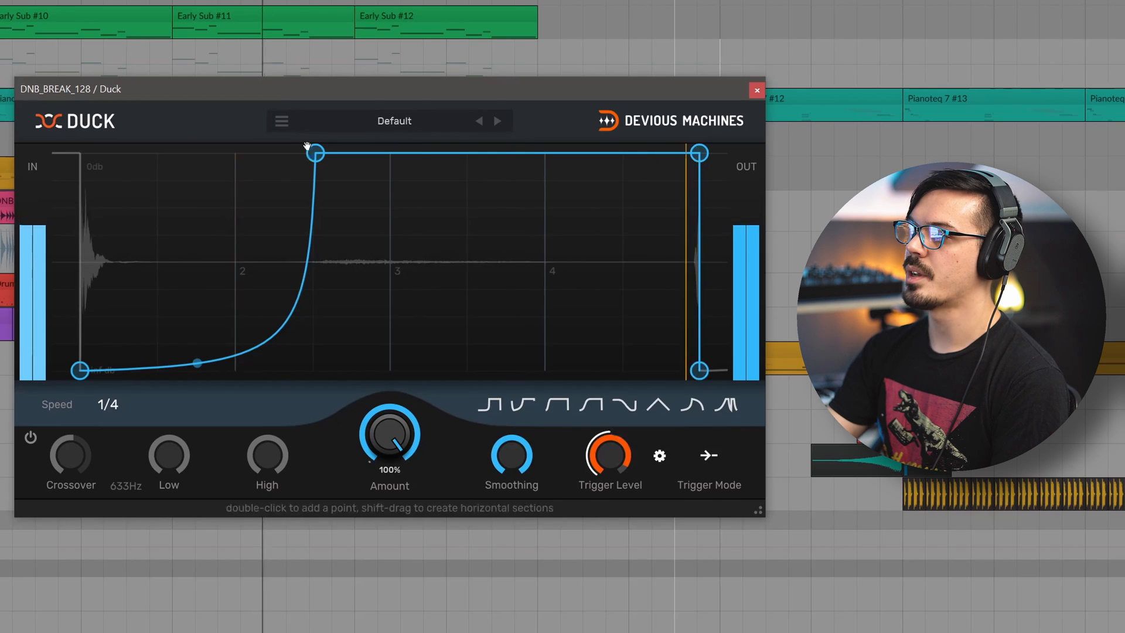
left_click_drag(314, 152, 232, 152)
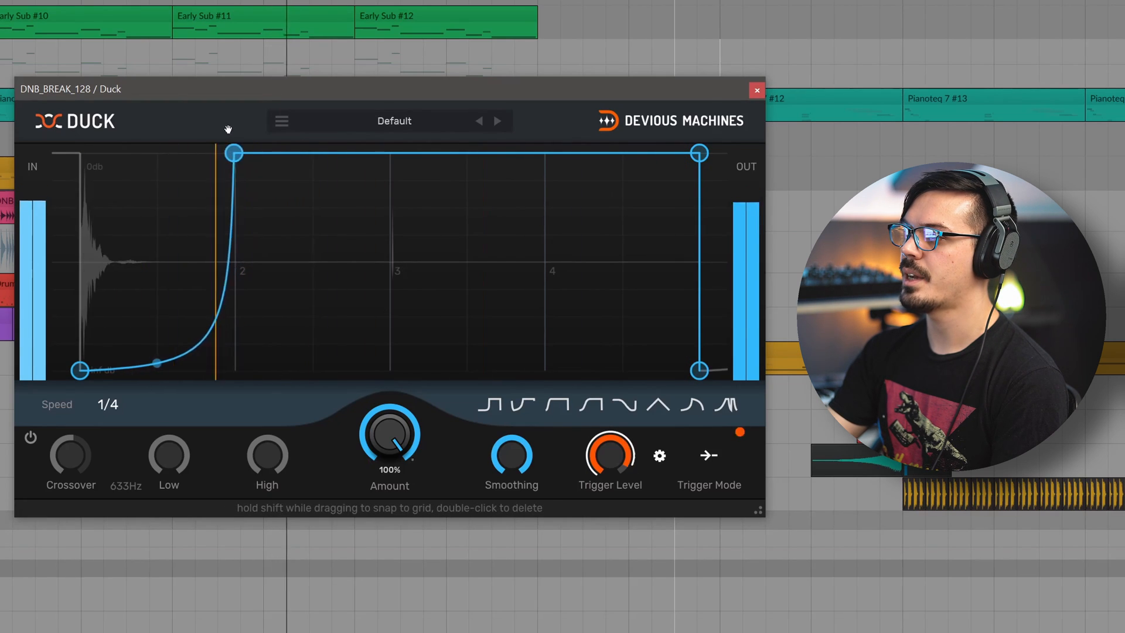
left_click_drag(232, 152, 194, 152)
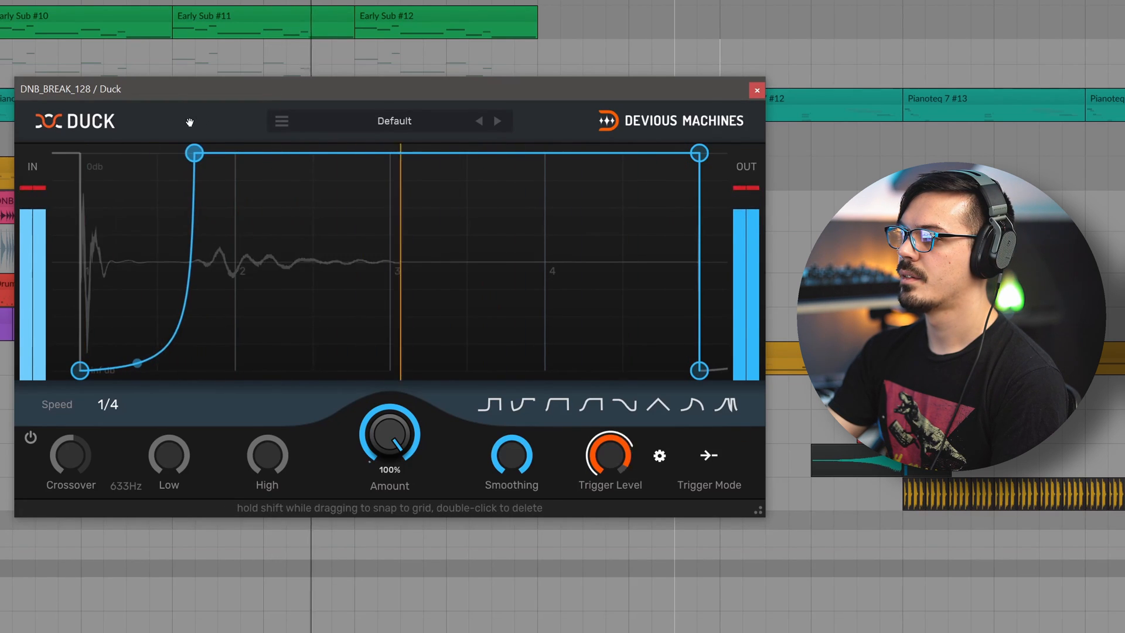
left_click_drag(194, 152, 156, 152)
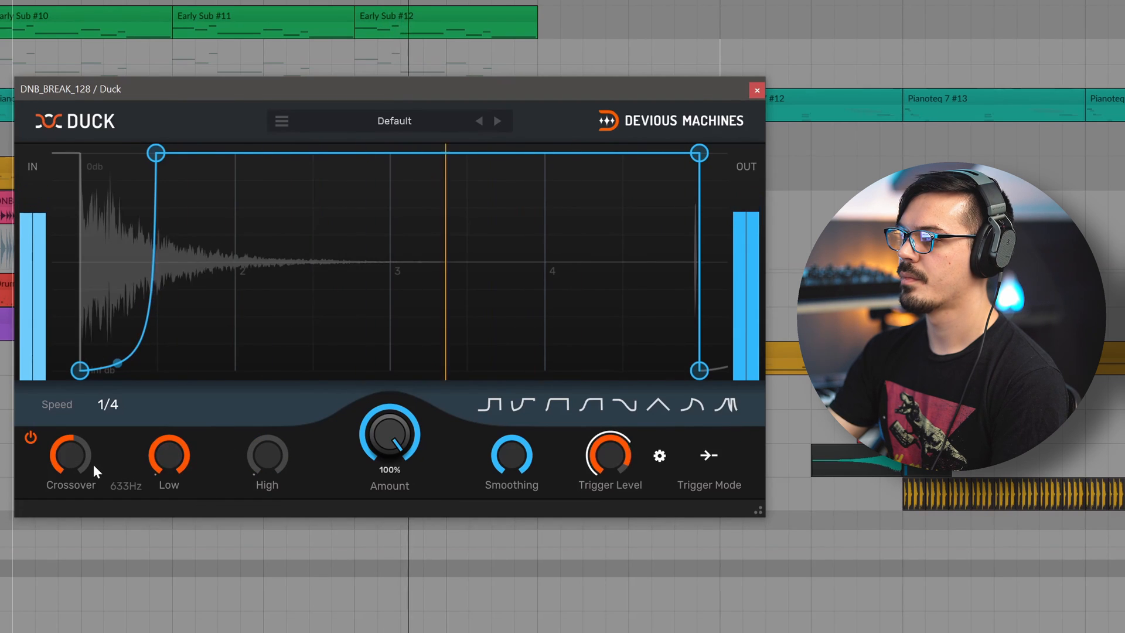
- Raise the crossover to 395 Hz so only lows duck, and smooth the rise into an S-curve
left_click_drag(154, 152, 165, 155)
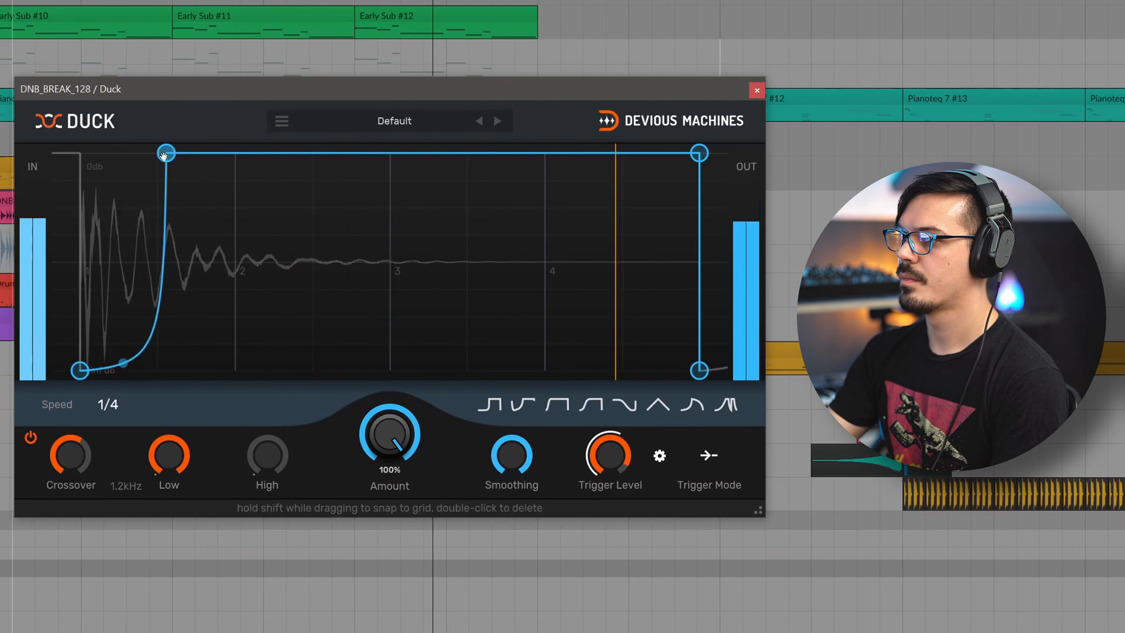
left_click_drag(166, 152, 199, 153)
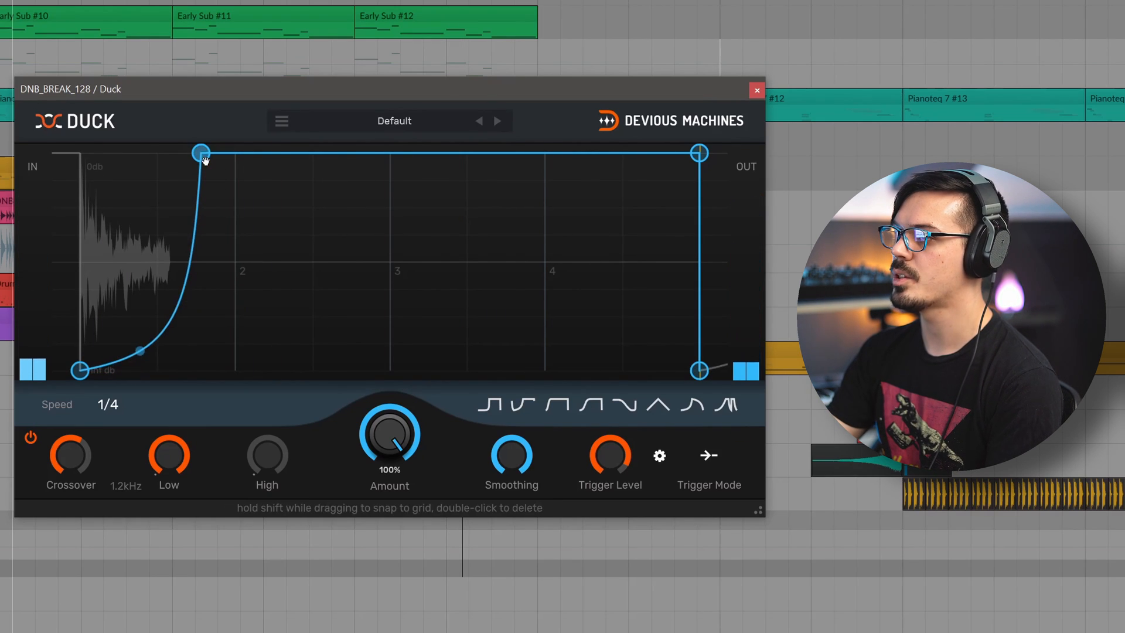
left_click_drag(199, 153, 264, 153)
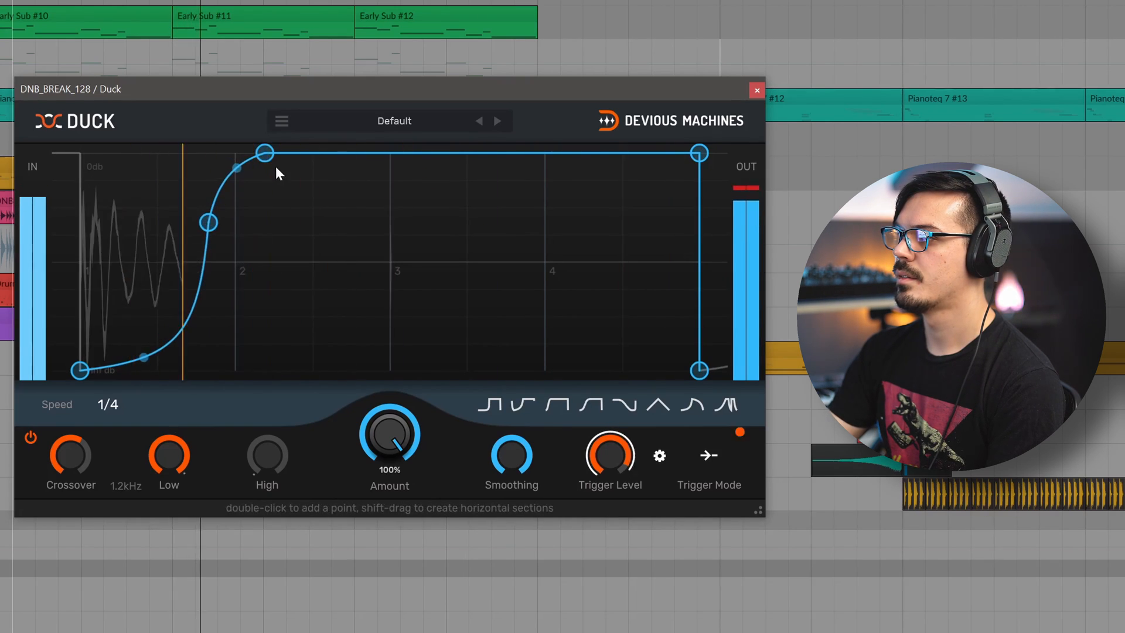
left_click_drag(209, 222, 226, 231)
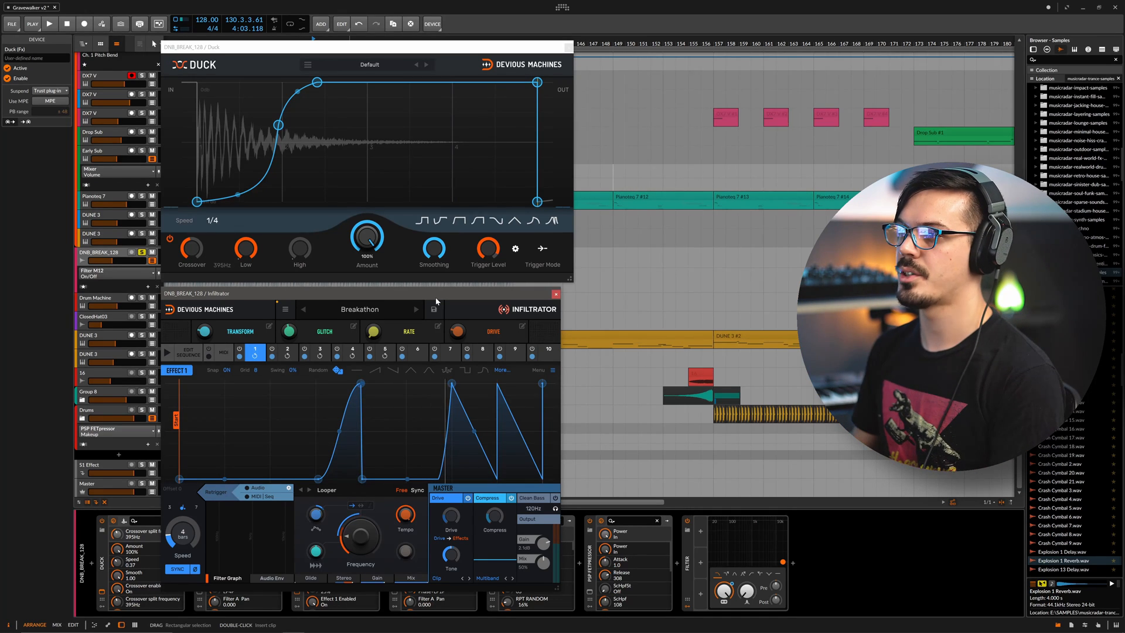
left_click(49, 23)
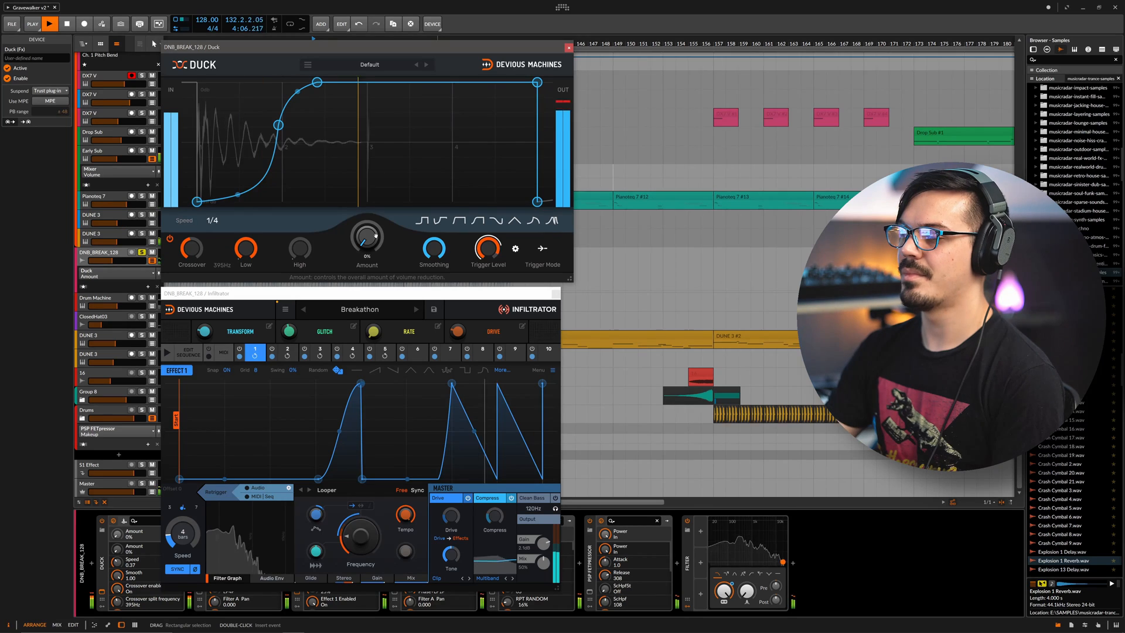
left_click_drag(367, 237, 367, 223)
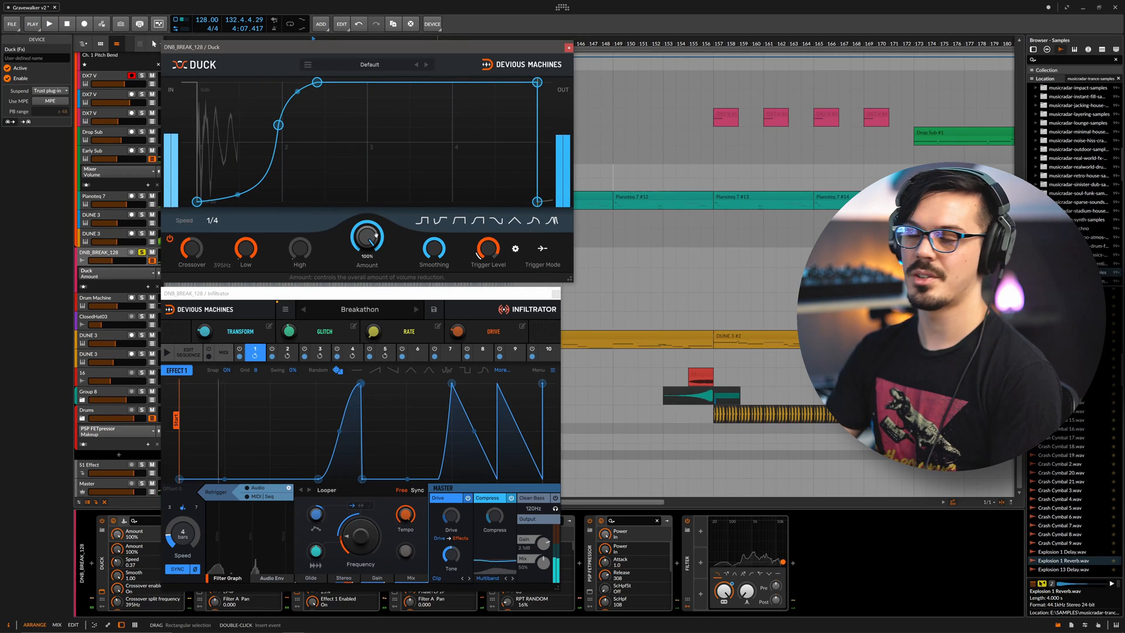